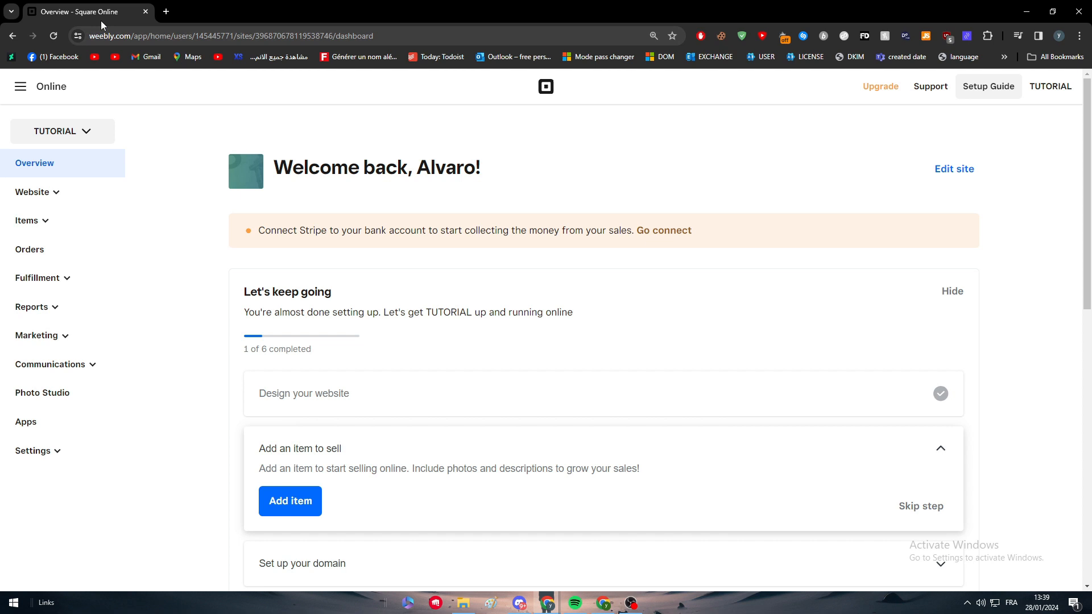
pyautogui.moveTo(847, 234)
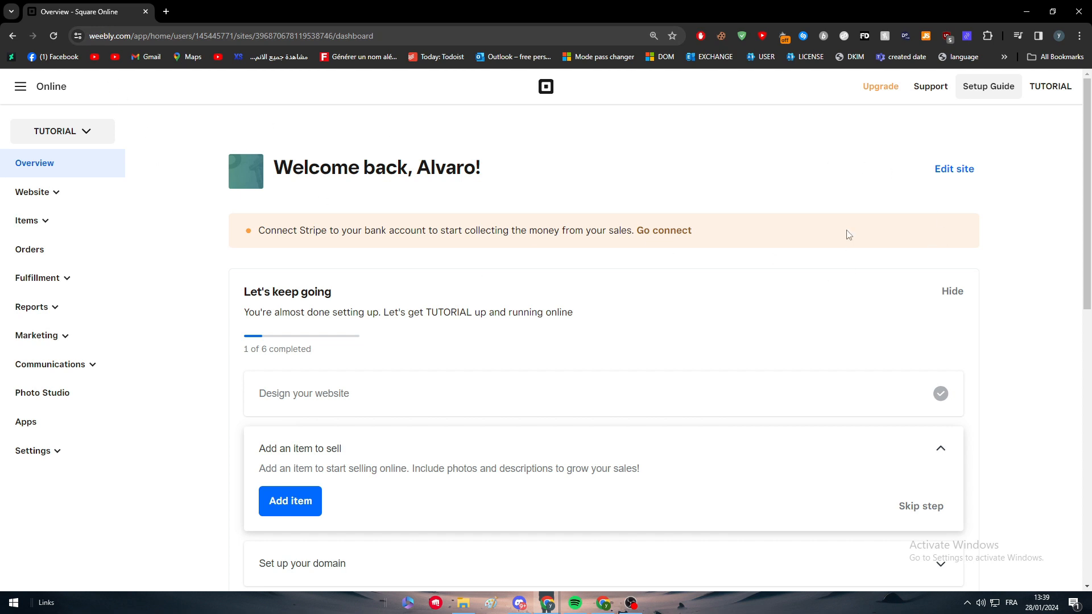
pyautogui.moveTo(105, 17)
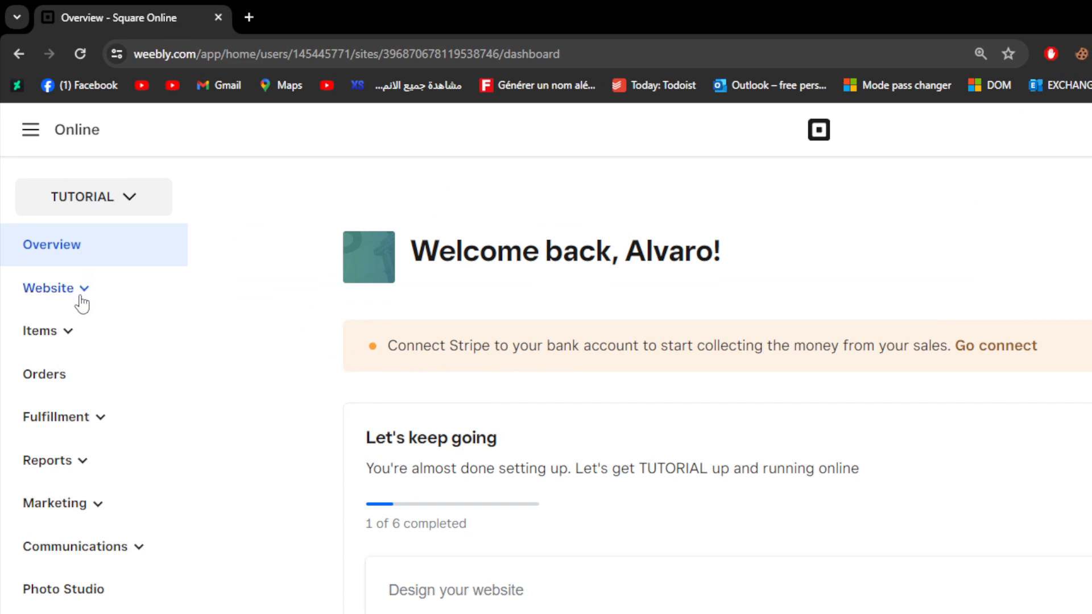
# Launch the Weebly editor for the TUTORIAL site from the Website › Edit Site dashboard
pyautogui.click(48, 288)
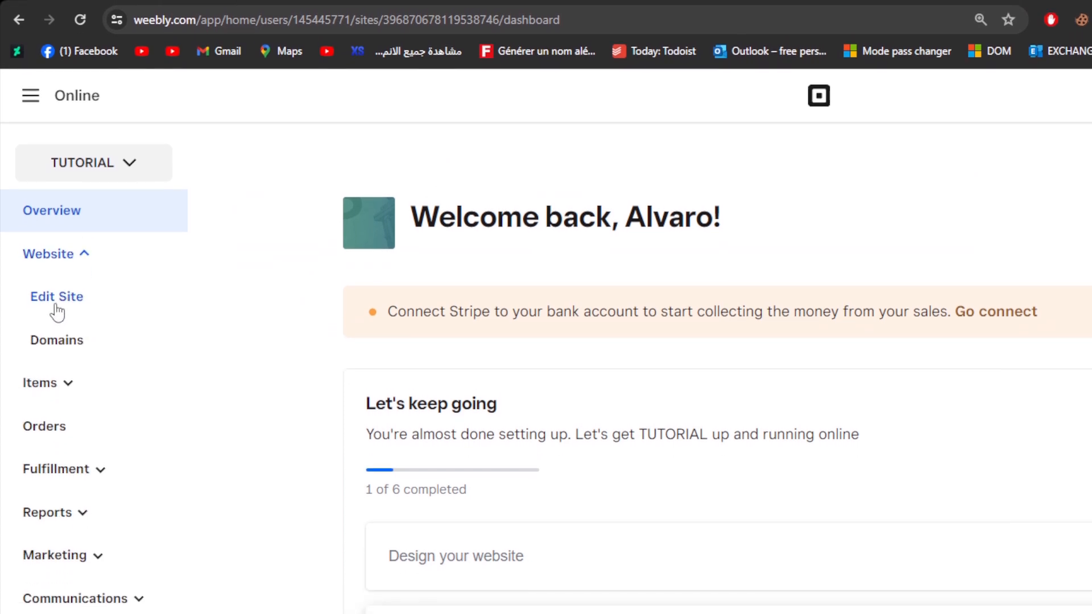
pyautogui.click(56, 295)
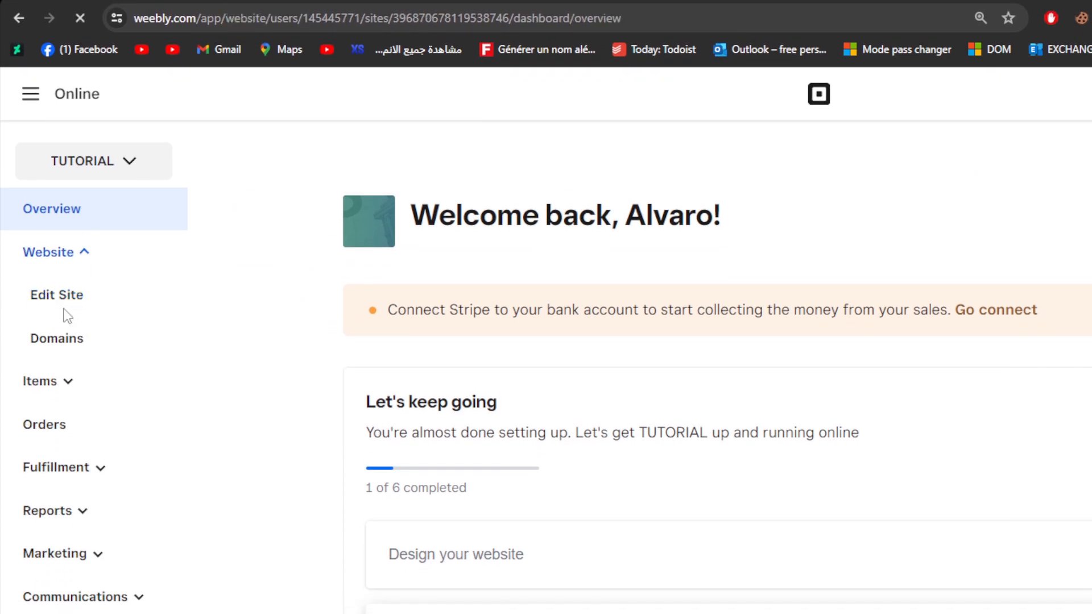
pyautogui.click(56, 295)
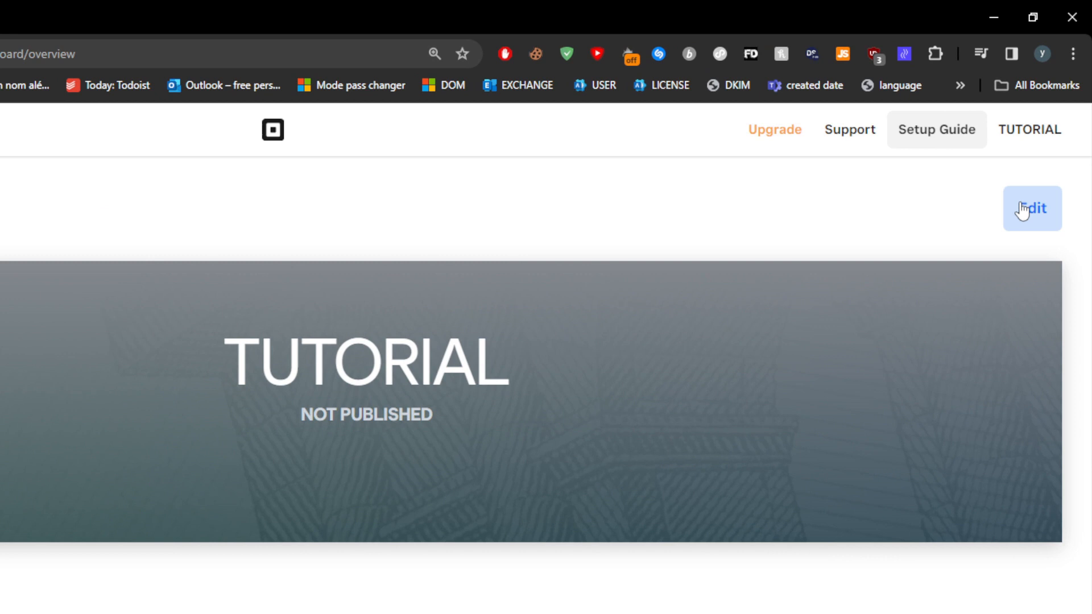
pyautogui.click(1031, 208)
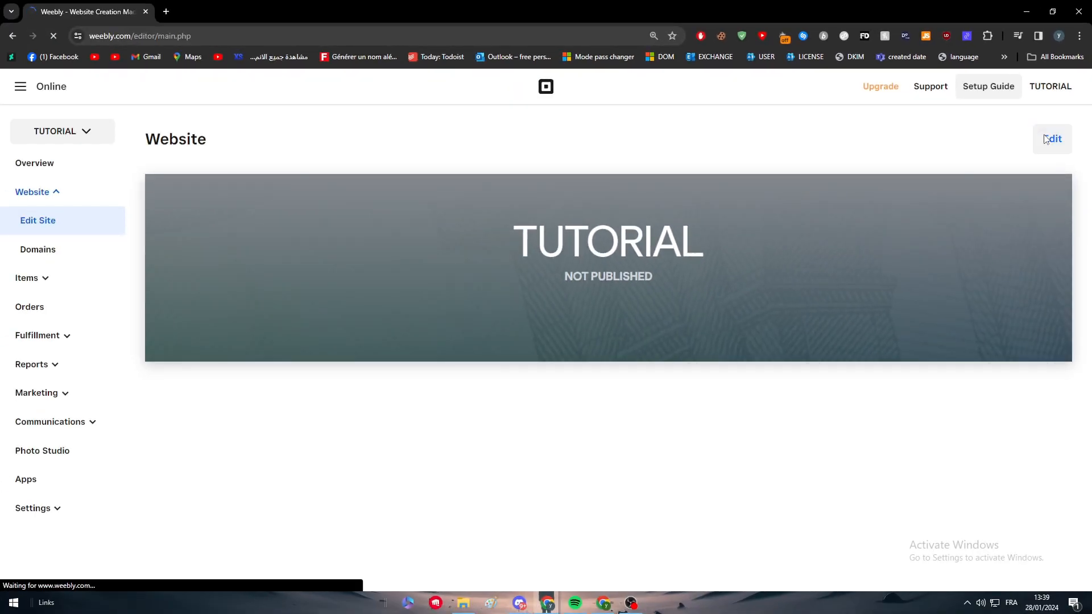
pyautogui.click(1050, 139)
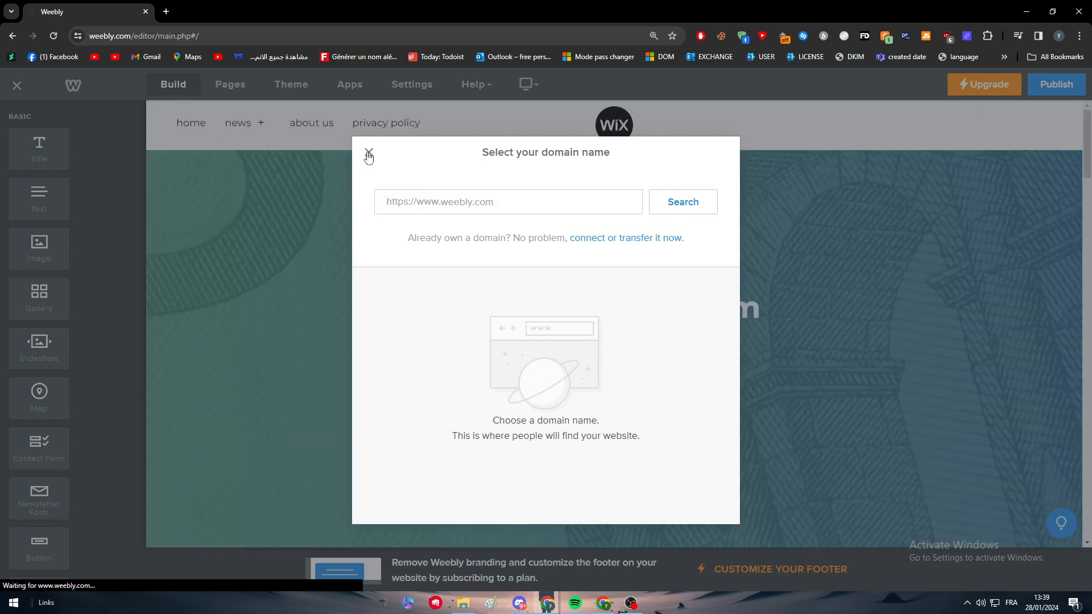
# Dismiss the domain-name prompt, scroll down, and select the About Us heading
pyautogui.click(367, 153)
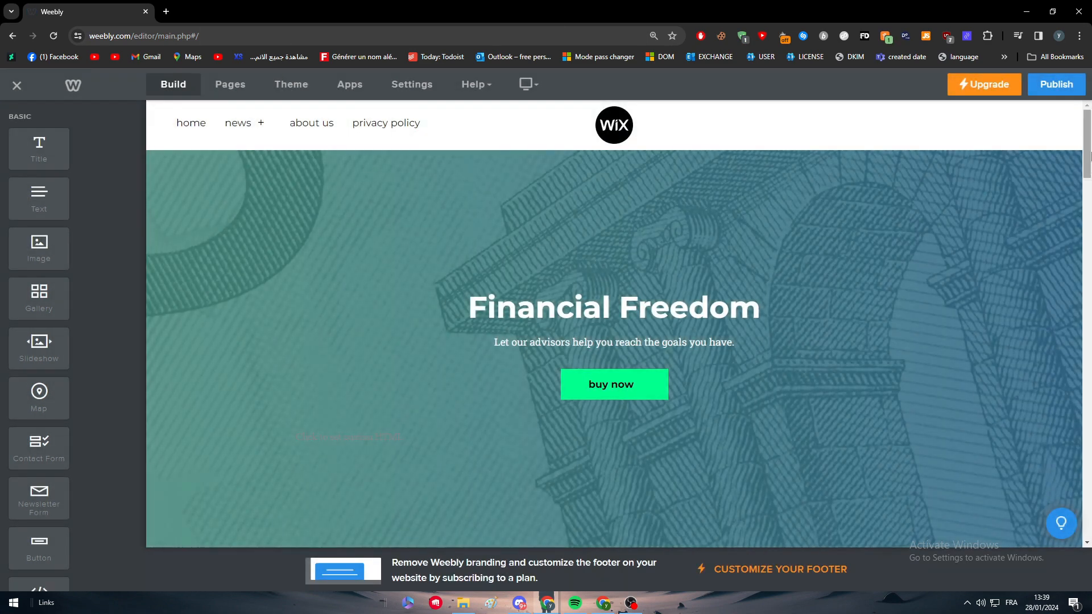
pyautogui.click(613, 307)
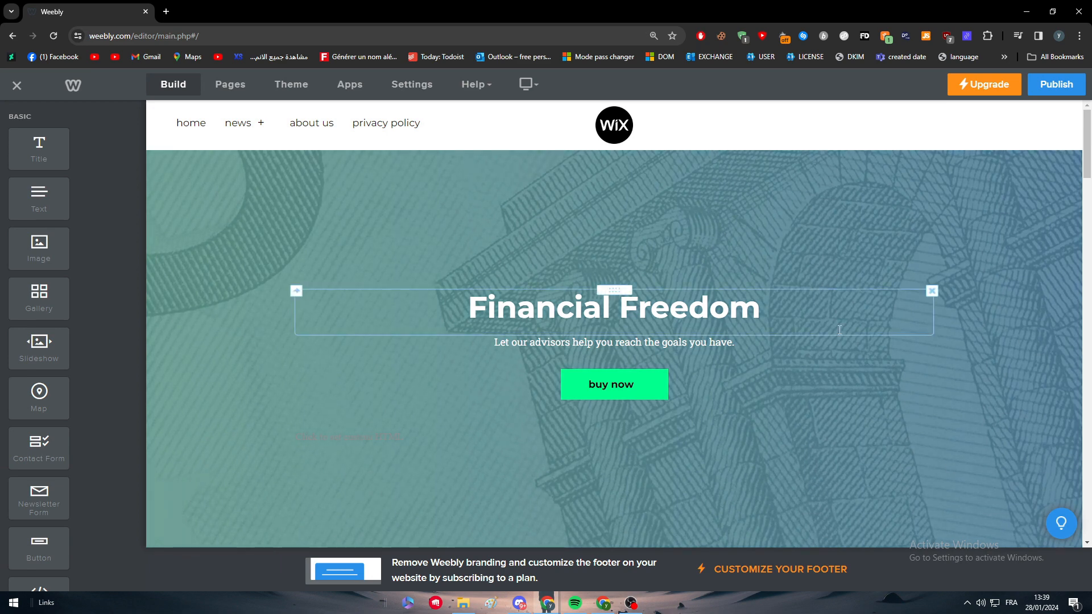
pyautogui.click(854, 262)
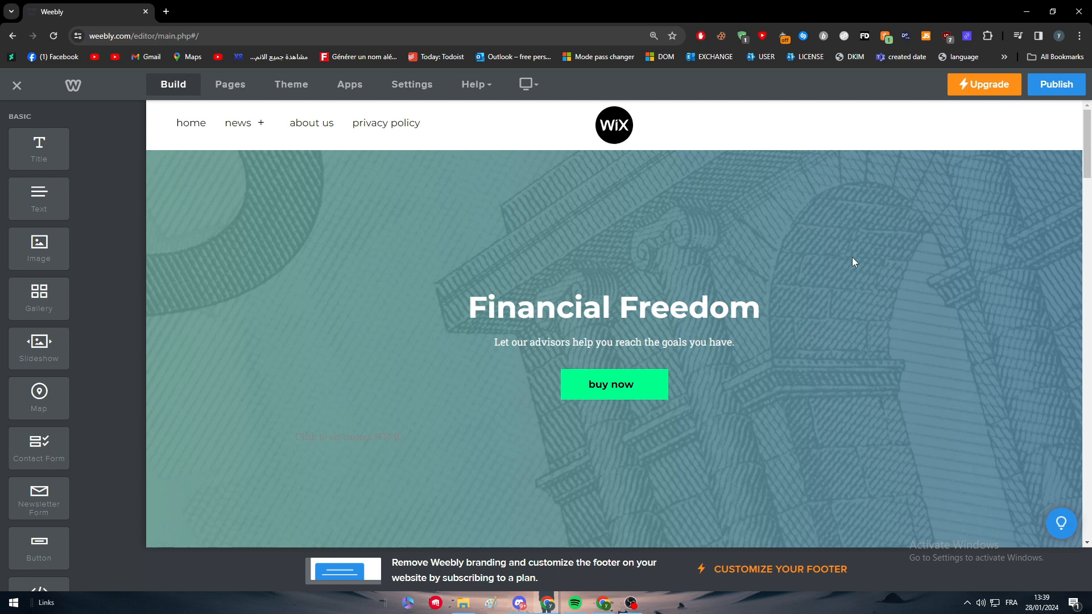
pyautogui.moveTo(840, 246)
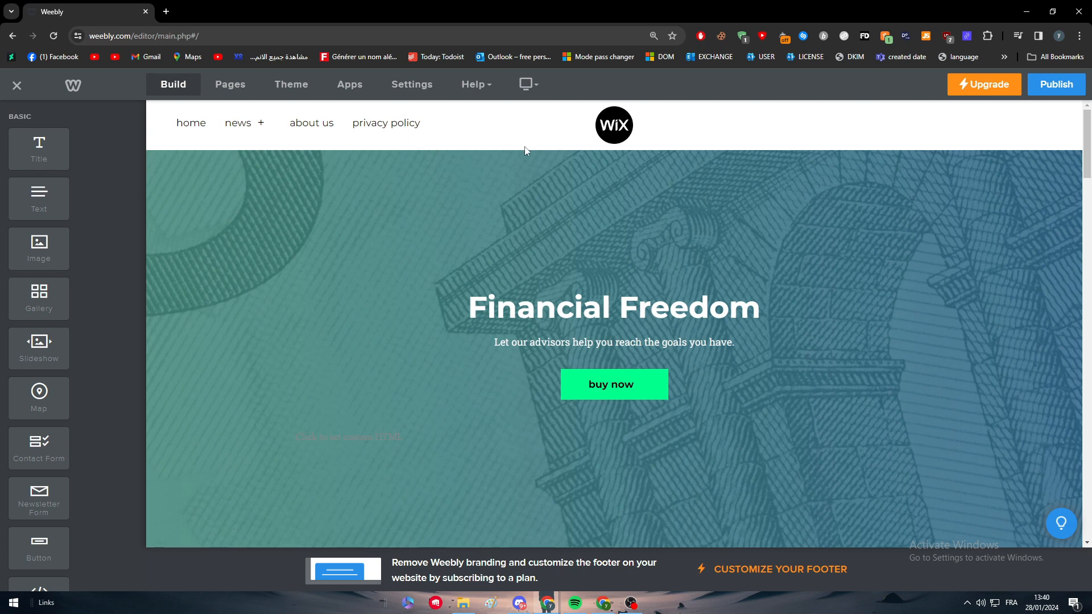
pyautogui.moveTo(654, 132)
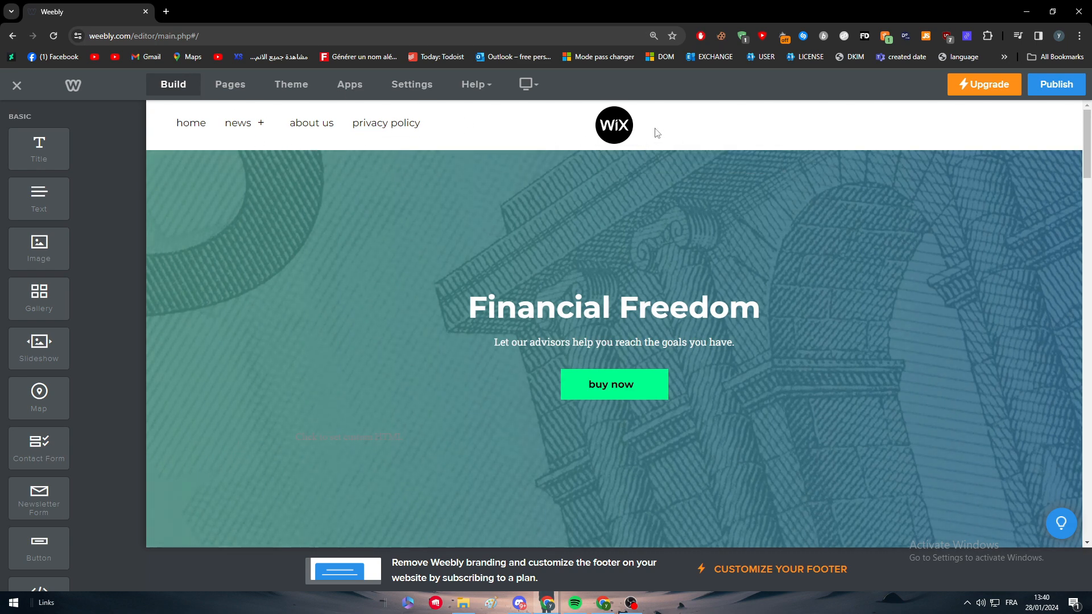
pyautogui.moveTo(769, 112)
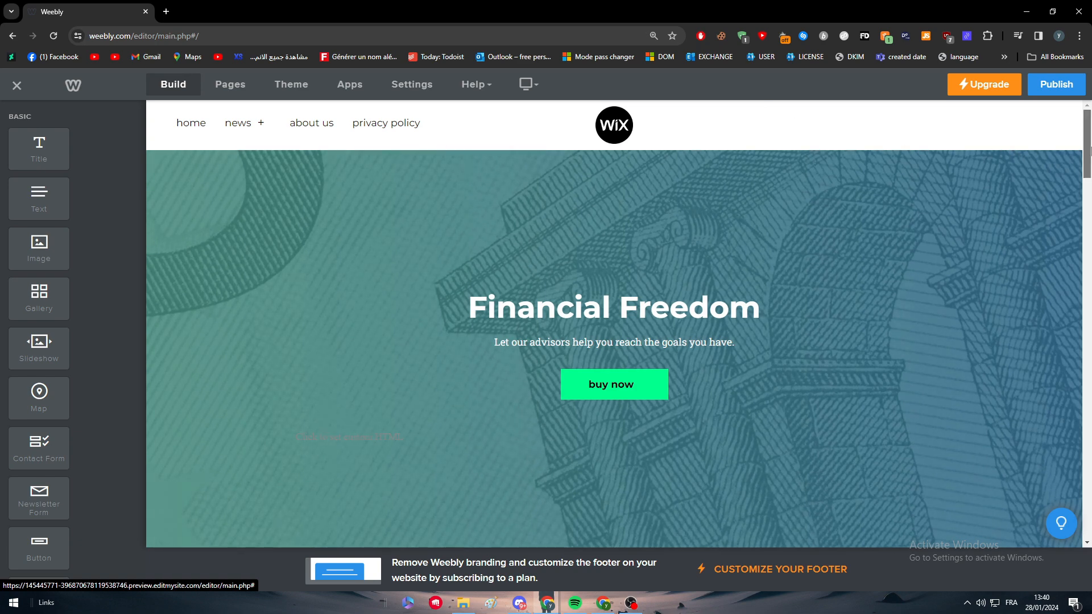
pyautogui.scroll(-3)
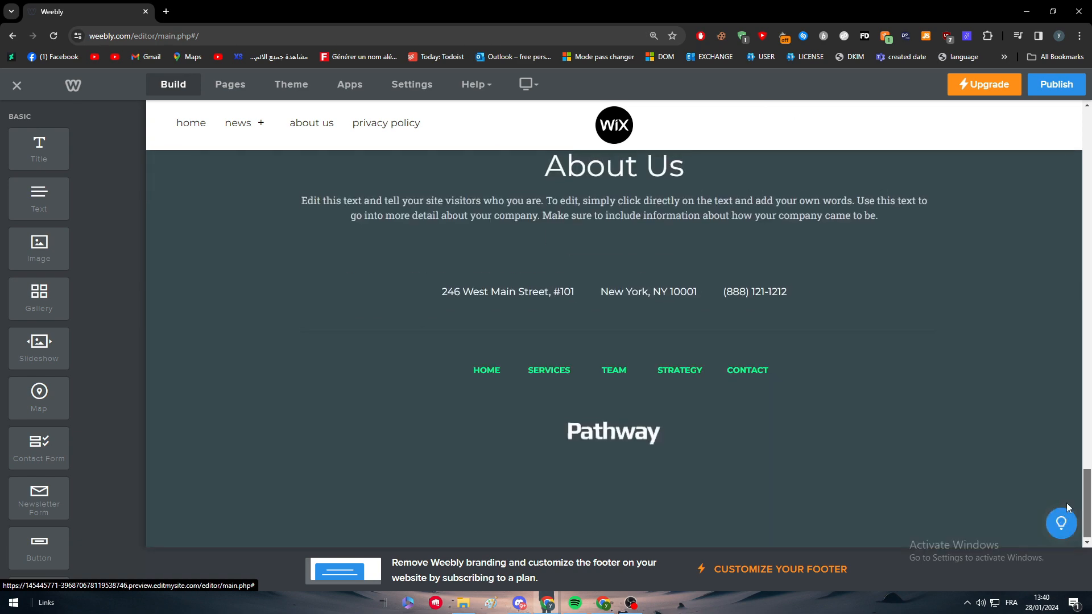
pyautogui.click(613, 430)
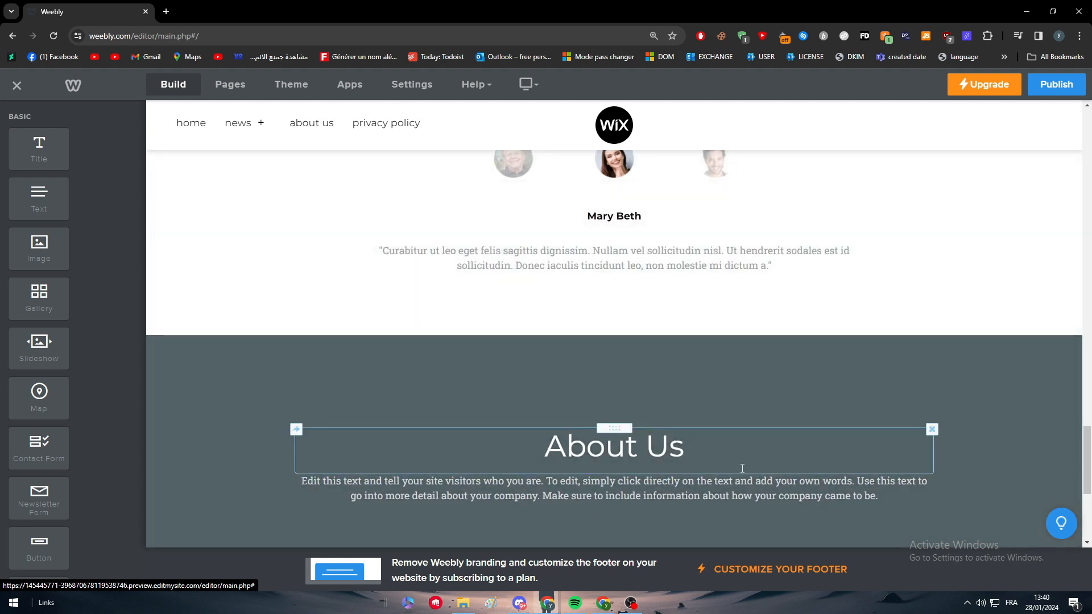
# Delete the About Us heading, placeholder paragraph, address line and empty blocks
pyautogui.click(931, 428)
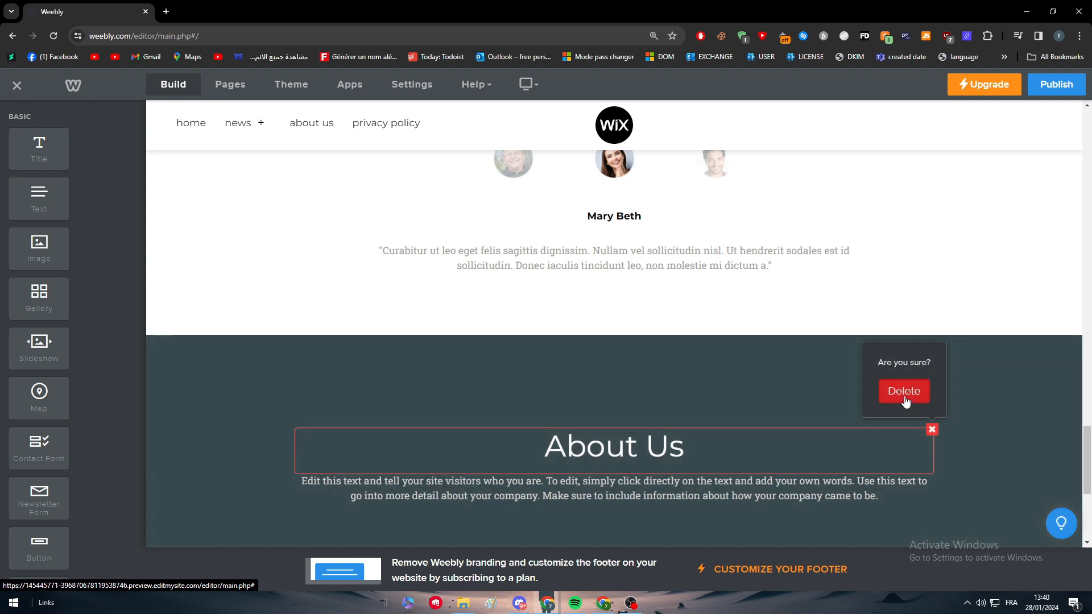
pyautogui.click(904, 390)
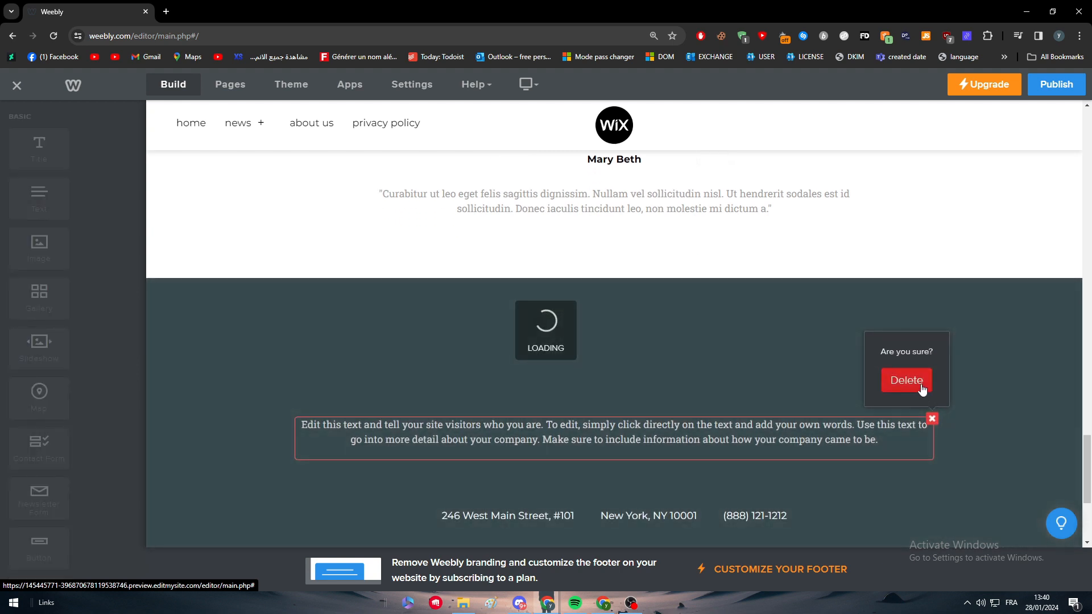
pyautogui.click(906, 380)
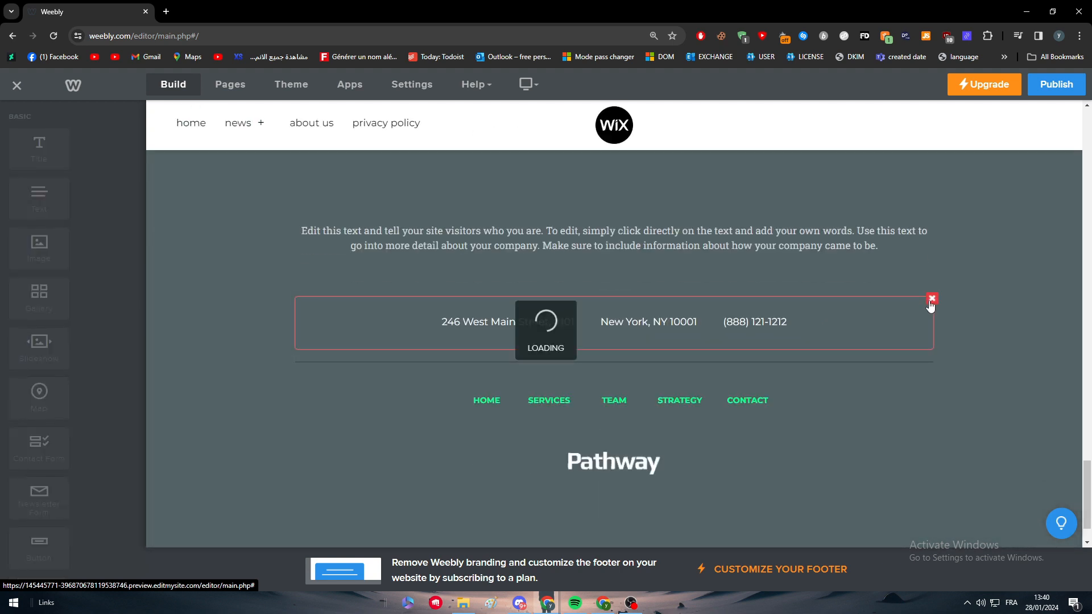
pyautogui.click(931, 301)
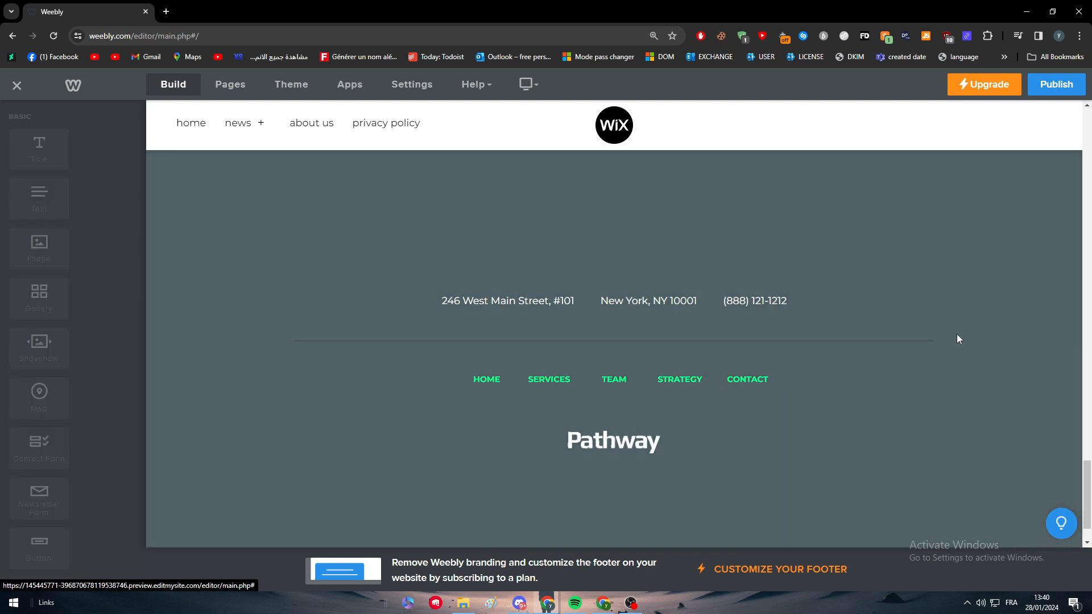
pyautogui.click(931, 329)
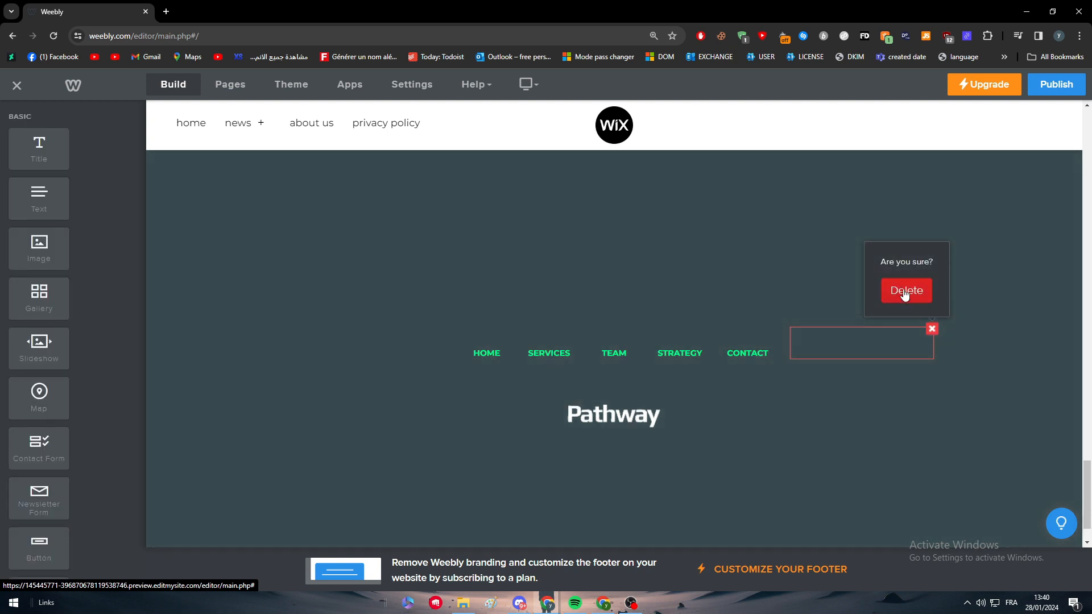
pyautogui.click(905, 290)
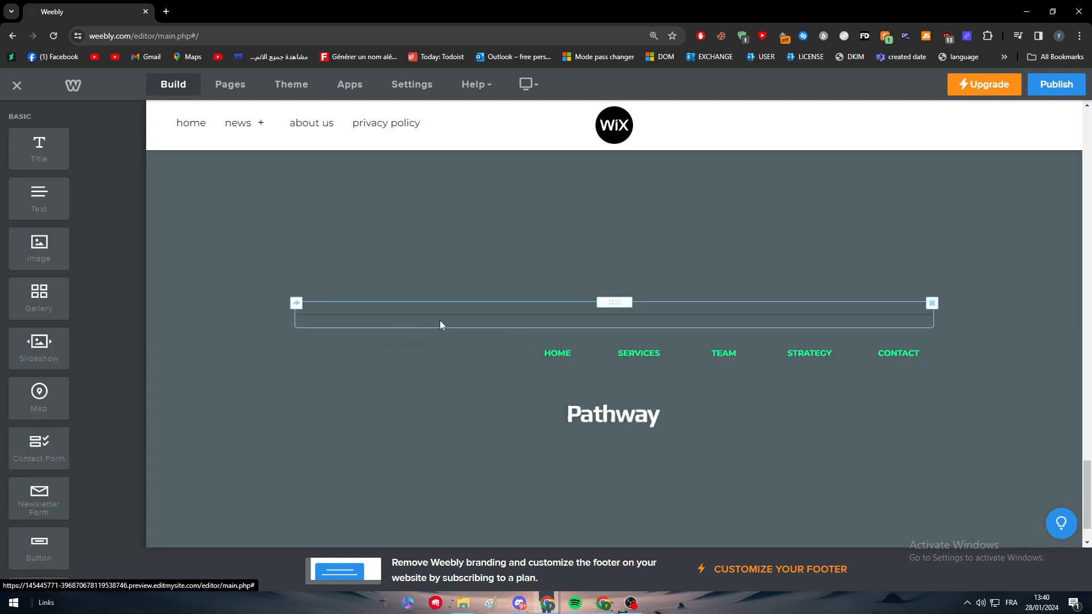
pyautogui.click(930, 303)
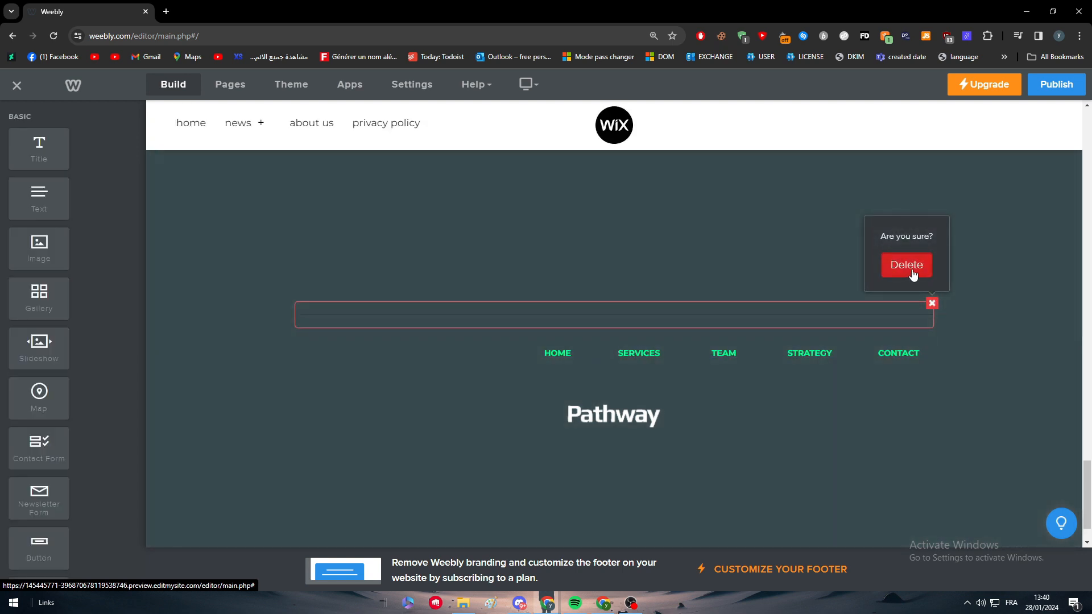
pyautogui.click(906, 264)
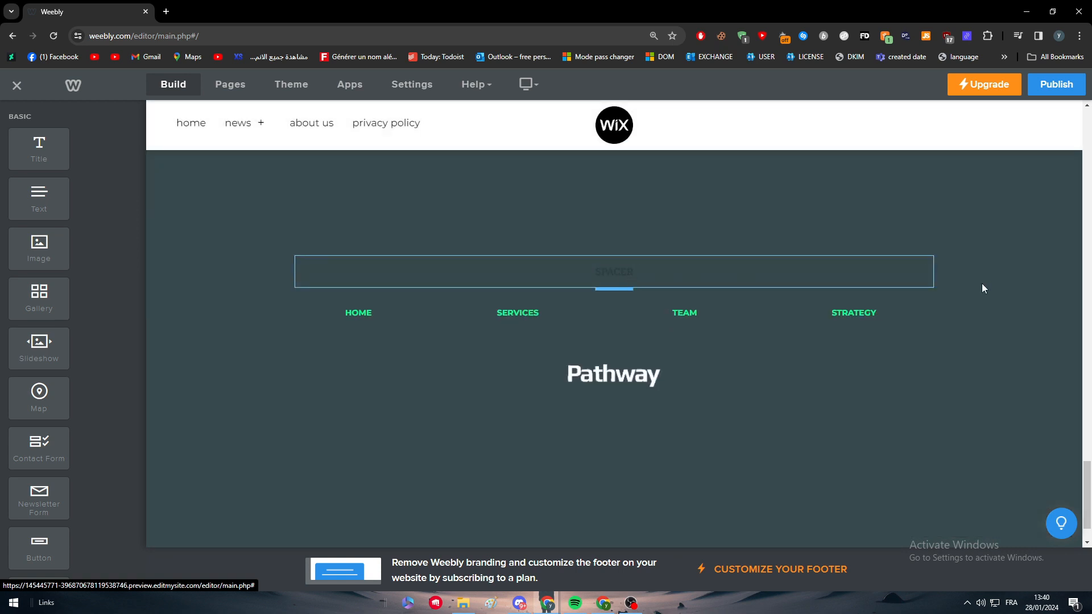
pyautogui.moveTo(928, 257)
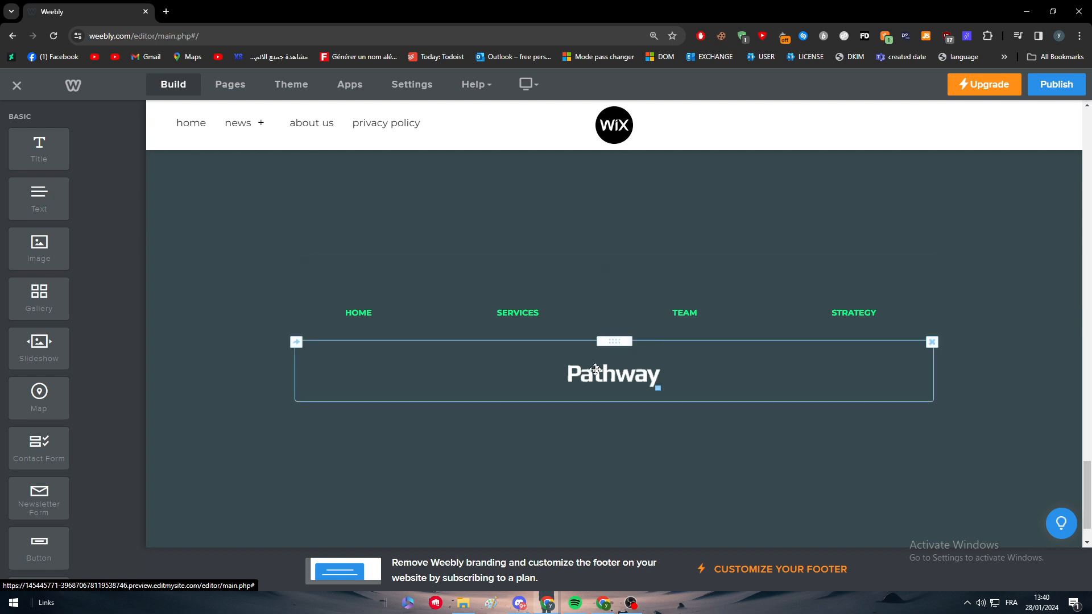
# Delete the Pathway logo text, the footer link columns and the empty spacer
pyautogui.click(931, 341)
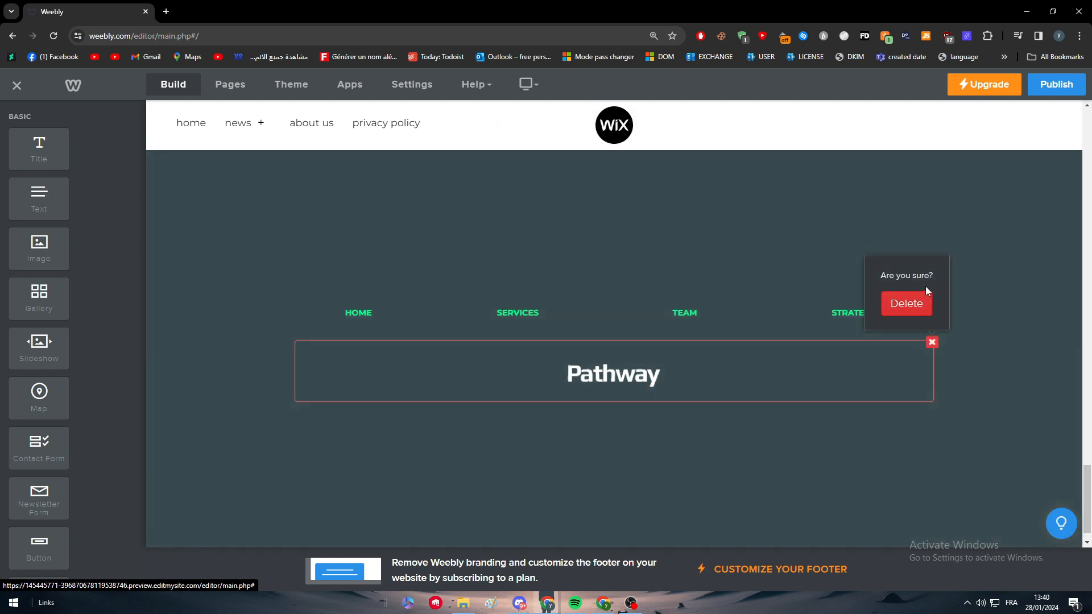
pyautogui.click(905, 303)
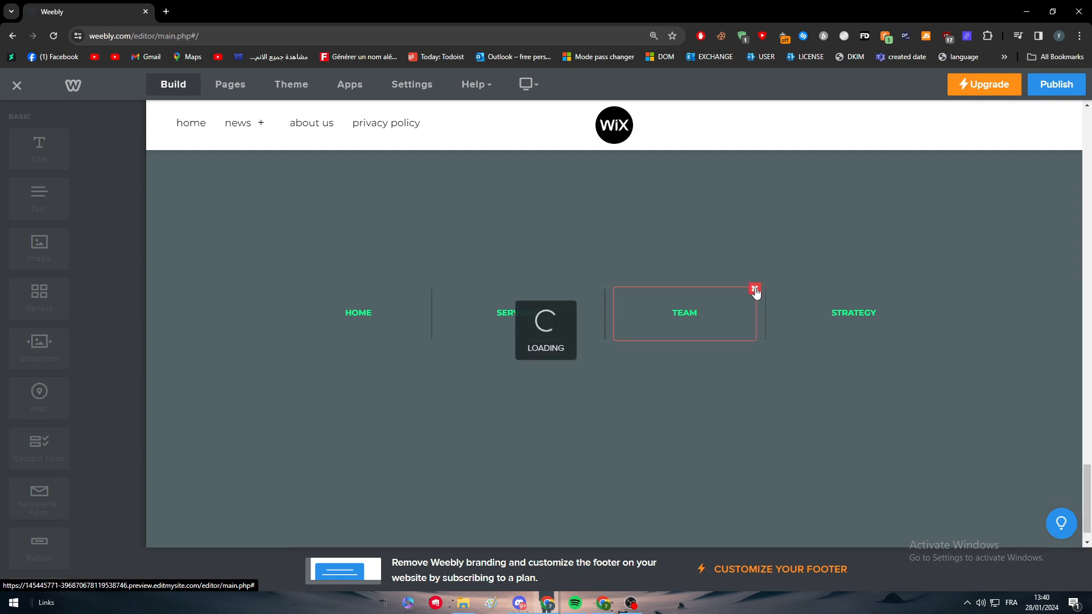
pyautogui.click(754, 290)
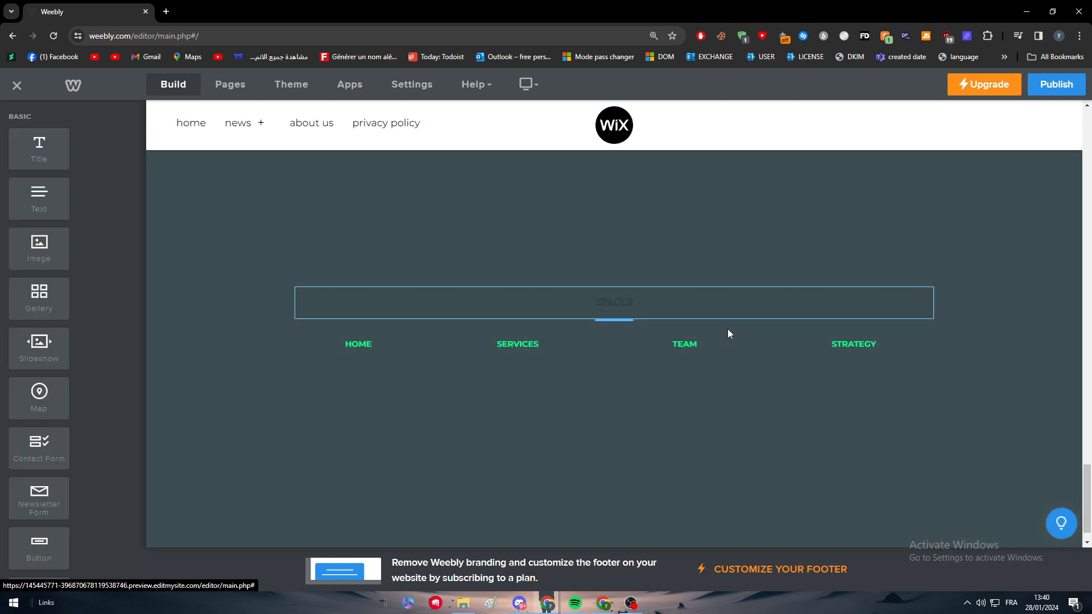
pyautogui.moveTo(834, 372)
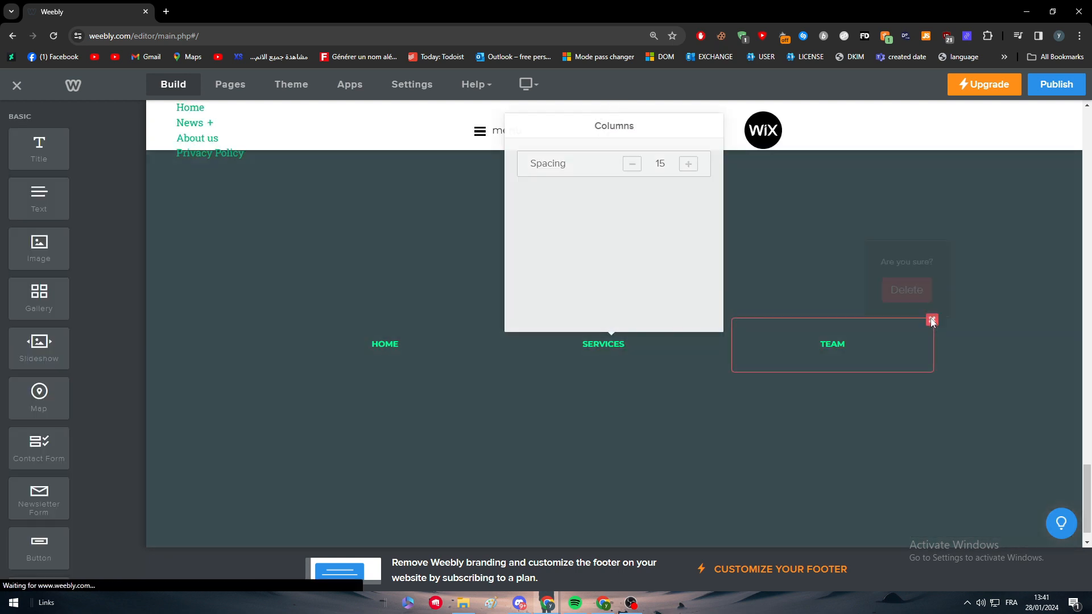
pyautogui.click(906, 290)
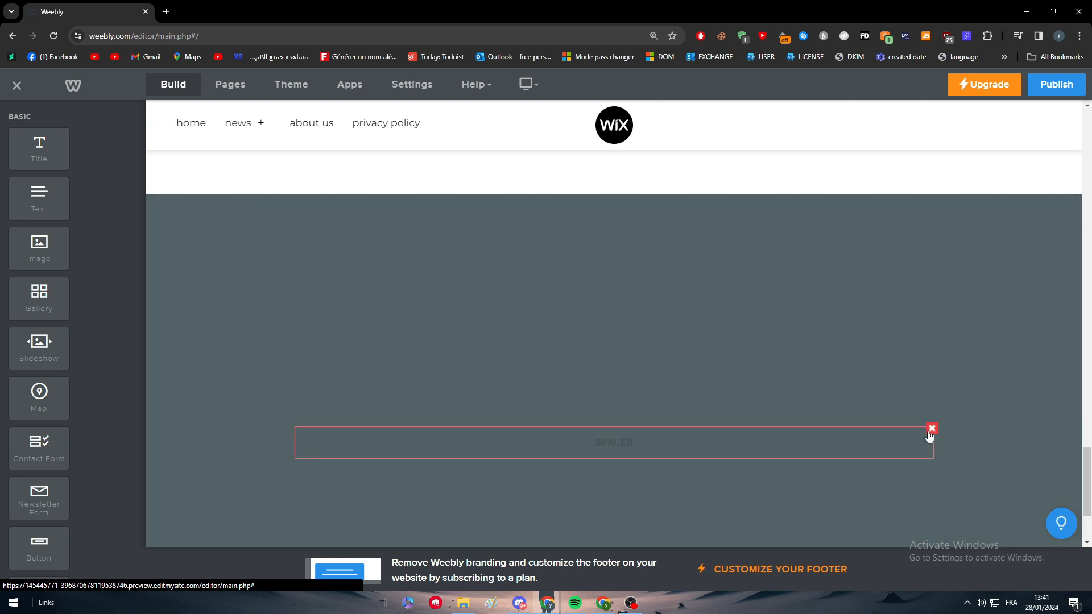
pyautogui.click(931, 428)
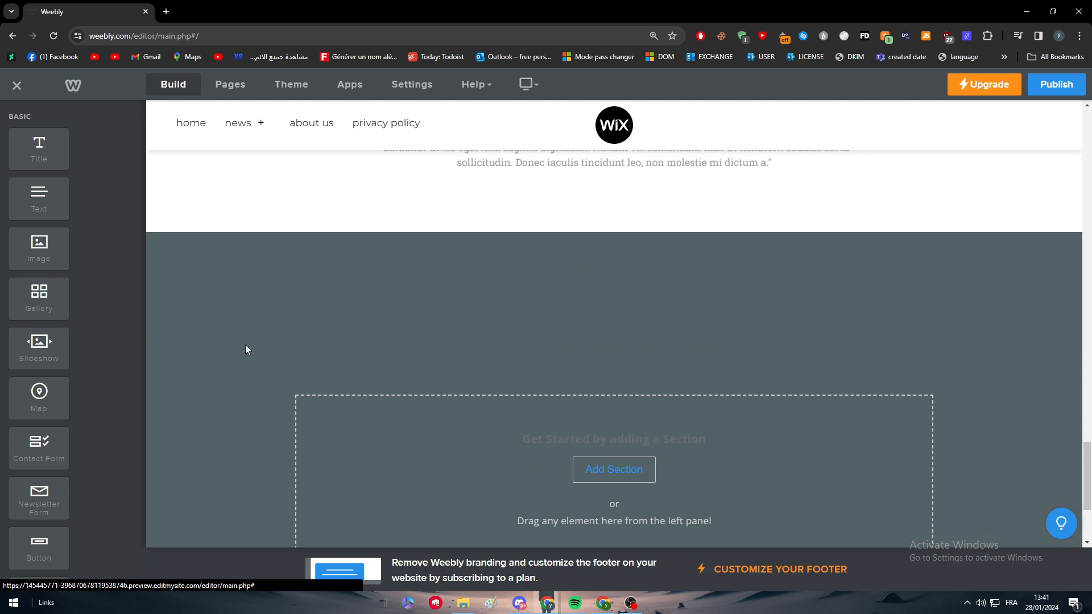
pyautogui.scroll(3)
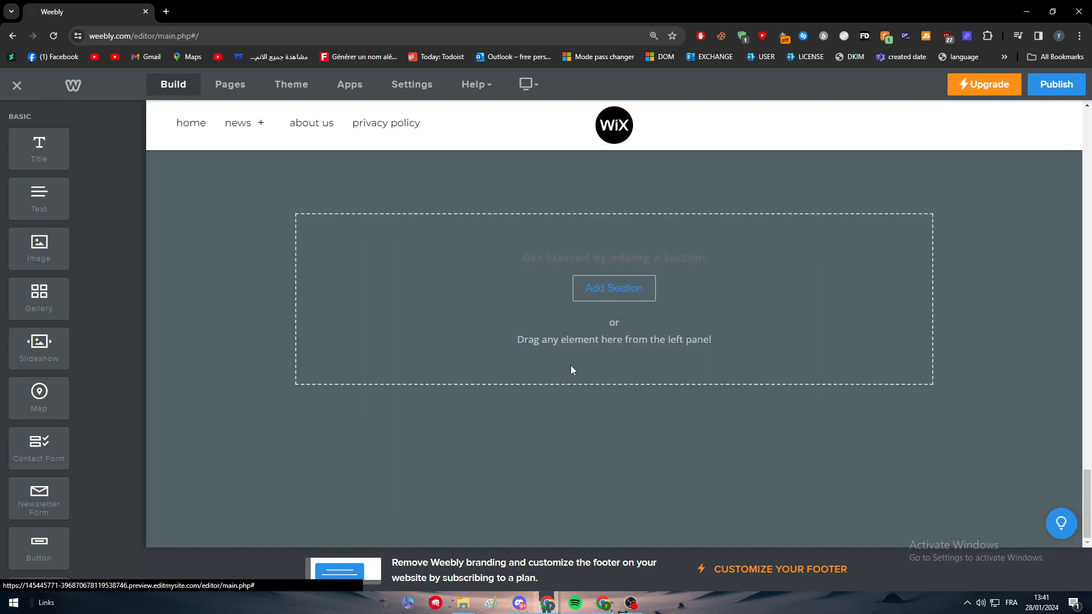
pyautogui.moveTo(624, 350)
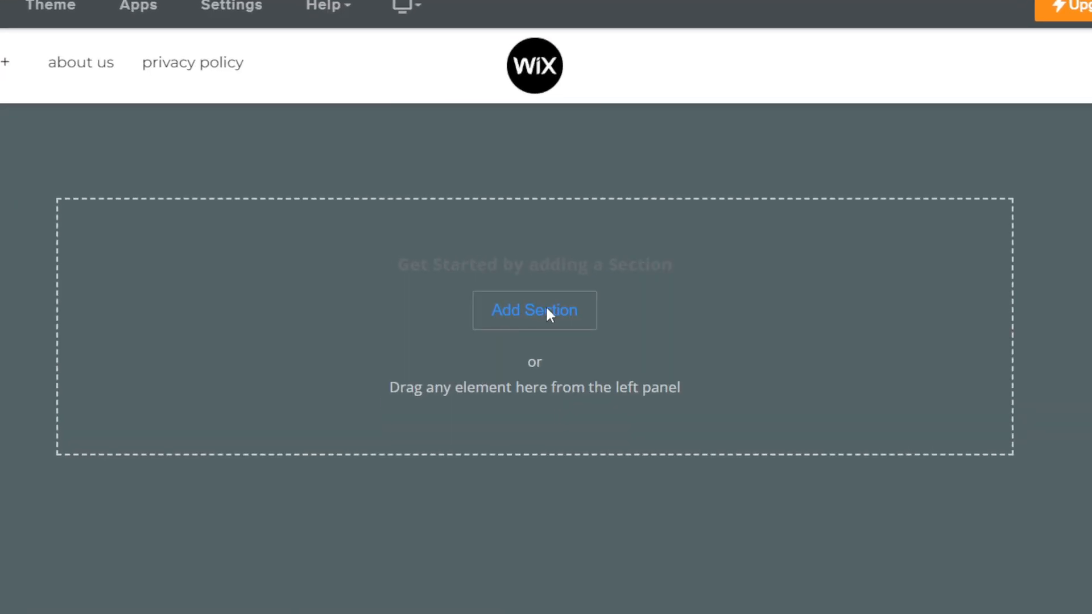
# Try the Menu layout from the Add Section list, then back out
pyautogui.click(534, 310)
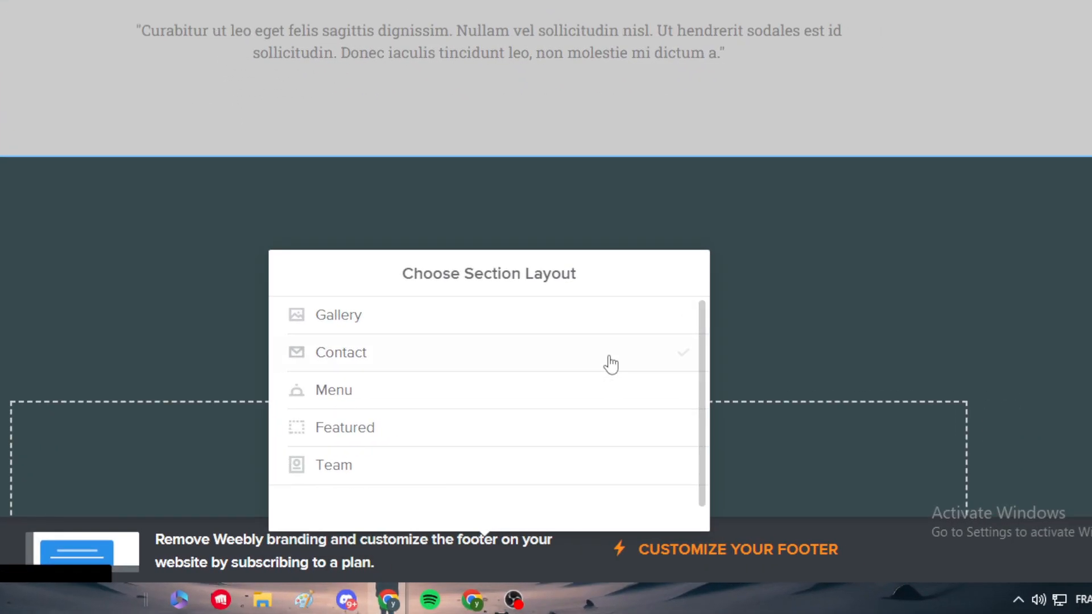
pyautogui.click(333, 390)
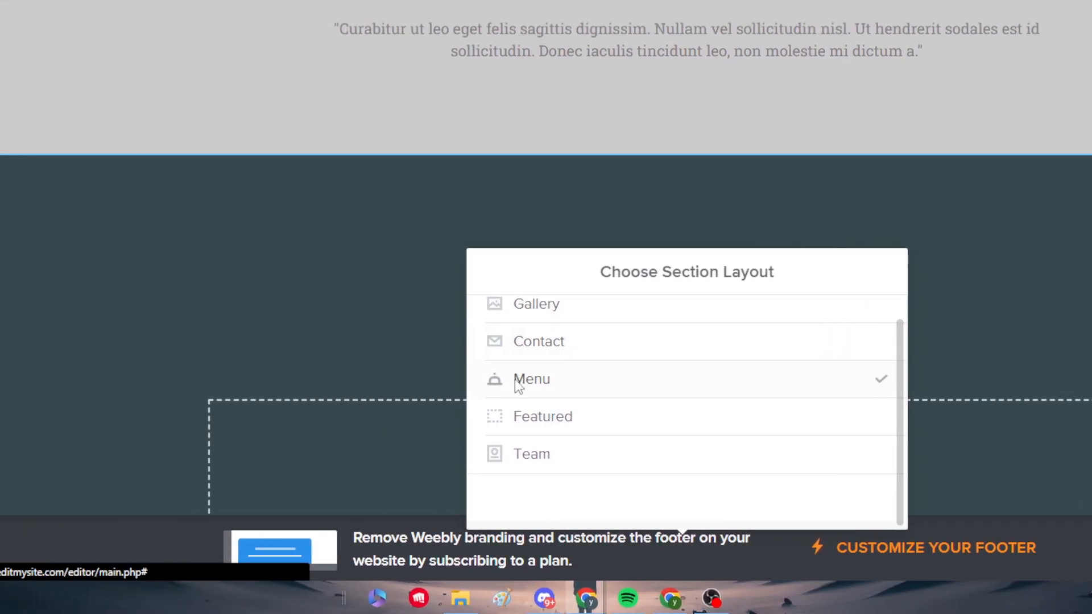
pyautogui.click(531, 379)
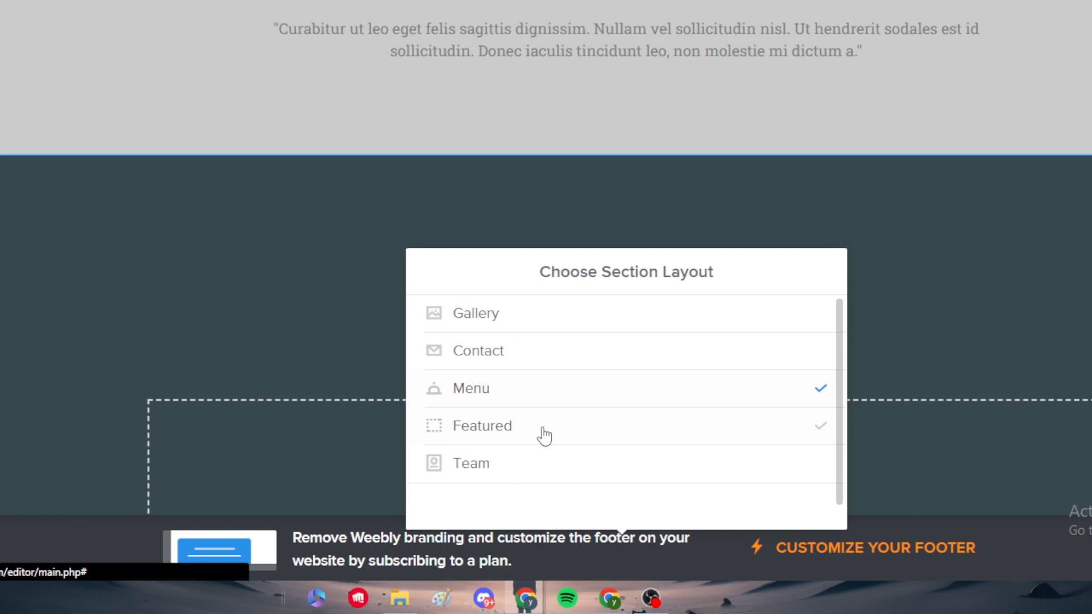
pyautogui.click(481, 425)
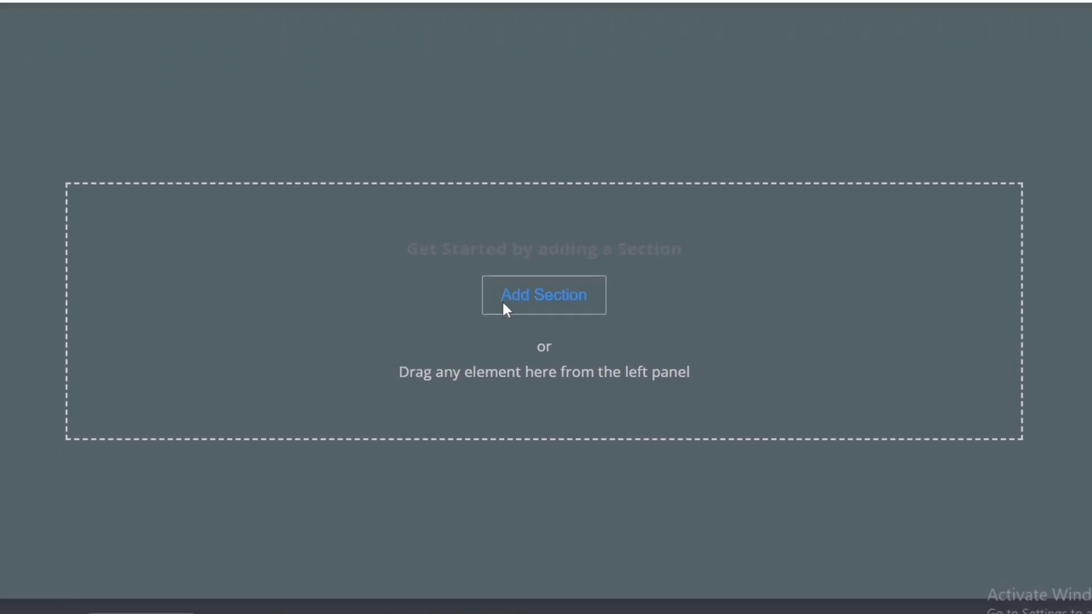
pyautogui.scroll(3)
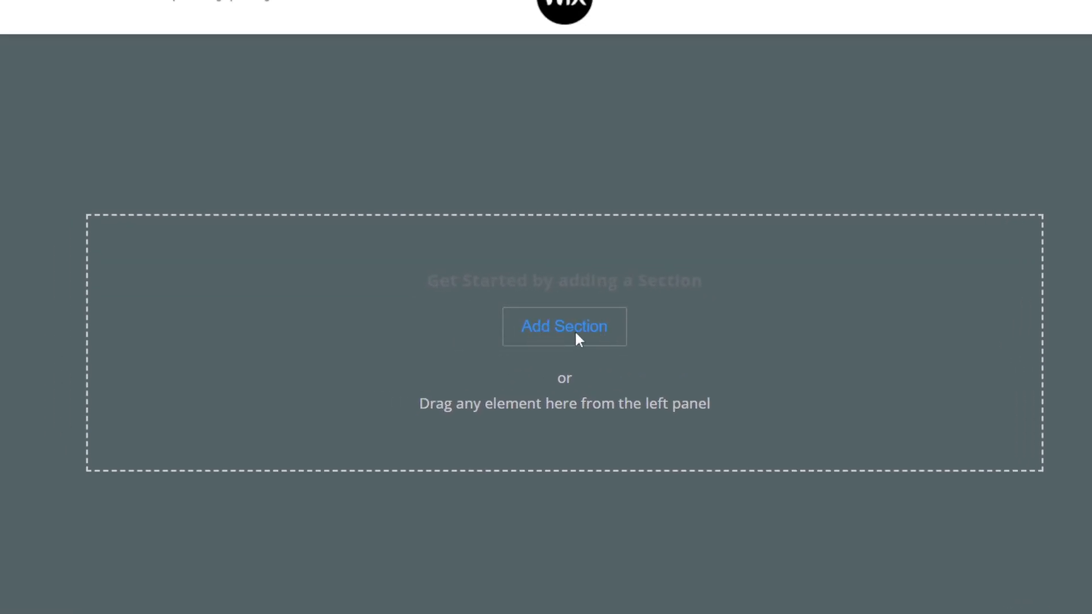
# Reopen the section layouts, then place an Image element into the empty section
pyautogui.click(563, 326)
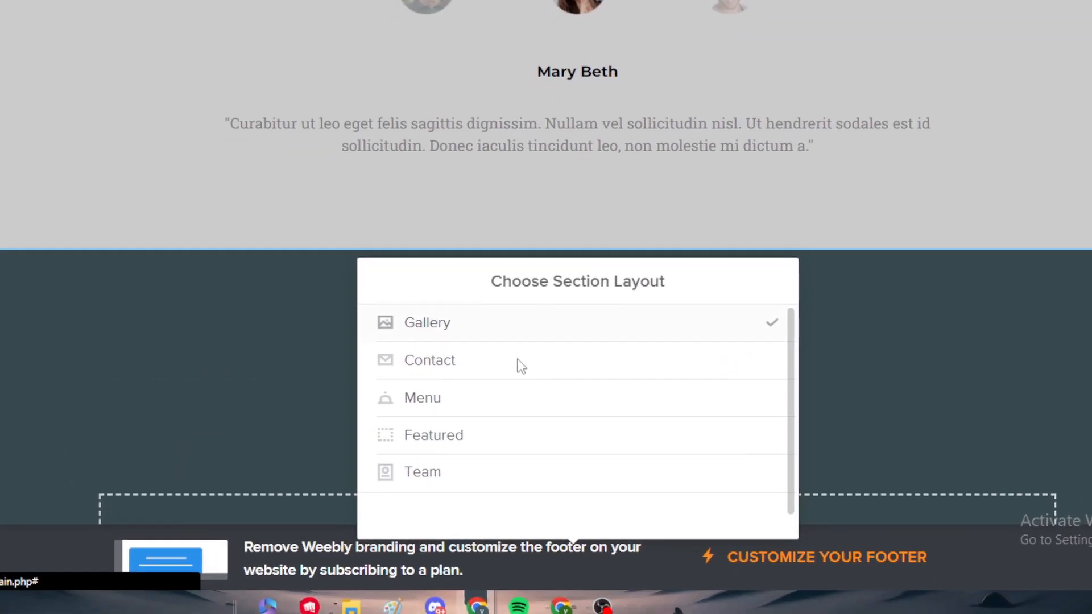
pyautogui.click(421, 471)
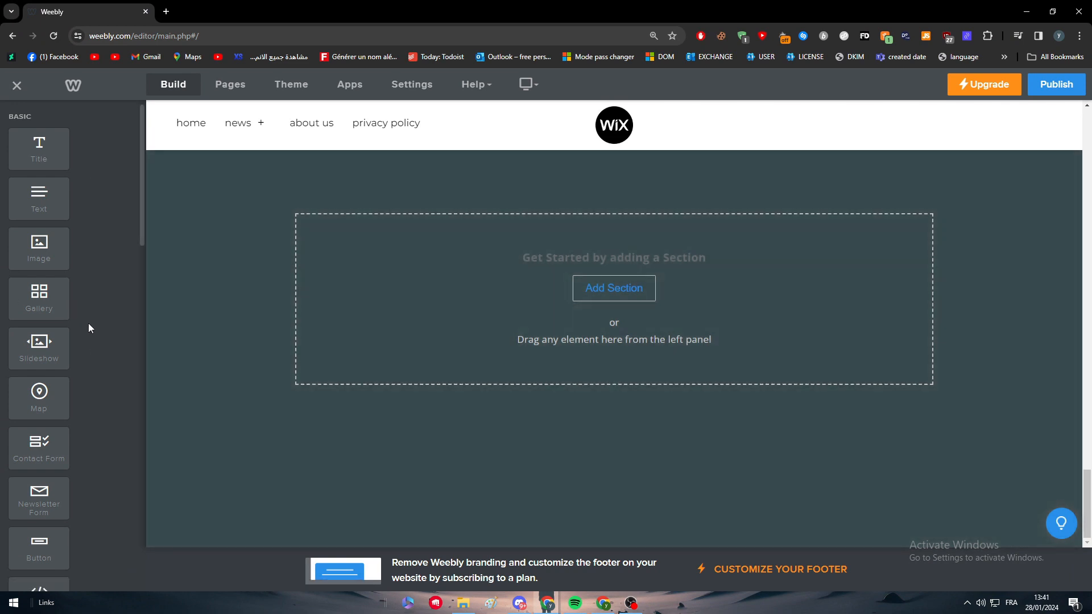
pyautogui.scroll(-3)
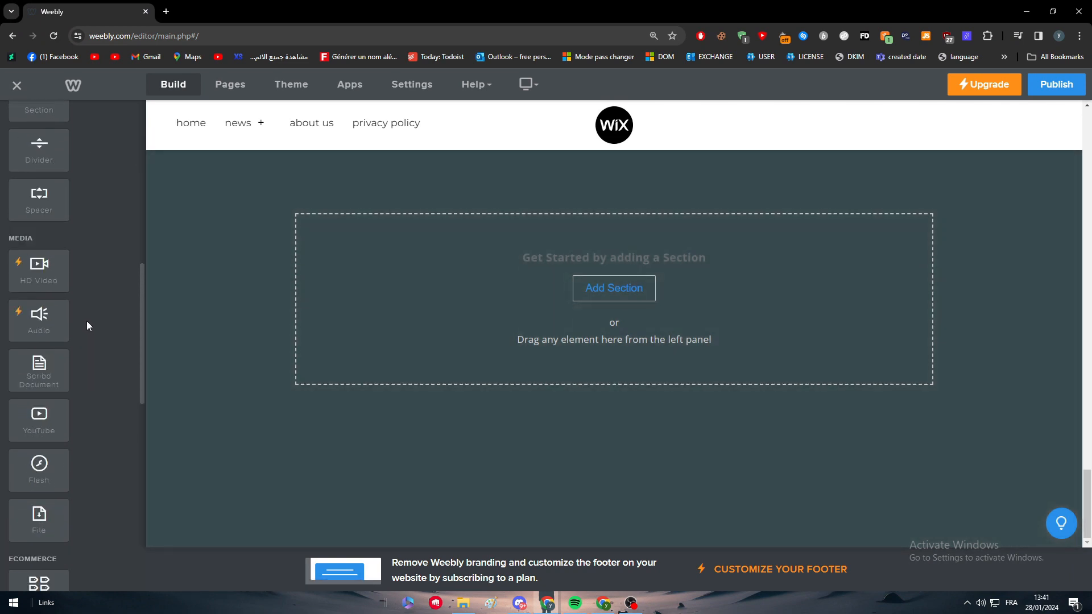
pyautogui.scroll(-3)
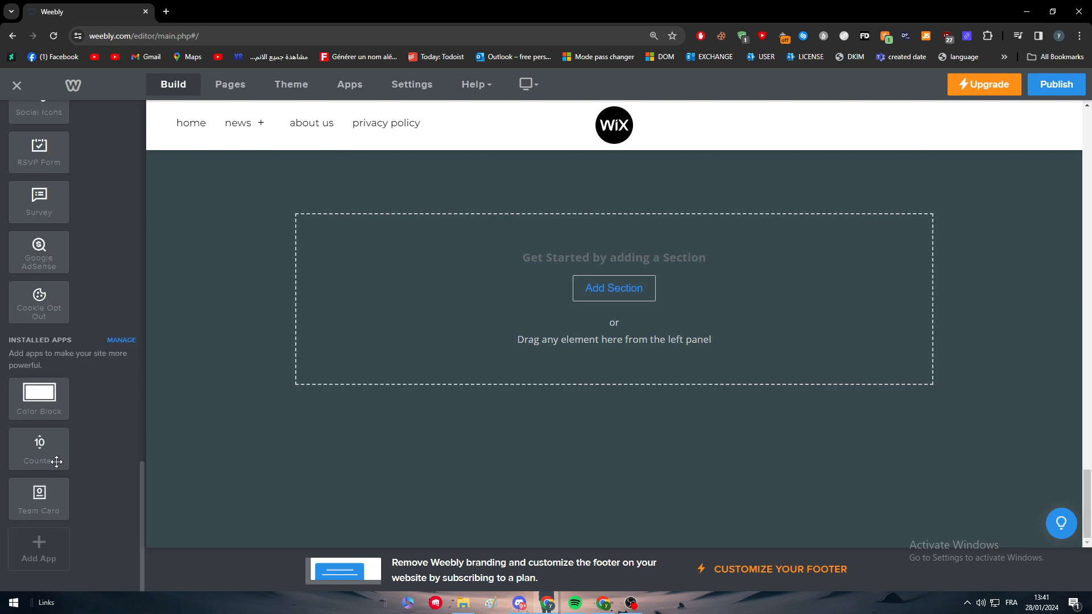
pyautogui.scroll(3)
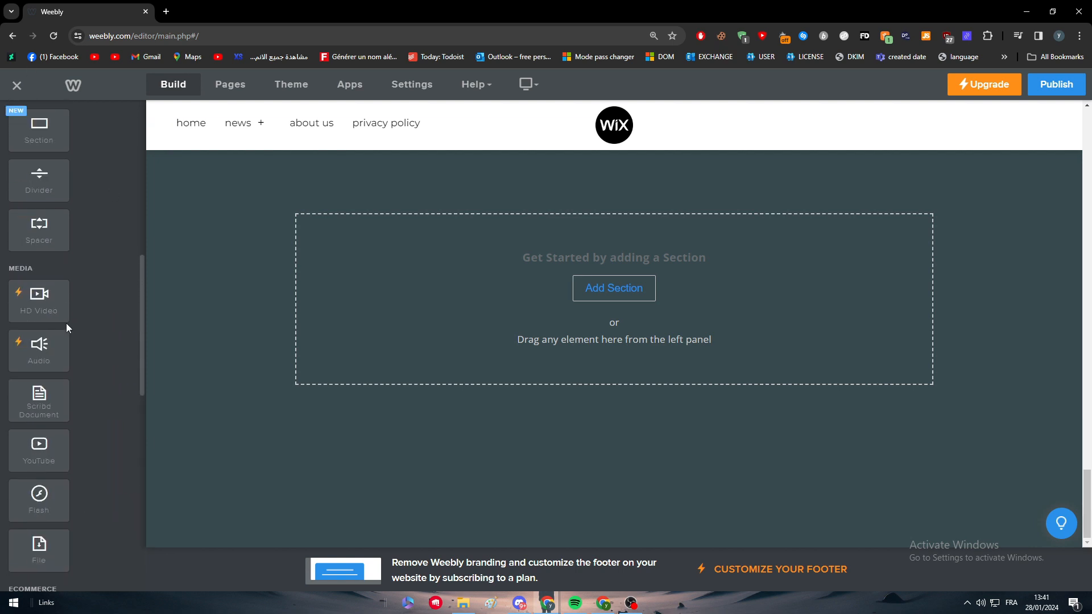
pyautogui.scroll(3)
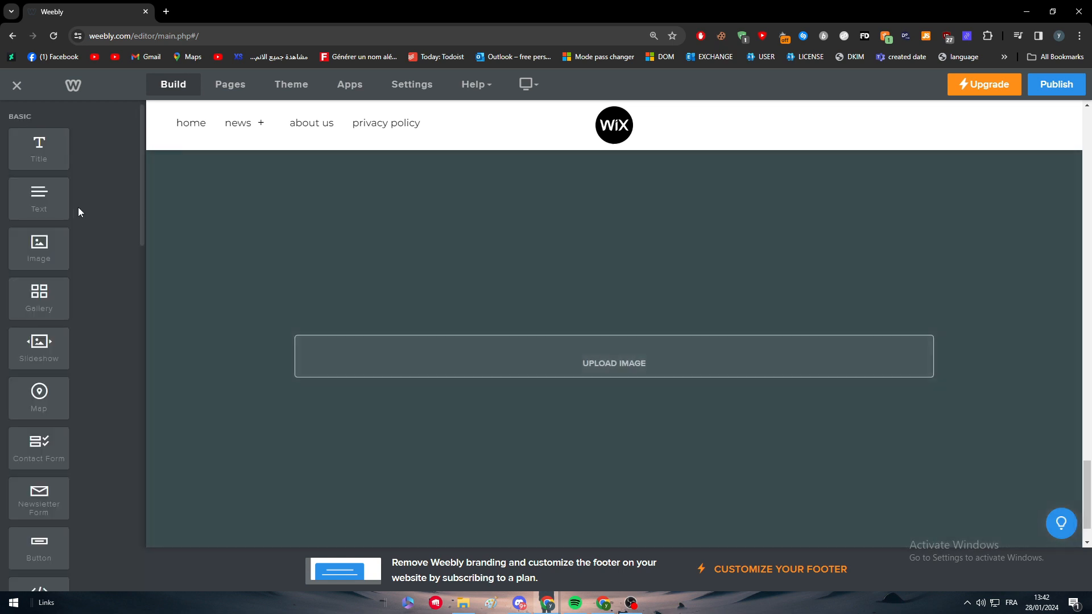
# Upload the black knot logo file from the computer into the image block
pyautogui.click(613, 362)
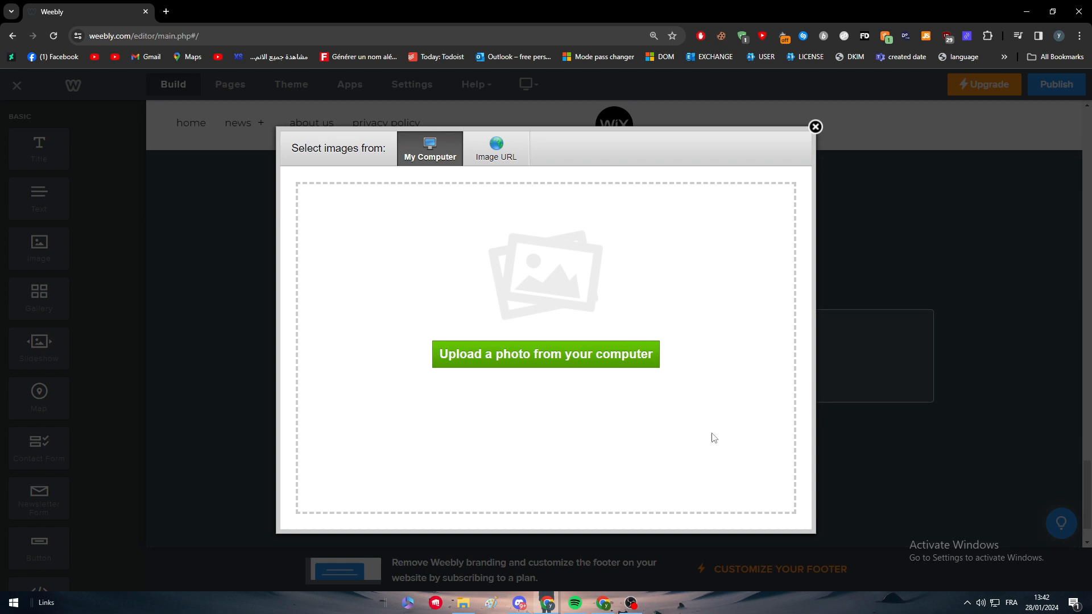
pyautogui.moveTo(466, 360)
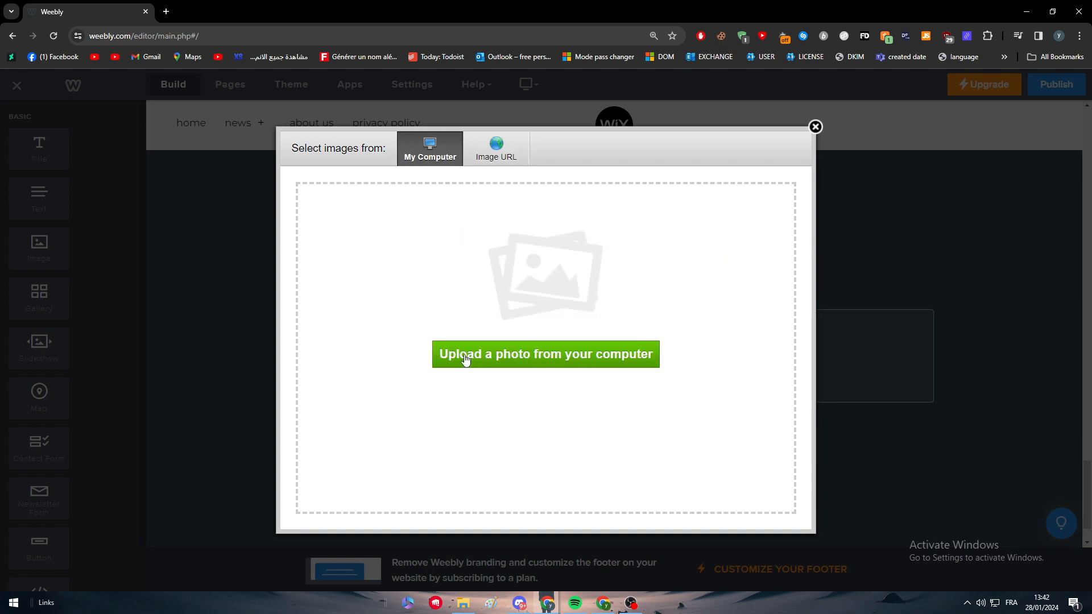
pyautogui.click(545, 354)
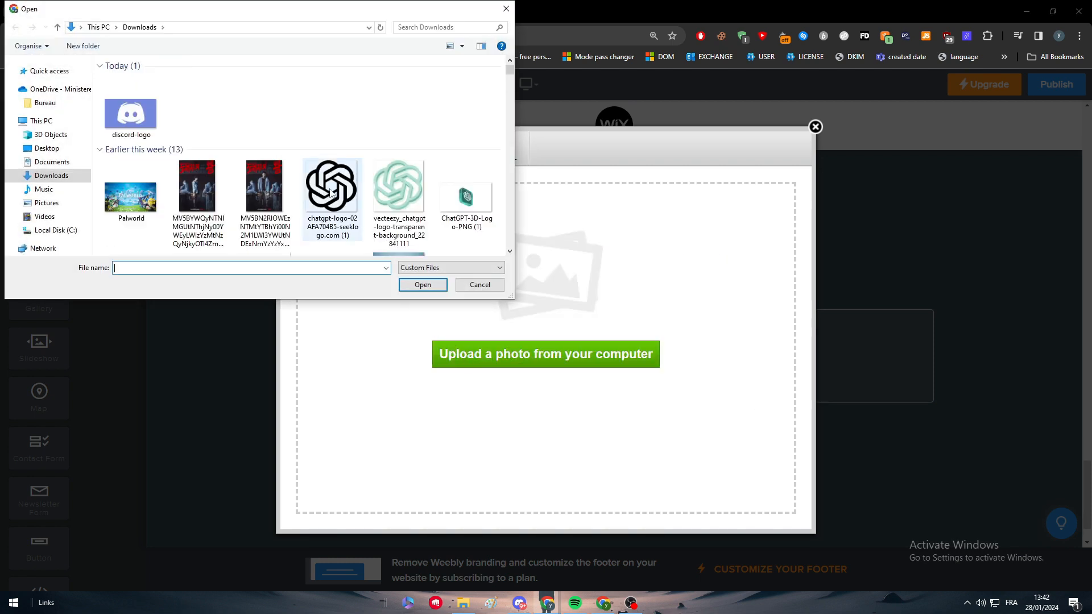
pyautogui.click(422, 284)
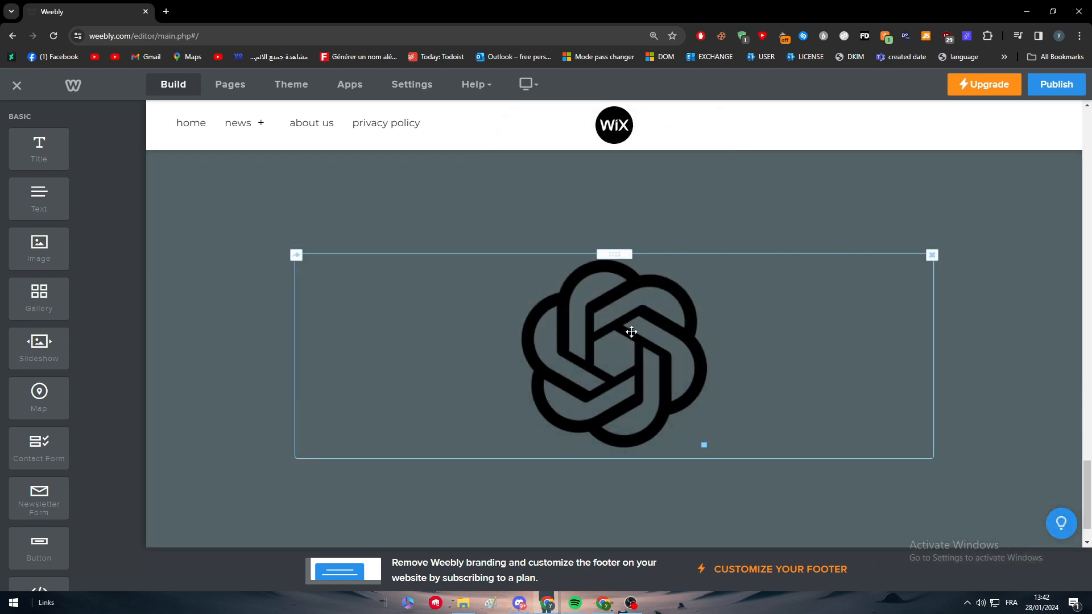
# Open the logo in the image editor without changes, then resize the logo smaller
pyautogui.click(613, 332)
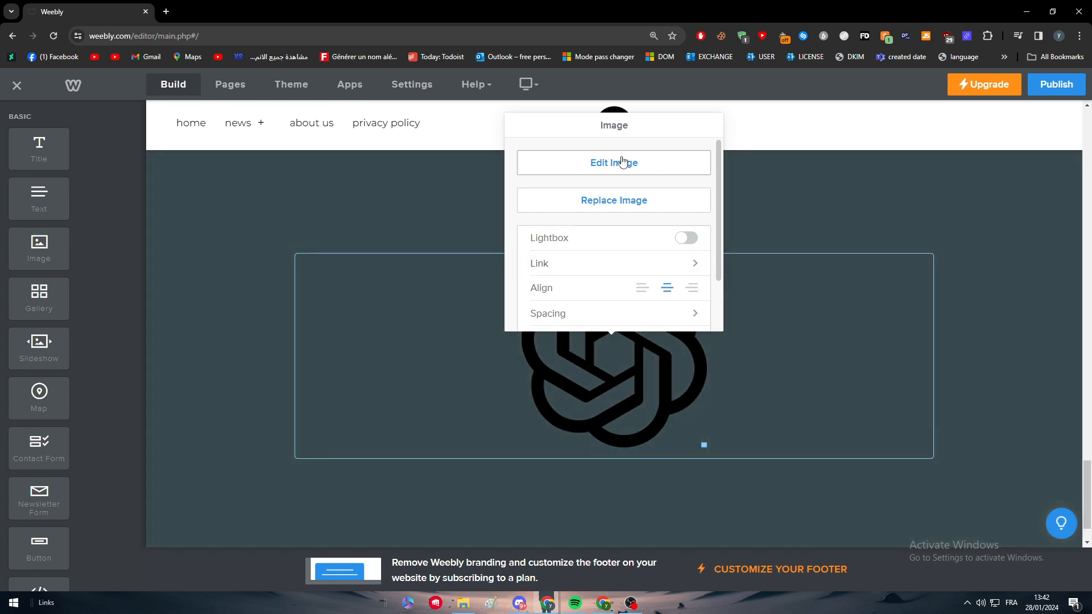
pyautogui.click(614, 162)
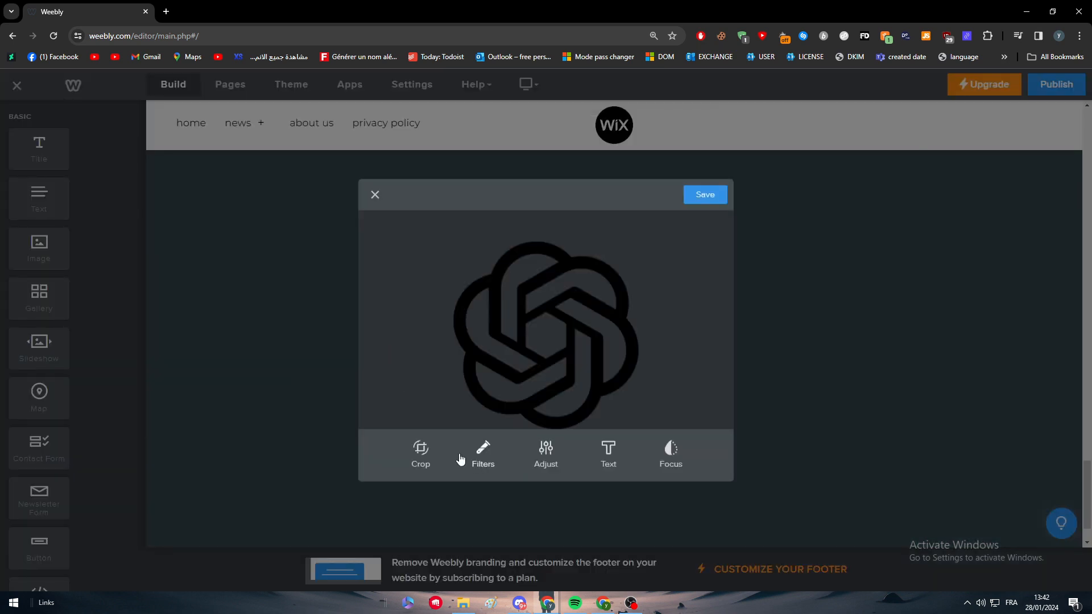
pyautogui.click(545, 453)
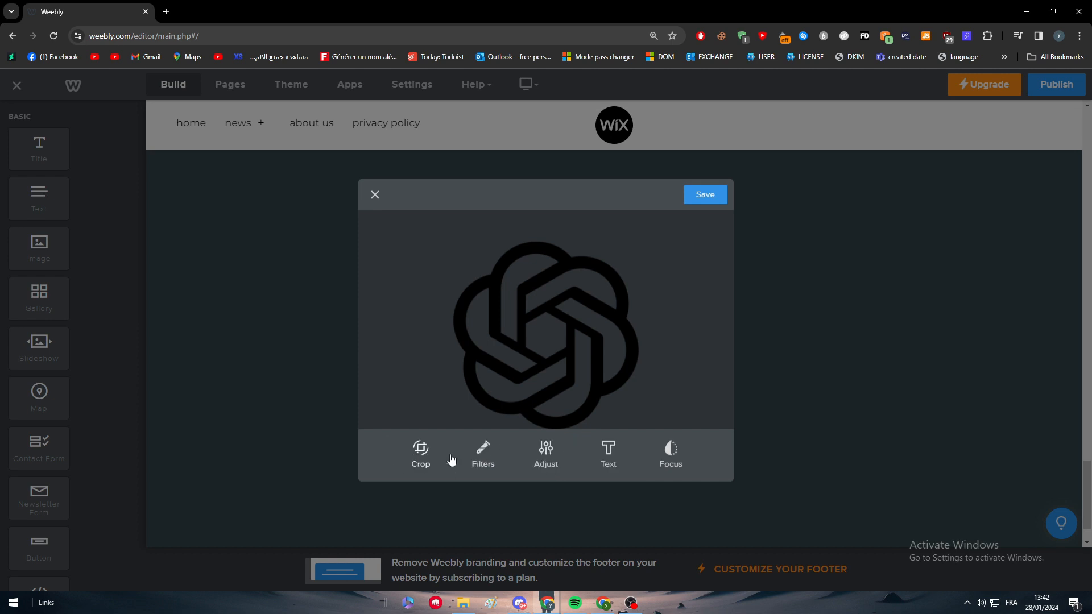
pyautogui.click(375, 195)
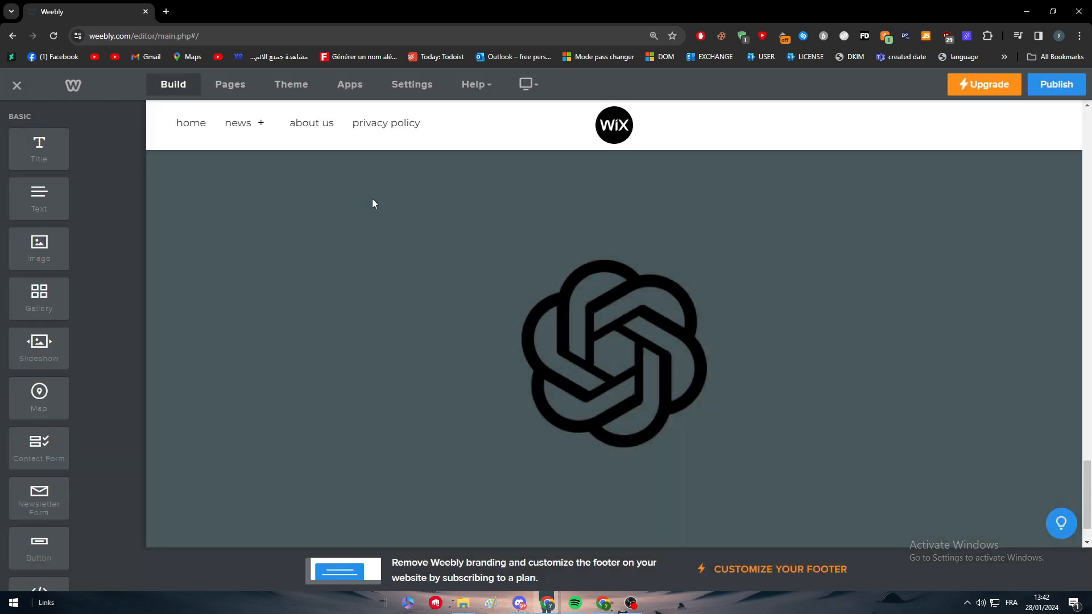
pyautogui.click(613, 348)
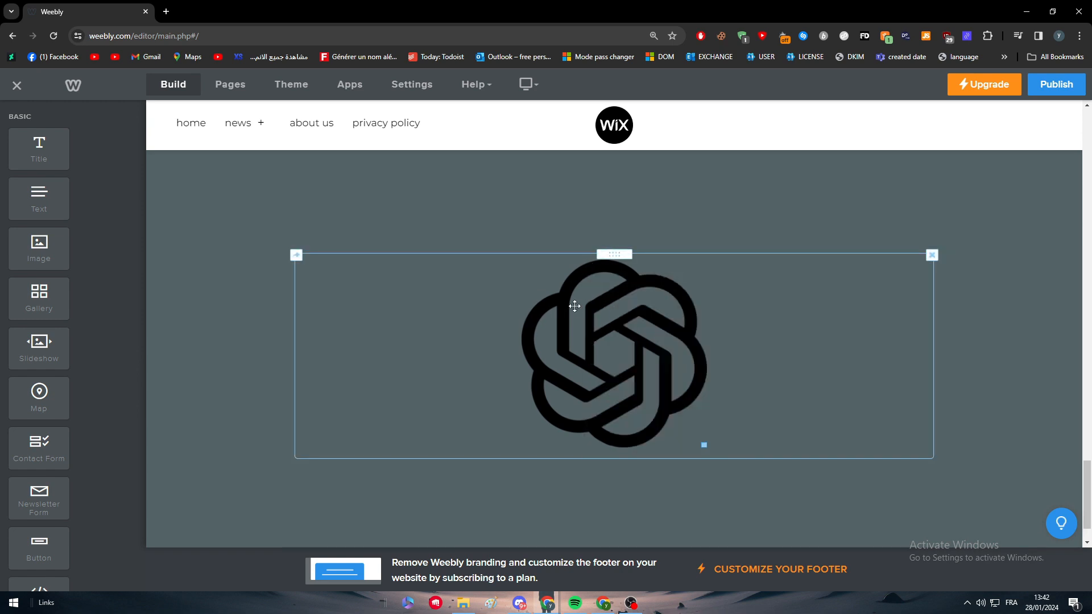
pyautogui.click(295, 255)
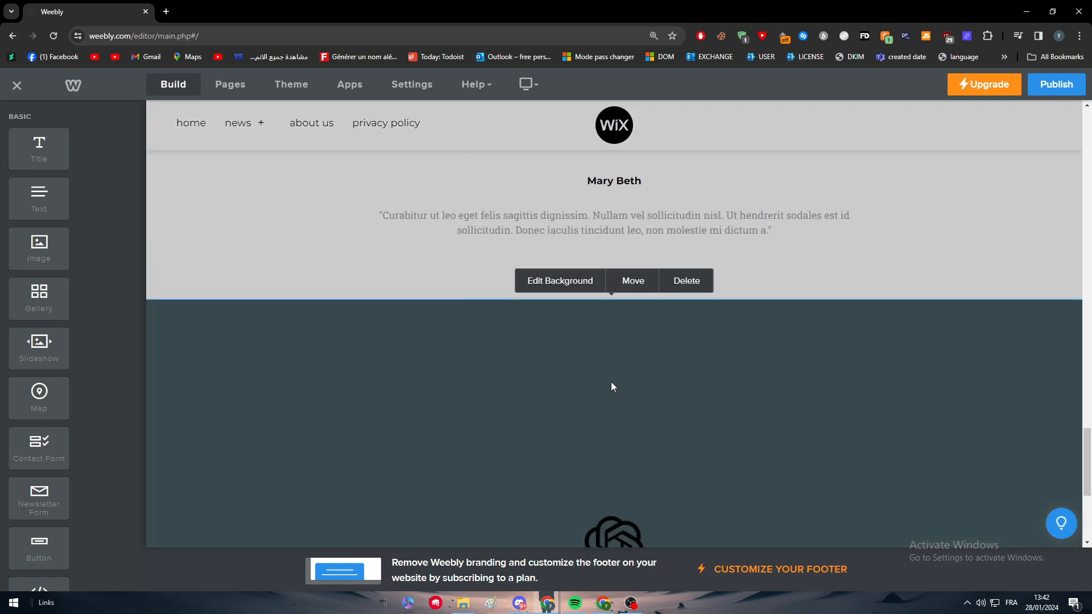
# Set the bottom section's background colour to light blue-grey #84b2bd
pyautogui.click(559, 280)
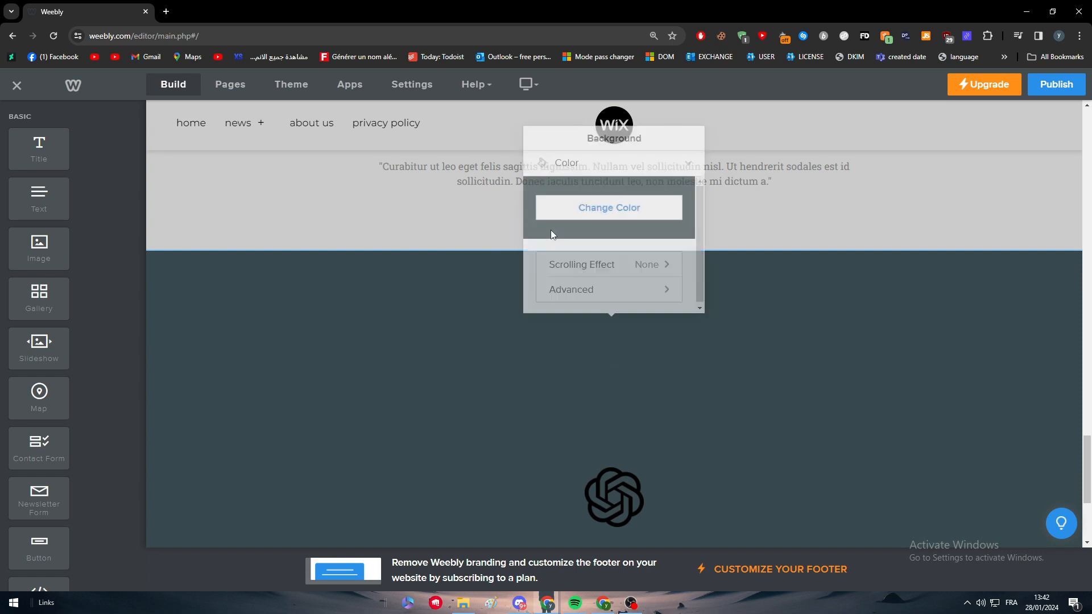
pyautogui.click(607, 207)
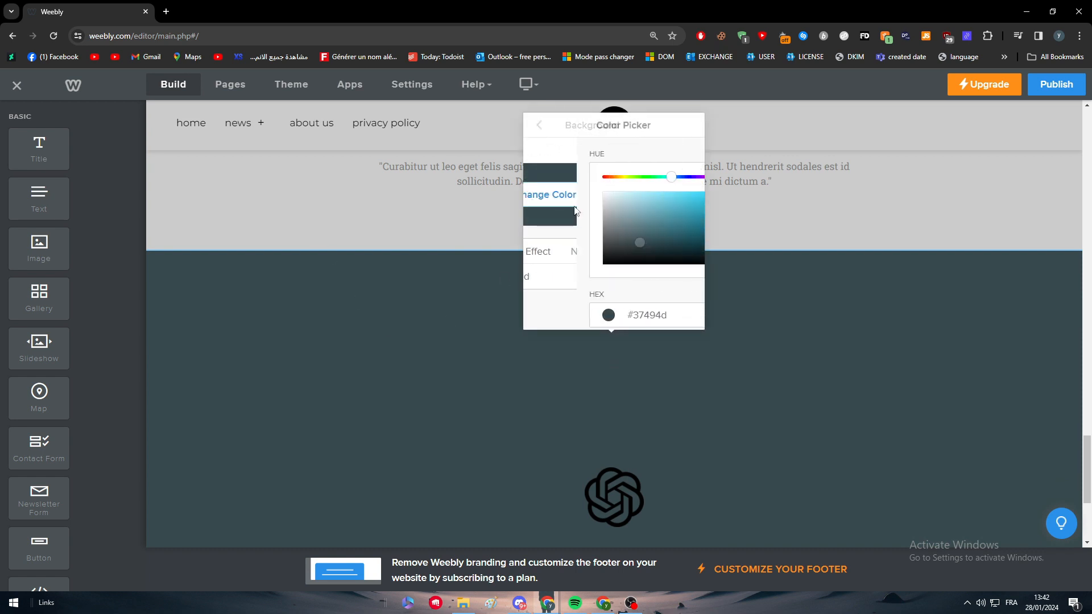
pyautogui.click(589, 274)
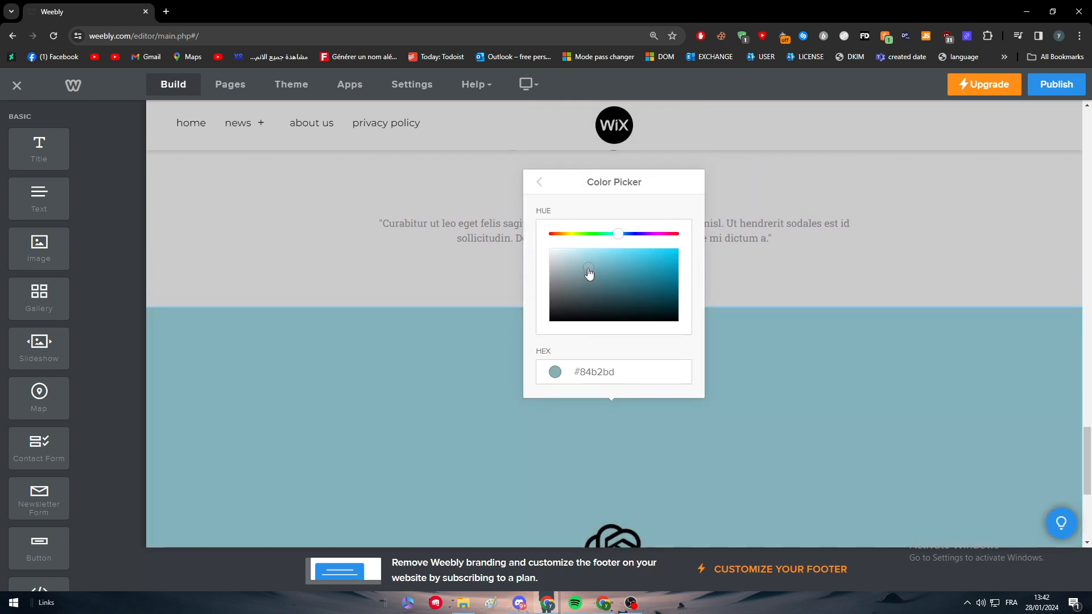
pyautogui.click(582, 264)
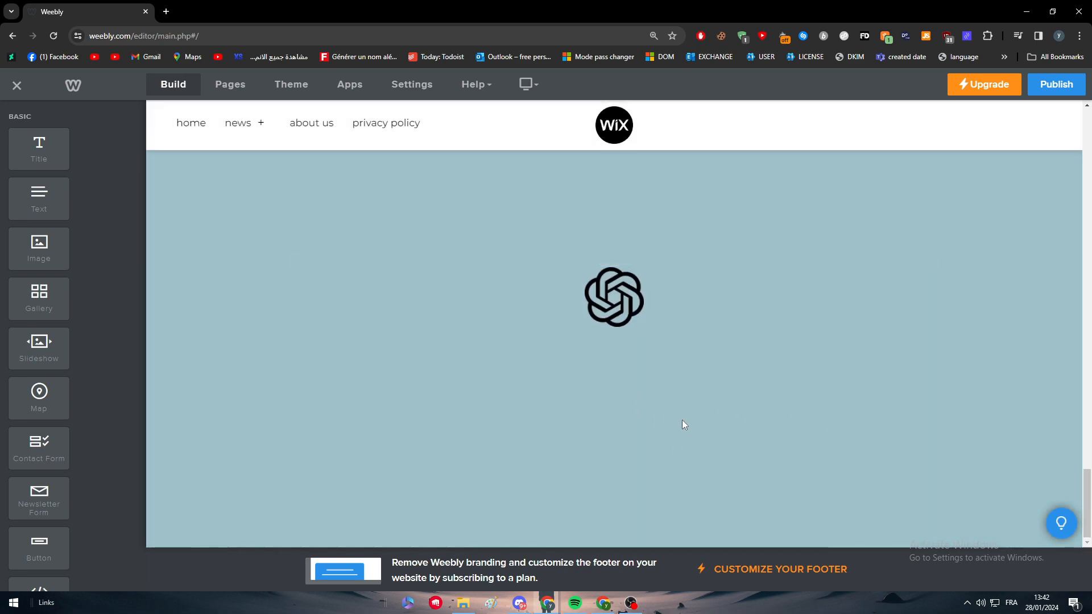
pyautogui.scroll(-3)
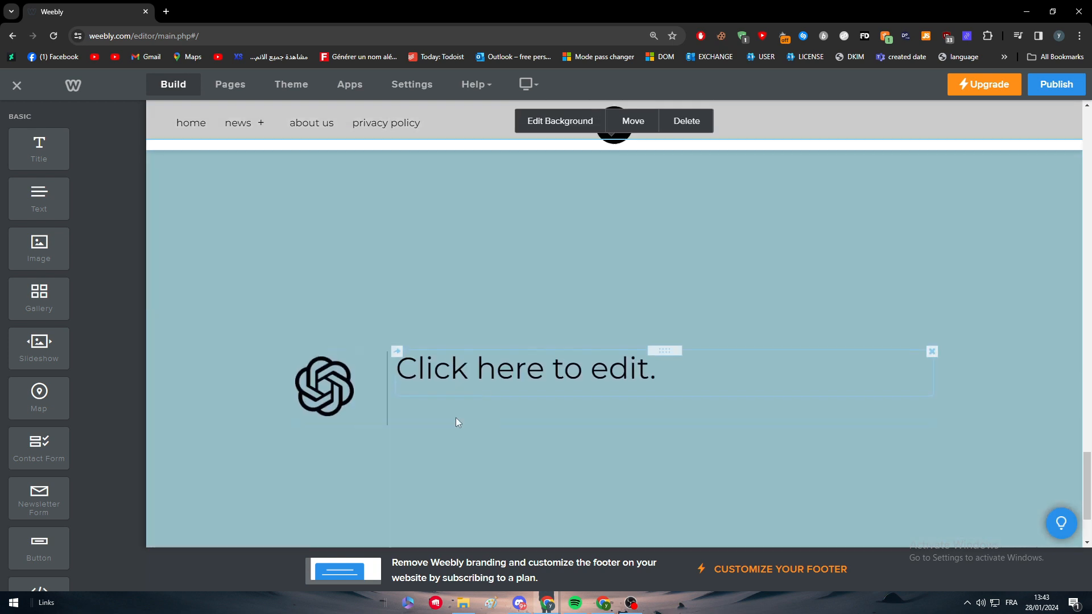
# Type 'Tutorial' in the text block beside the logo and make it bold
pyautogui.click(521, 368)
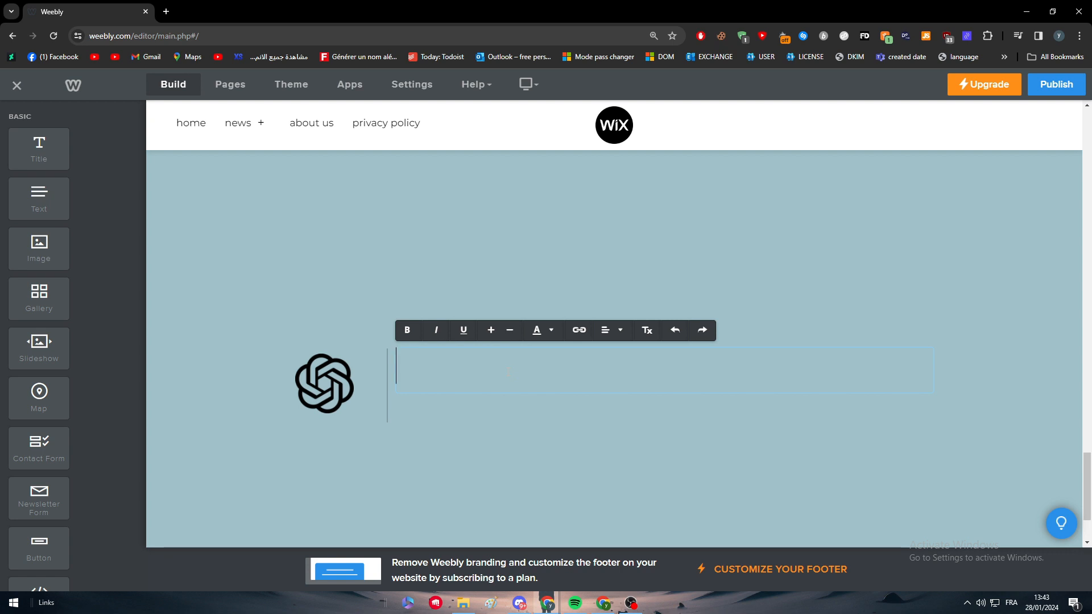
pyautogui.write('Tutorial')
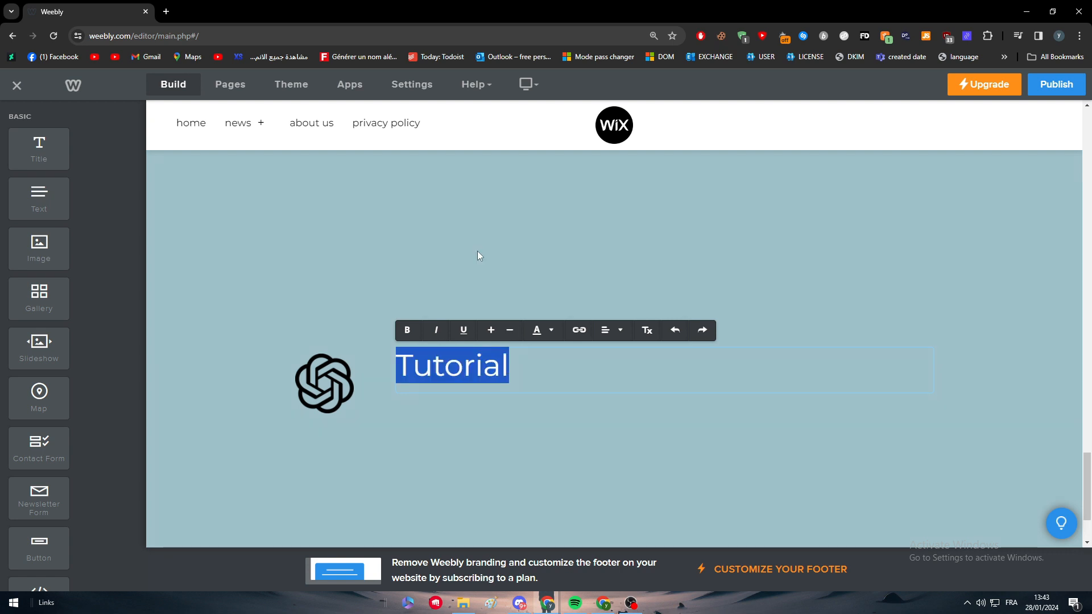
pyautogui.click(604, 329)
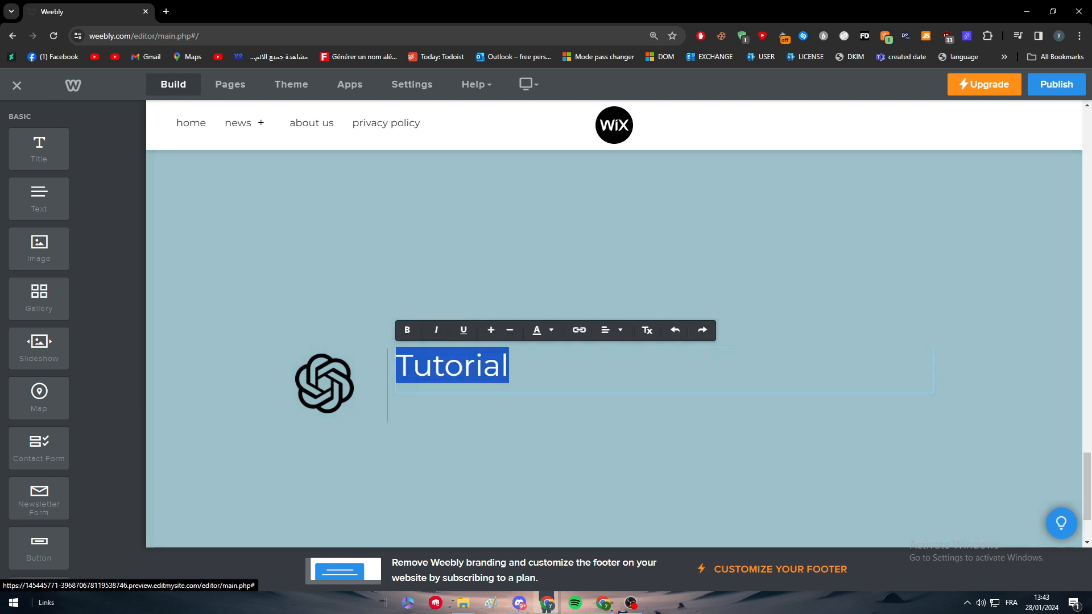
pyautogui.click(478, 350)
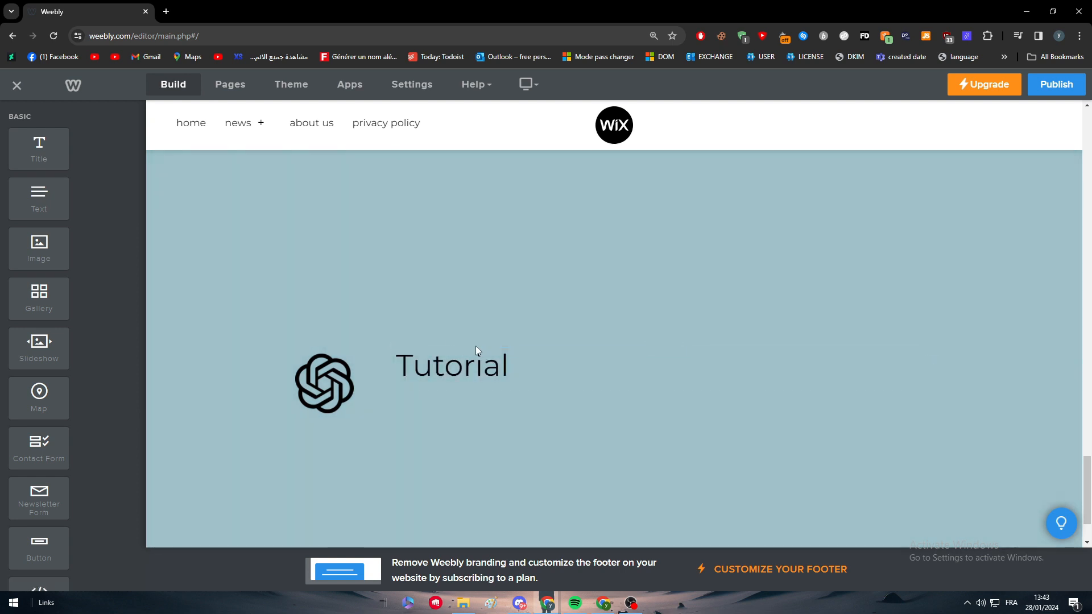
pyautogui.click(451, 365)
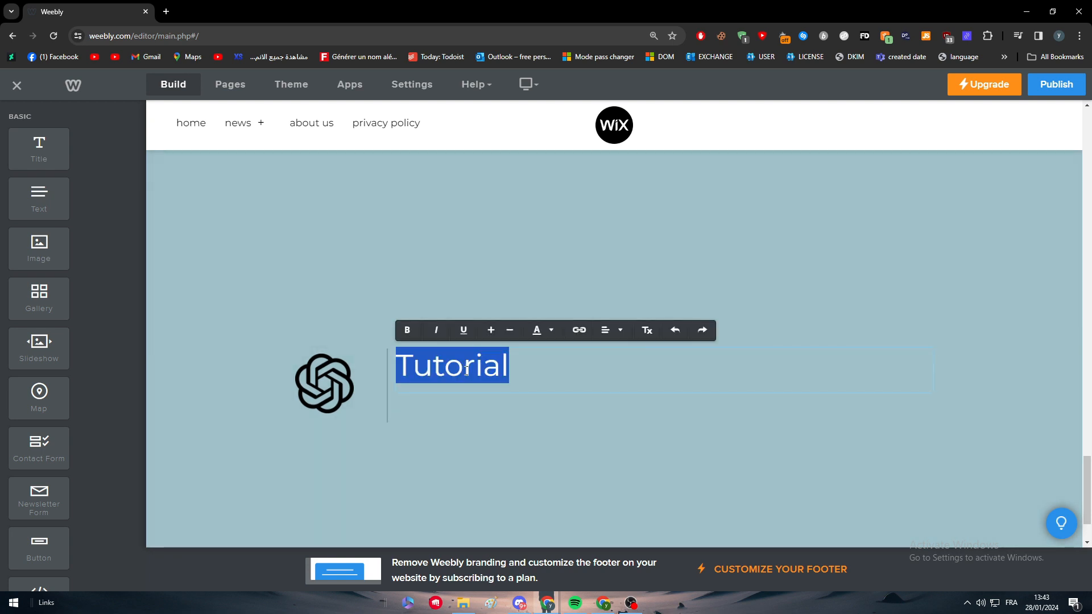
pyautogui.click(573, 415)
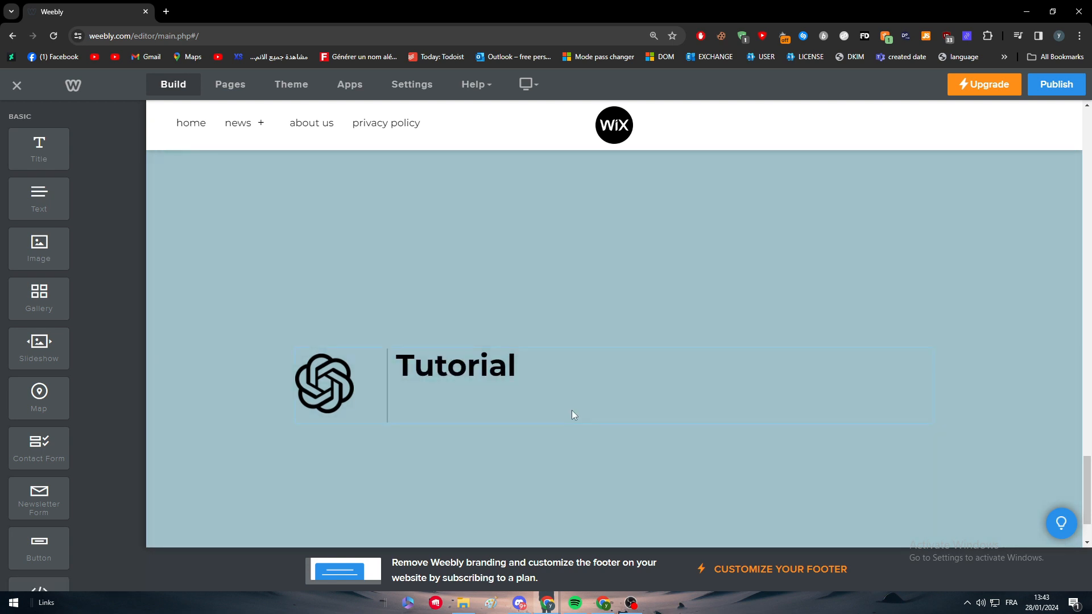
pyautogui.click(323, 383)
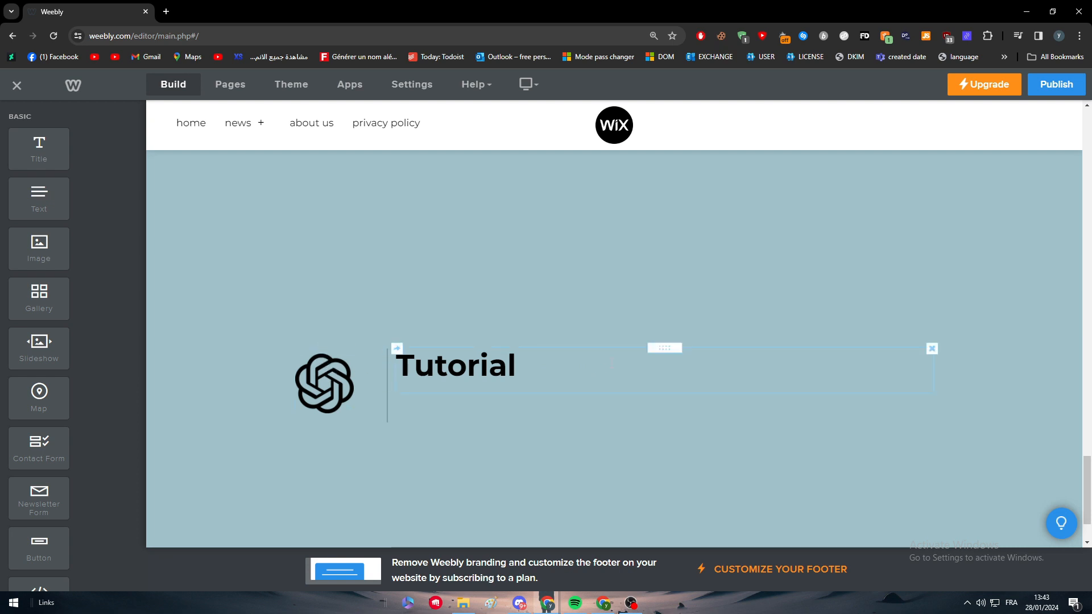
pyautogui.click(455, 365)
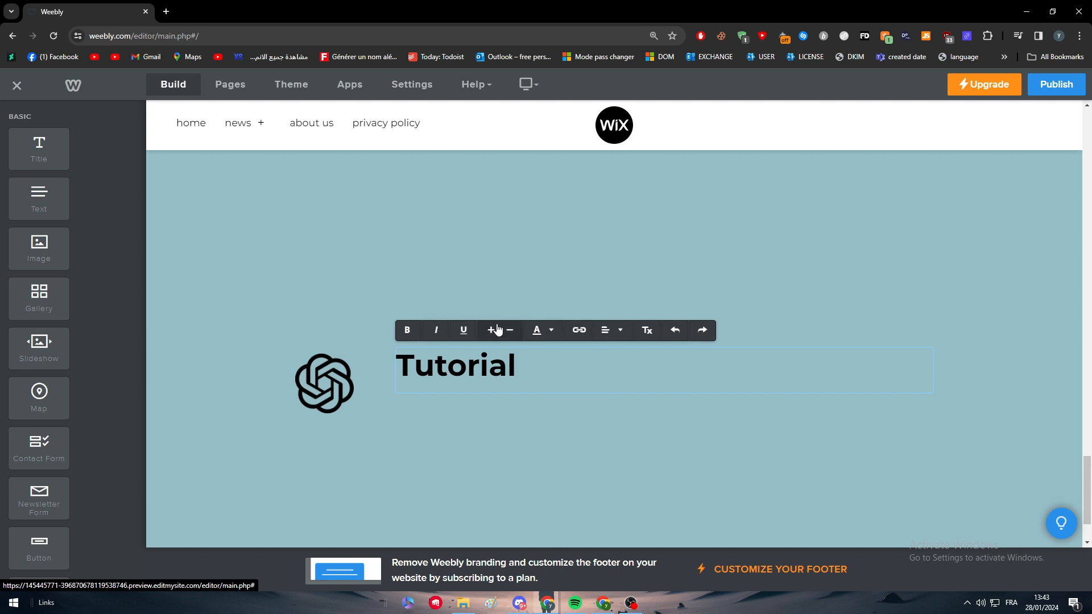
pyautogui.moveTo(436, 329)
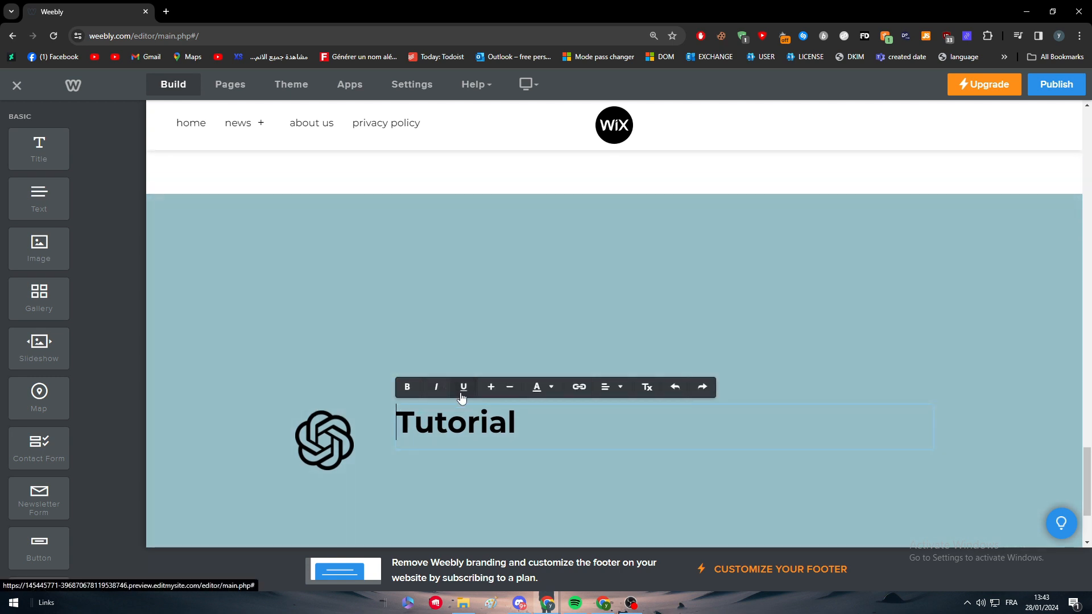
pyautogui.doubleClick(455, 422)
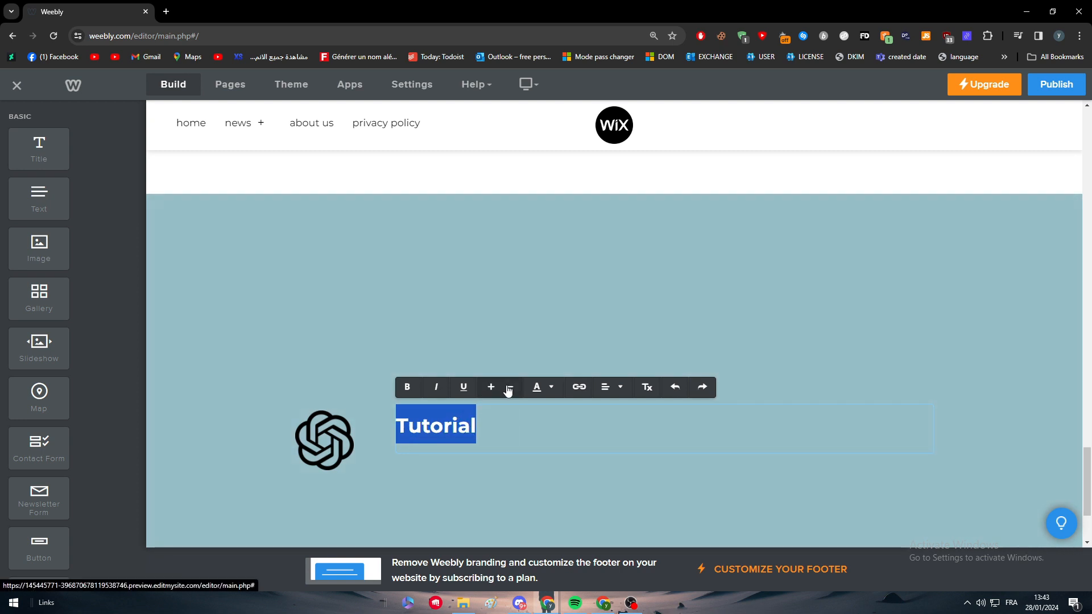
pyautogui.click(490, 386)
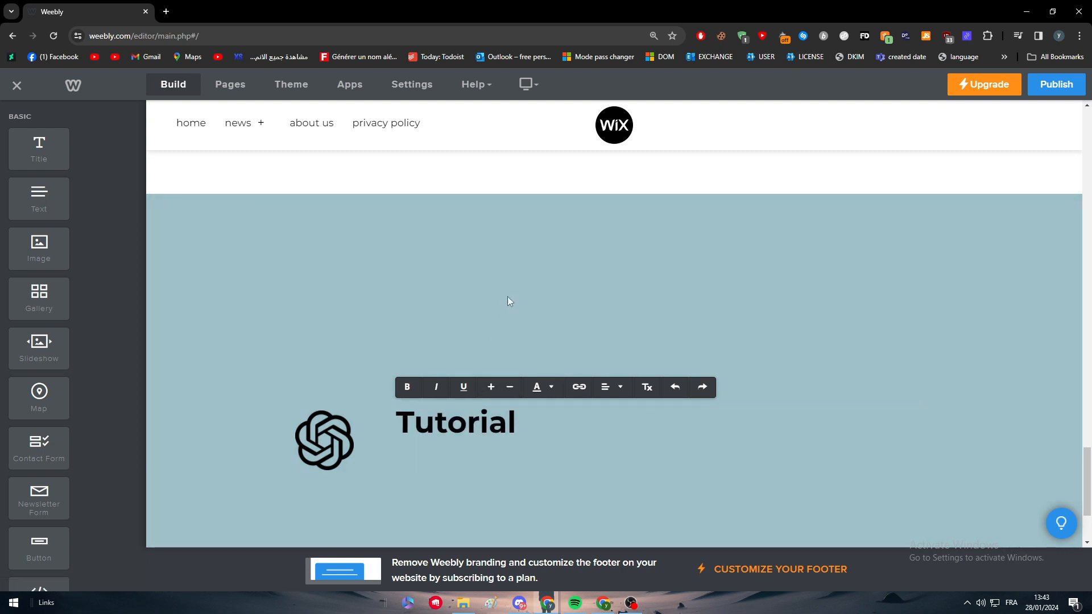
# Label the new button 'subscribe now' and give it the white outlined style
pyautogui.scroll(3)
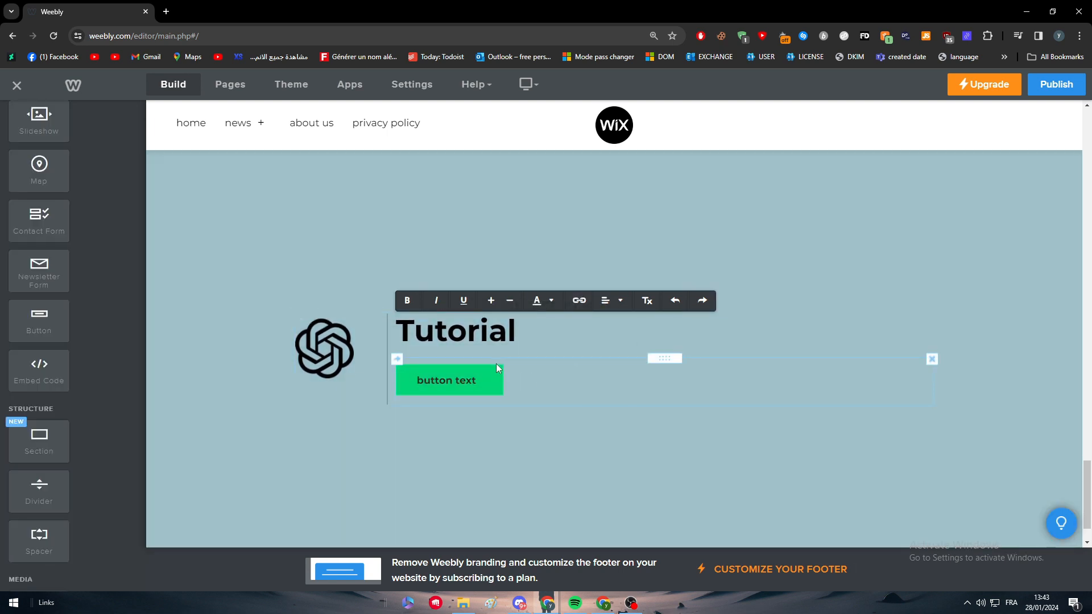
pyautogui.click(446, 380)
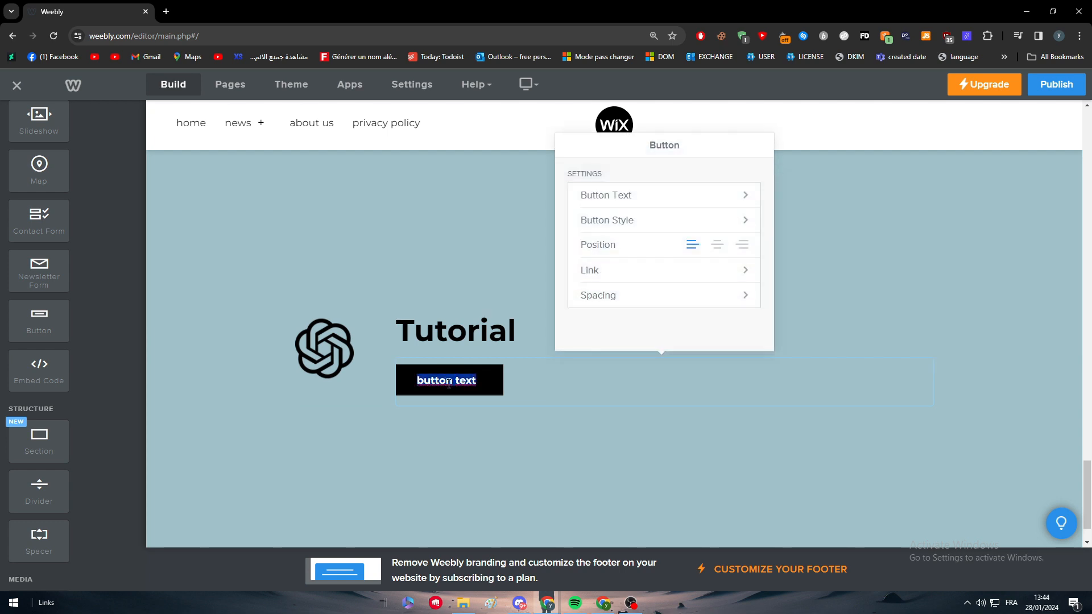
pyautogui.write('subs')
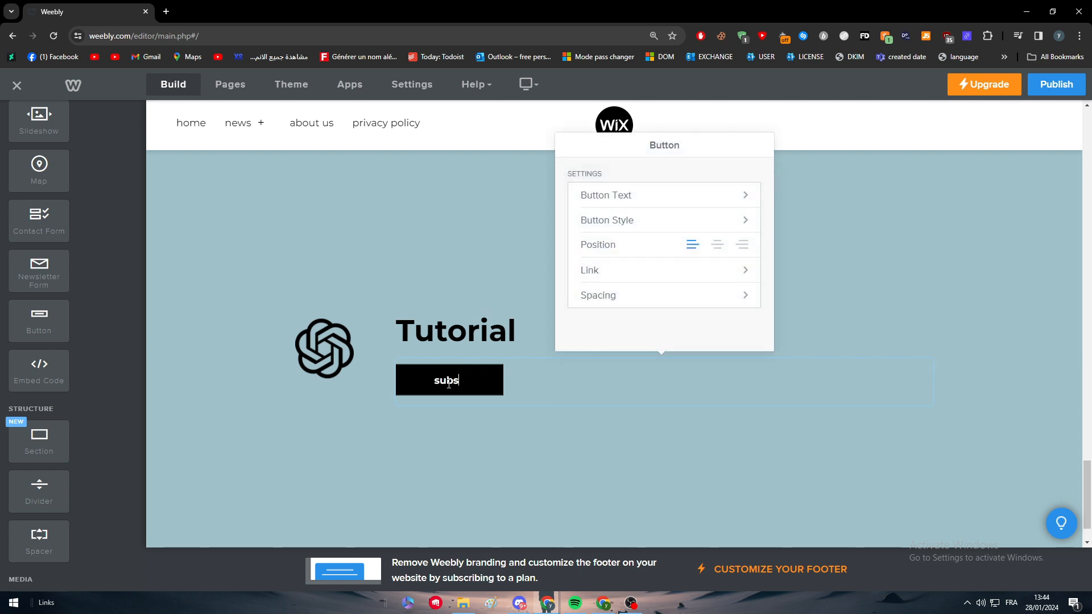
pyautogui.write('cribe no')
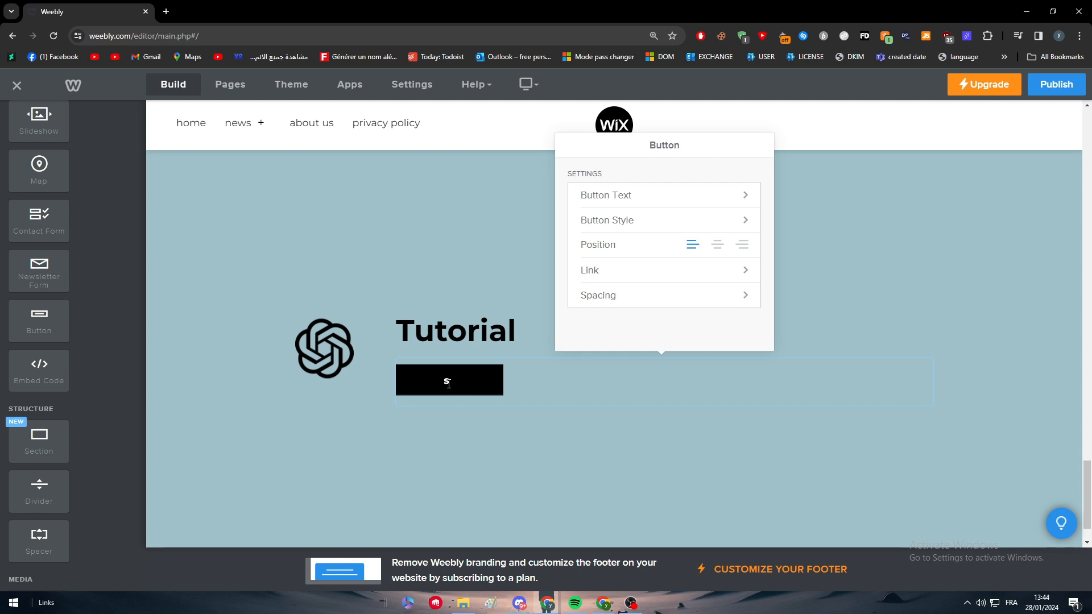
pyautogui.write('subscribe now')
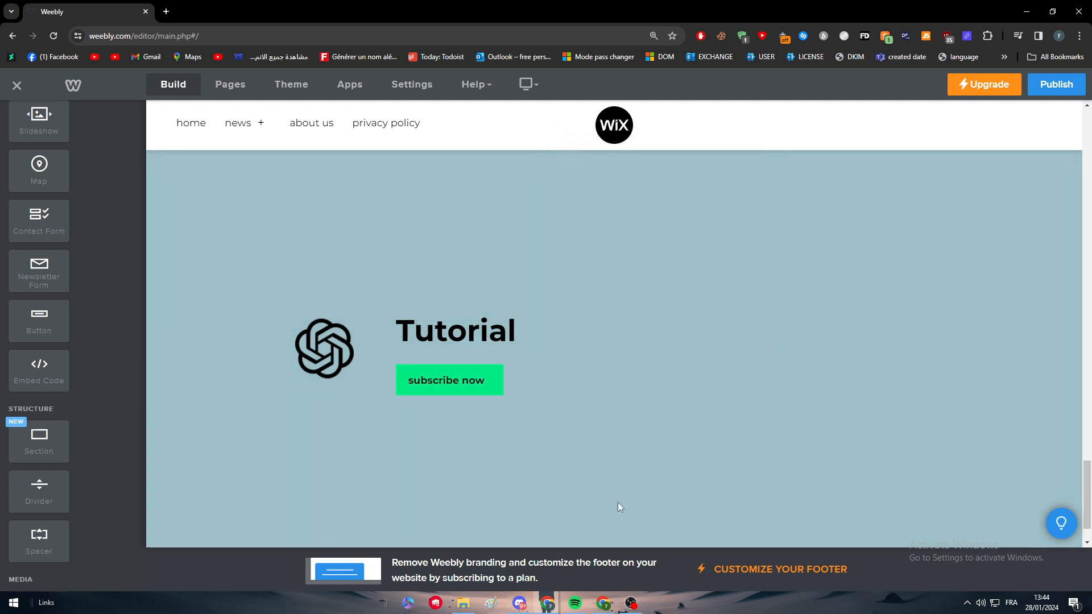
pyautogui.click(449, 379)
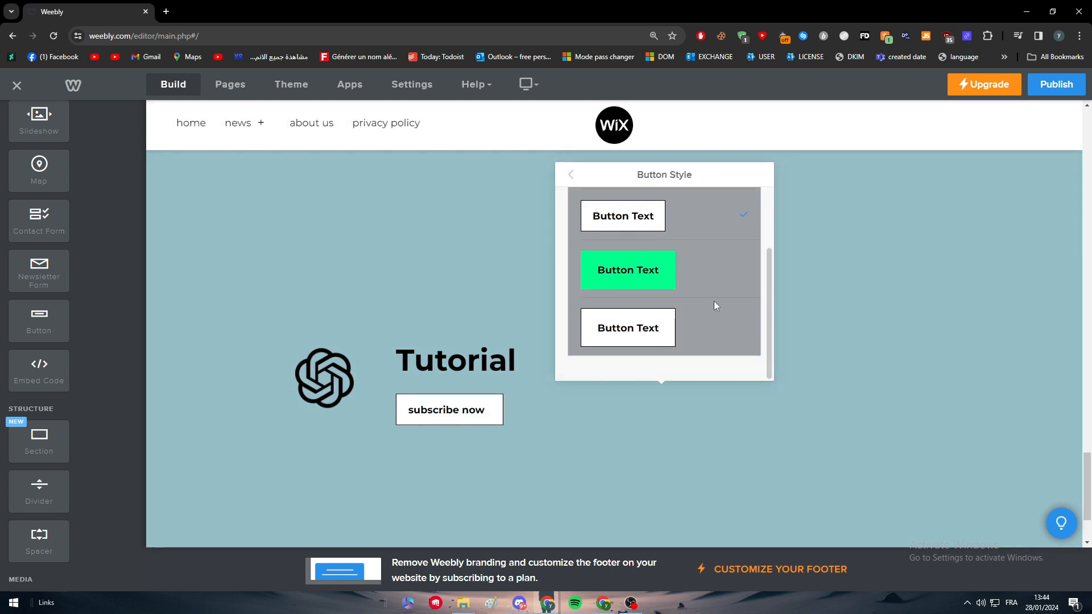
pyautogui.click(626, 327)
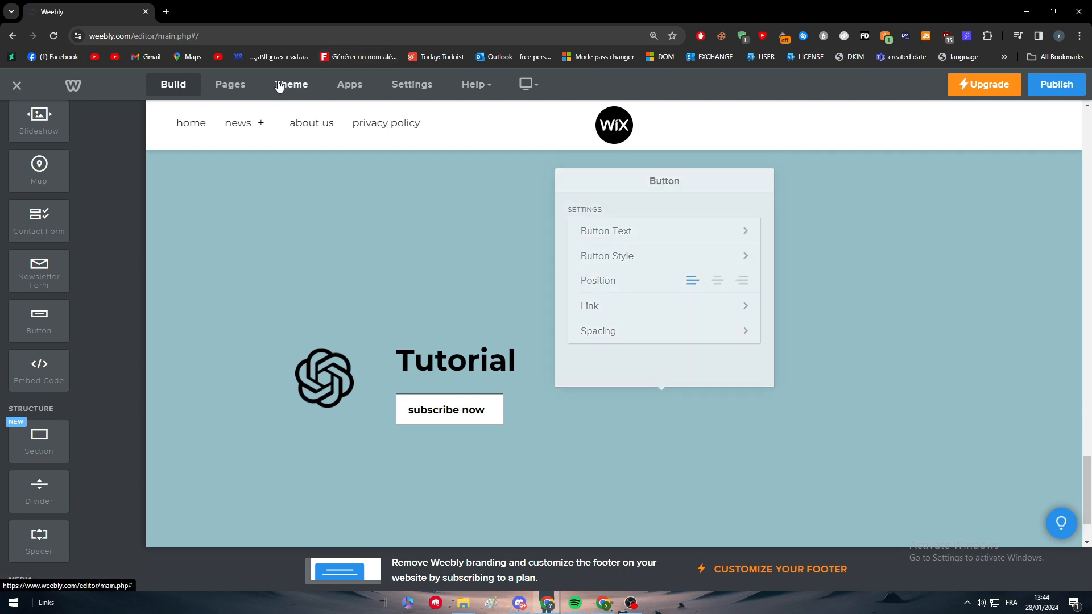
# Try the dark theme, keep light, and browse Change Theme and Theme Options
pyautogui.click(290, 85)
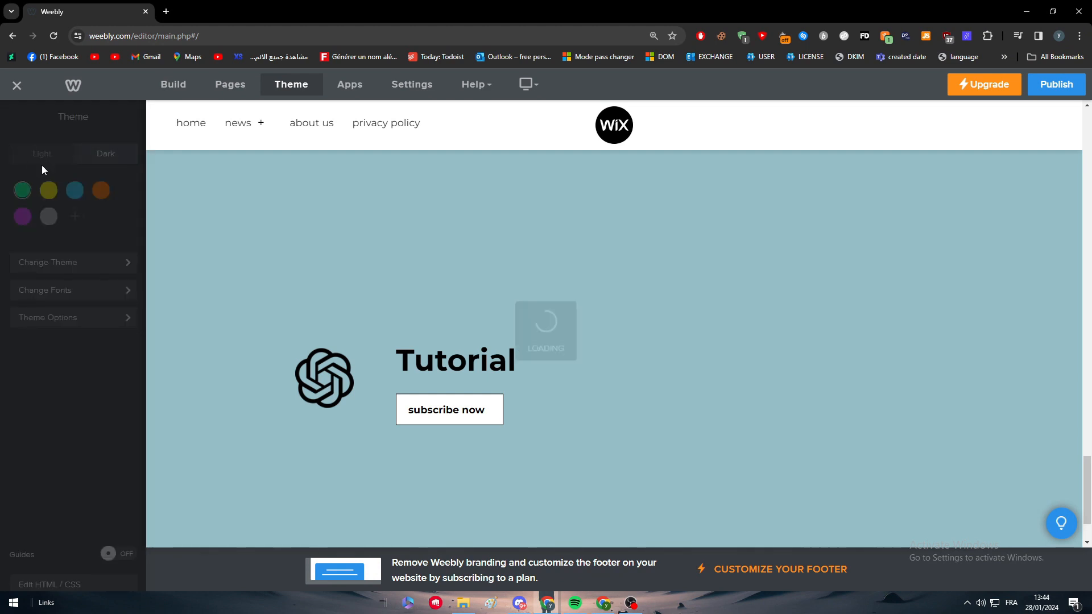
pyautogui.click(105, 154)
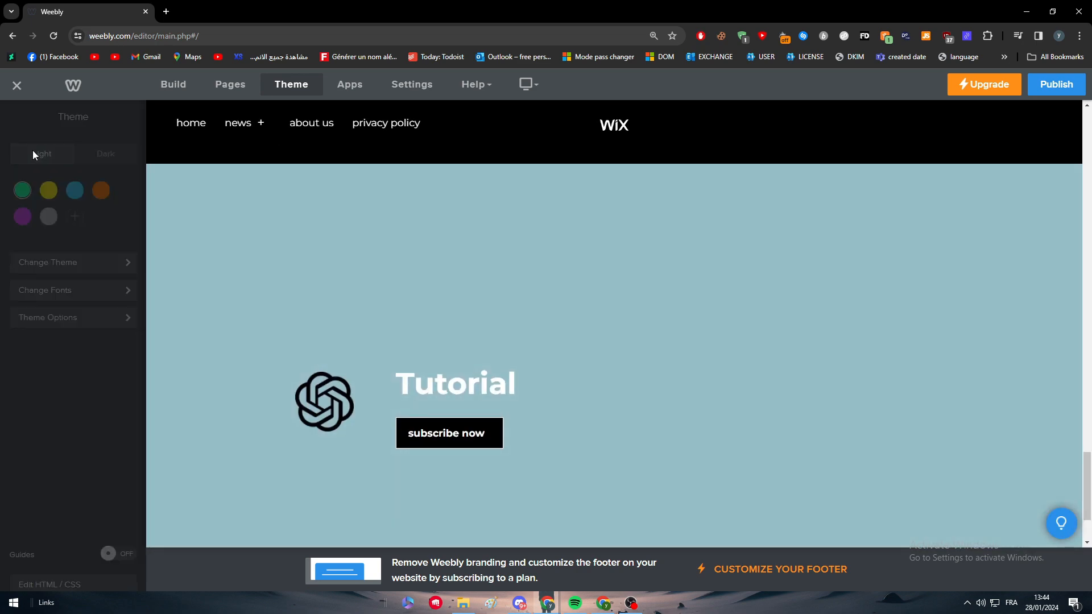
pyautogui.moveTo(58, 205)
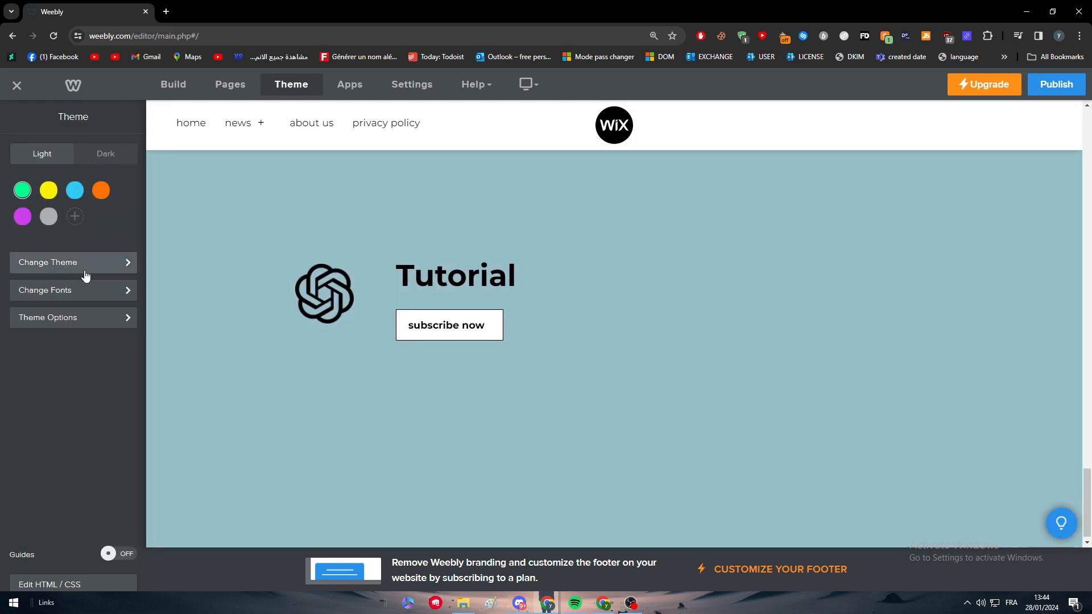
pyautogui.click(47, 263)
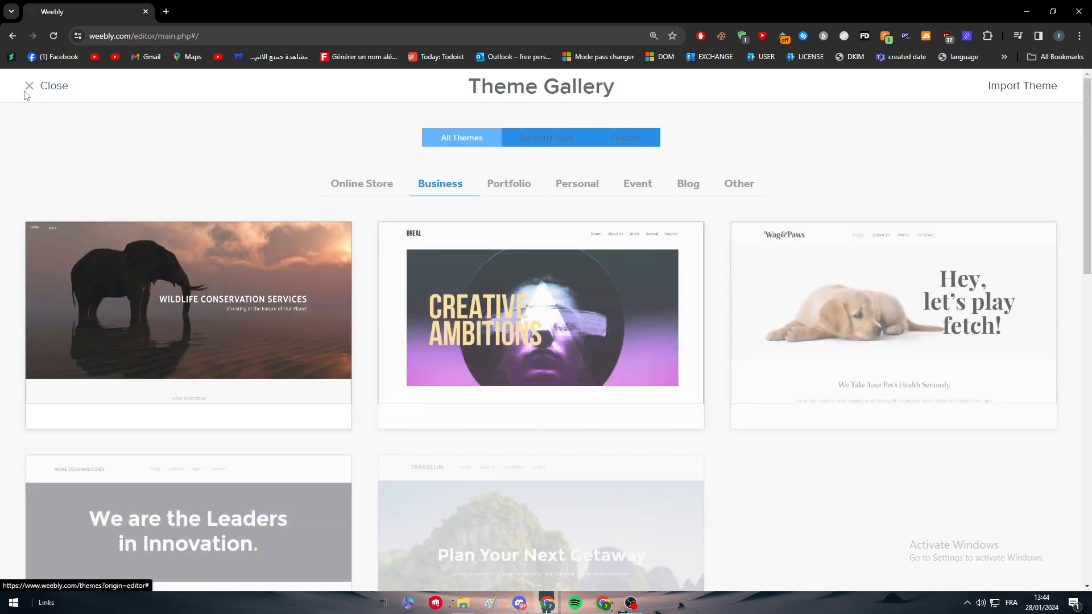
pyautogui.click(29, 86)
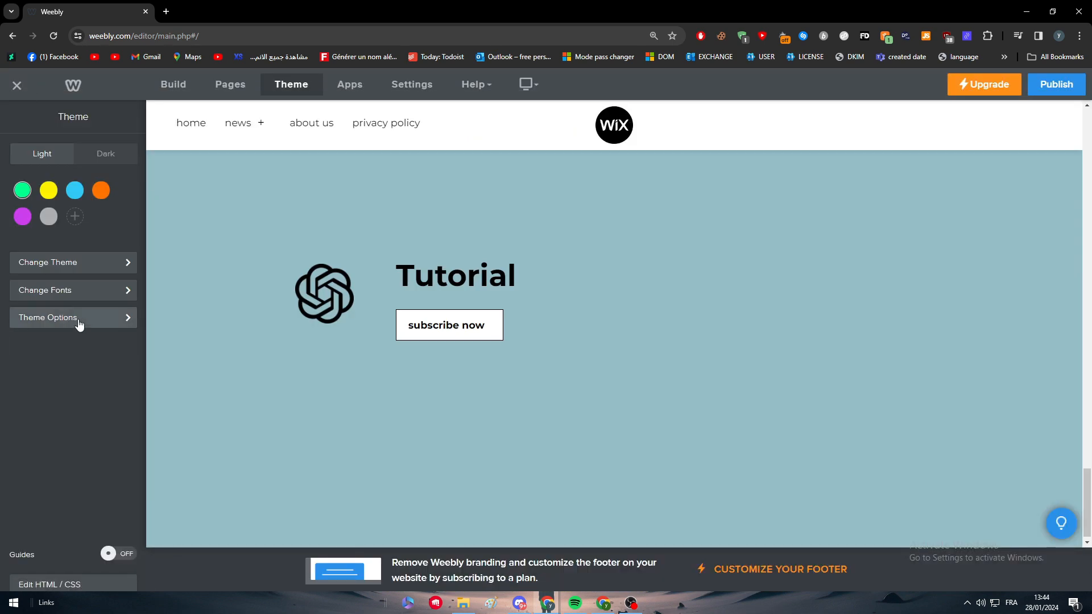
pyautogui.click(47, 317)
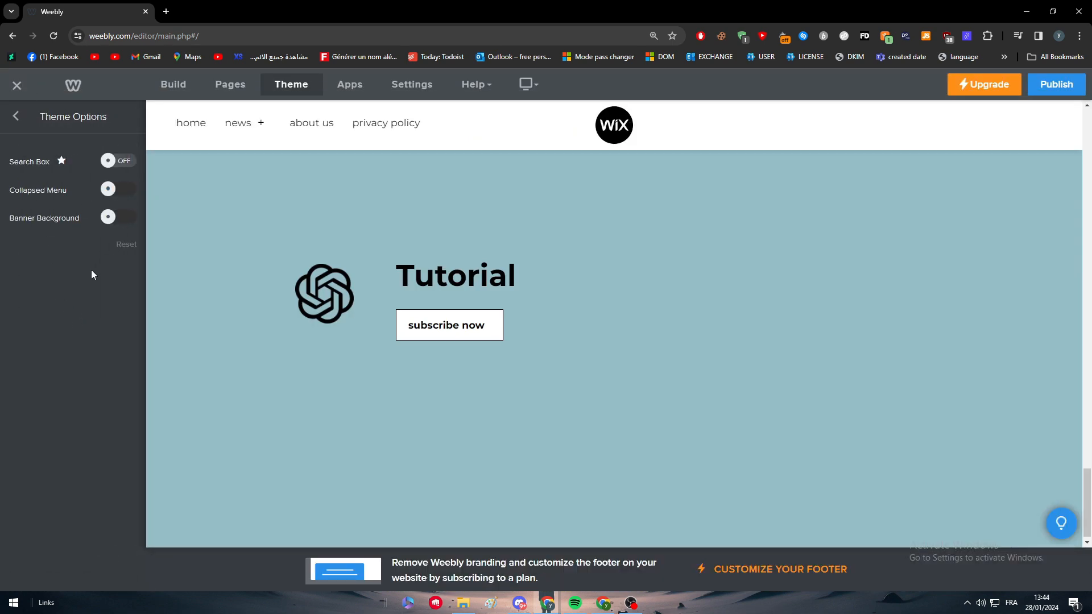
pyautogui.moveTo(15, 116)
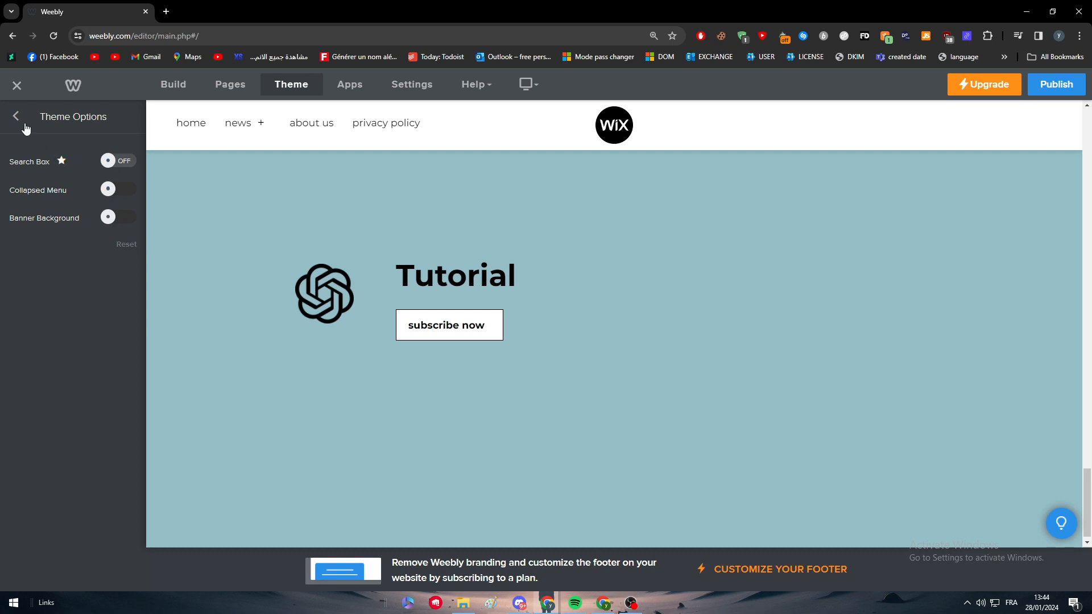
pyautogui.click(16, 116)
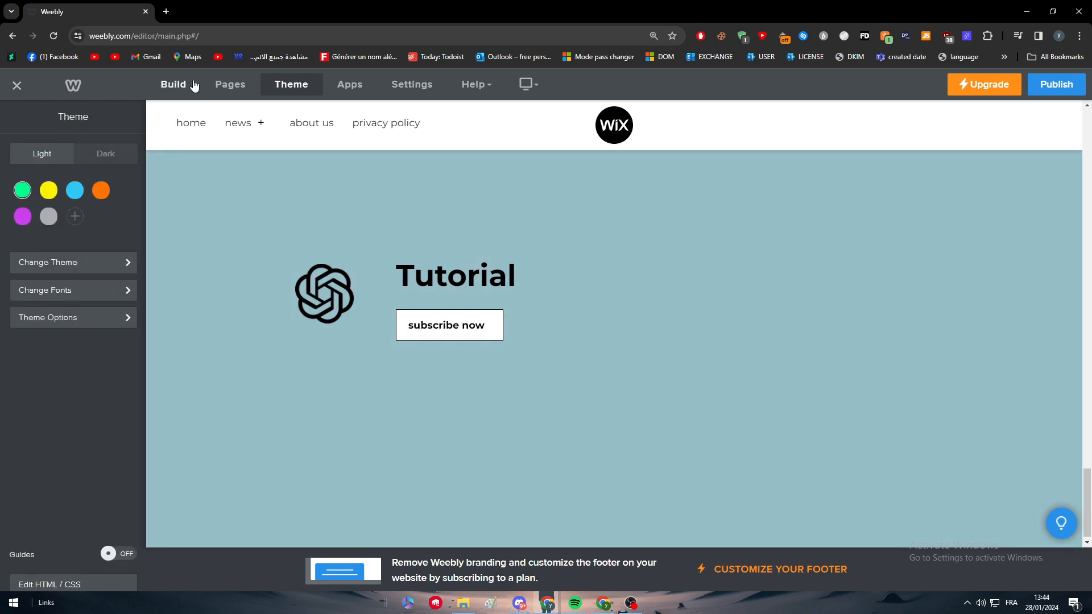
# Type the footer text 'Home' under the Tutorial title
pyautogui.click(173, 84)
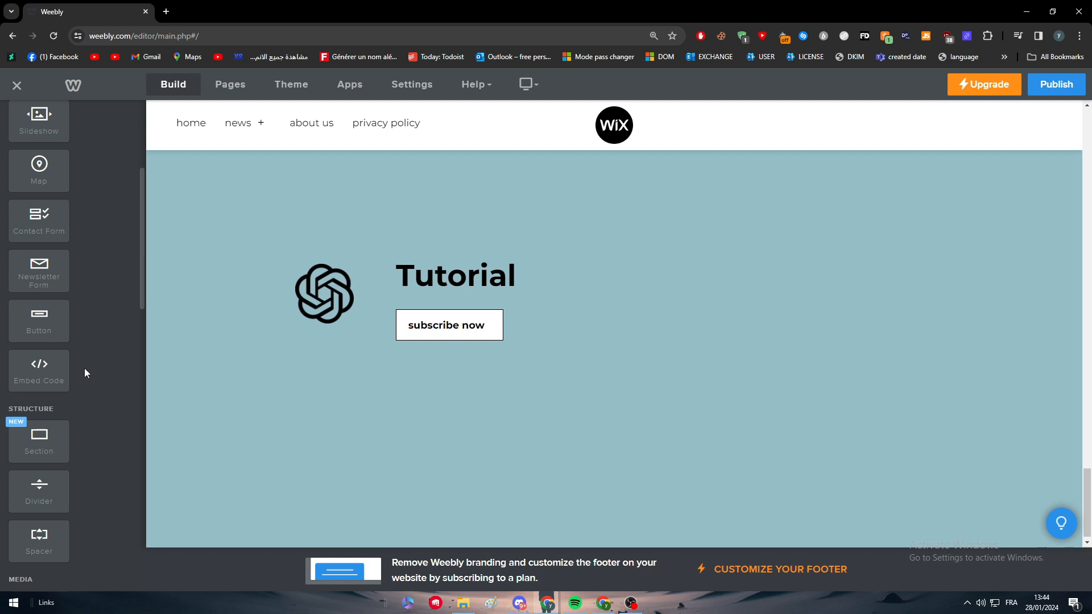
pyautogui.scroll(3)
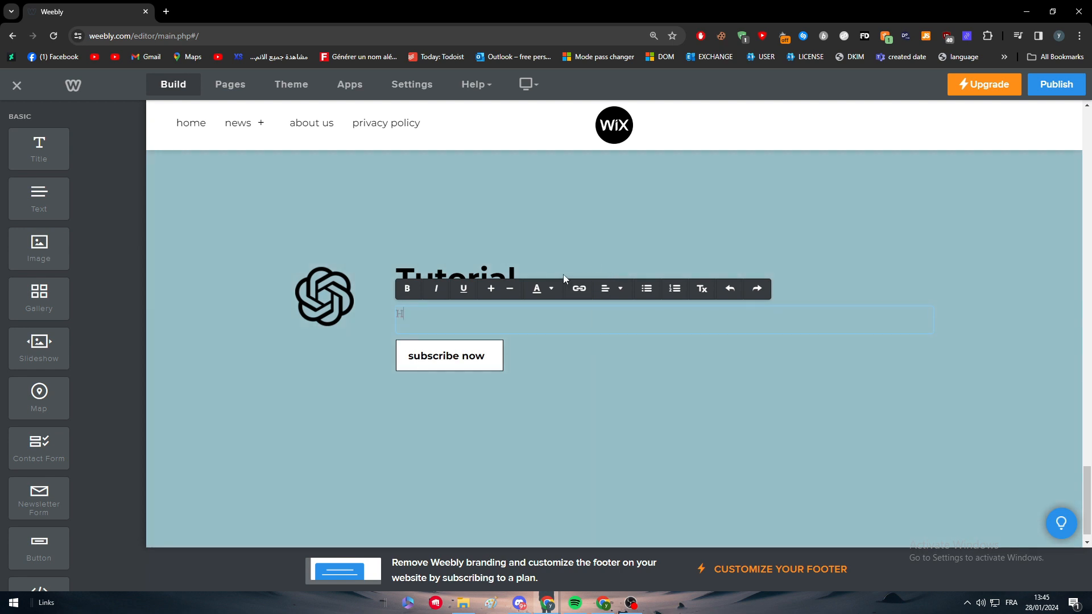
pyautogui.write('ome')
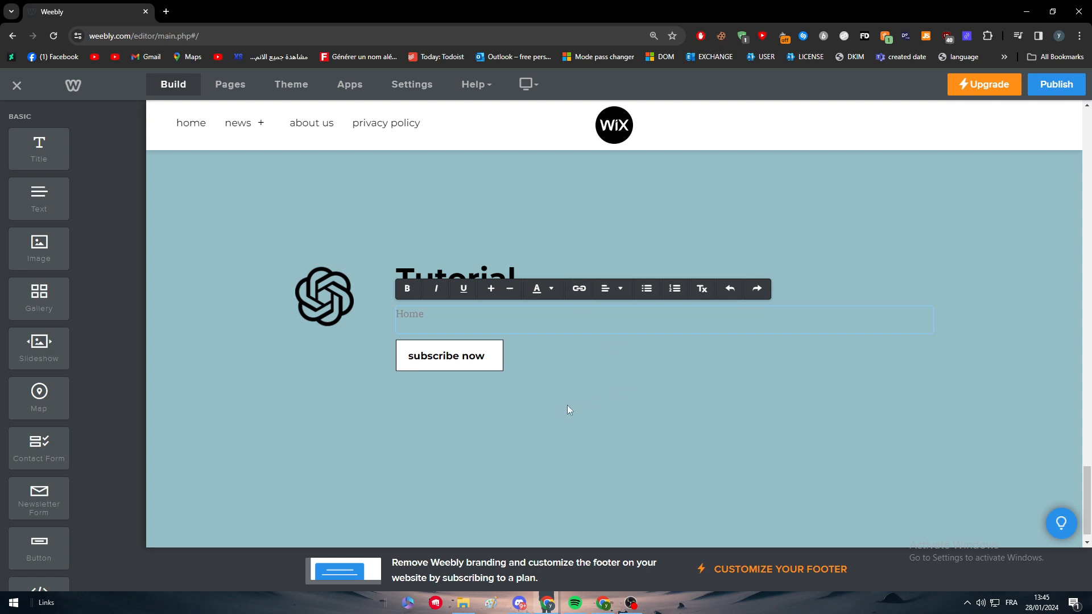
pyautogui.doubleClick(409, 314)
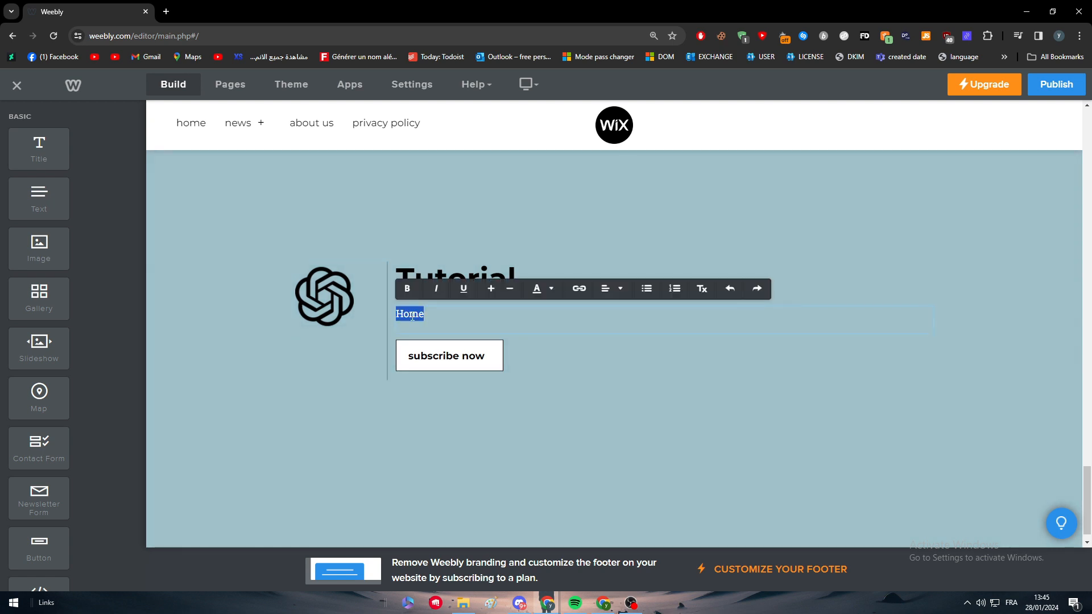
pyautogui.click(537, 288)
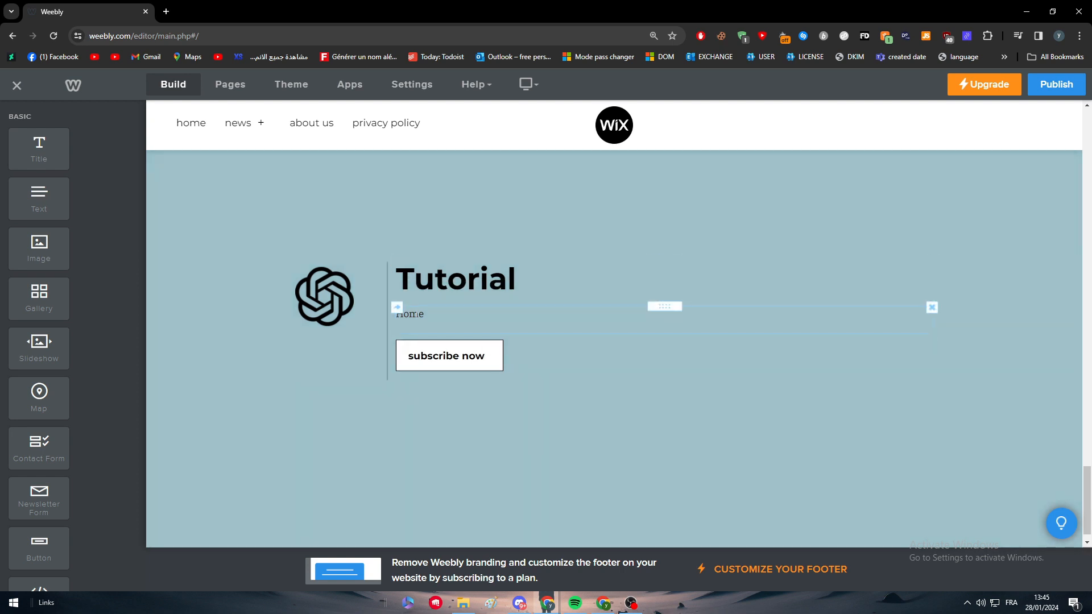
# Start linking 'Home' to a Website URL, then view the Home page settings
pyautogui.doubleClick(409, 314)
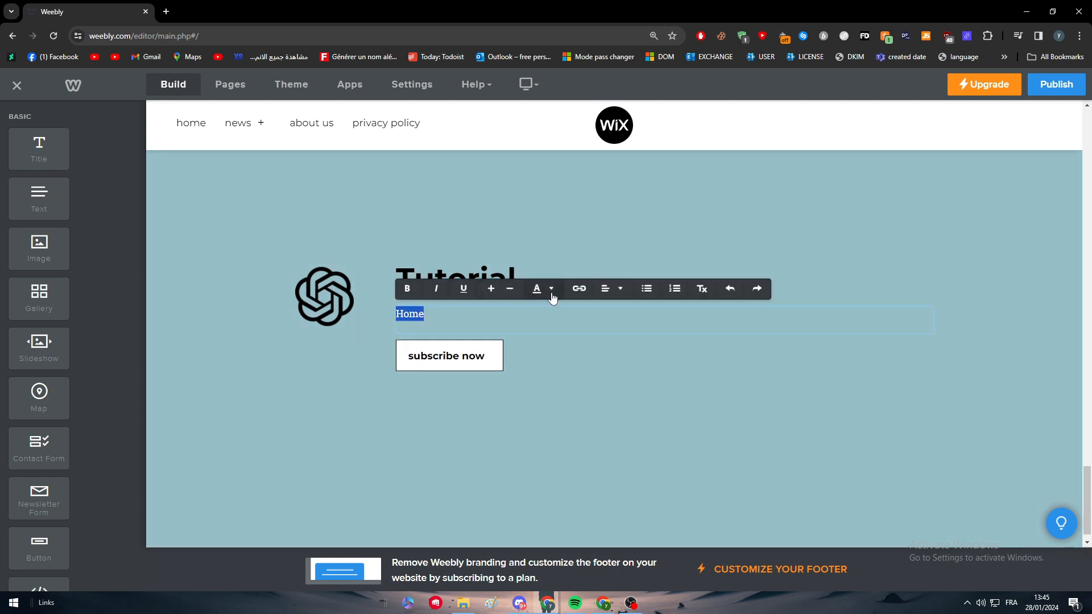
pyautogui.click(577, 287)
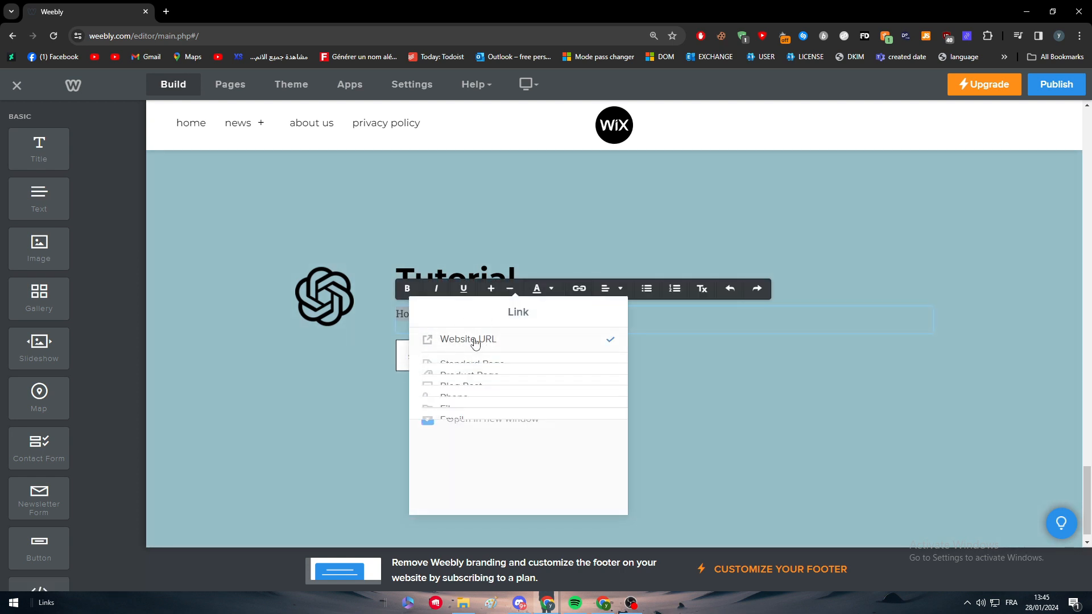
pyautogui.click(468, 339)
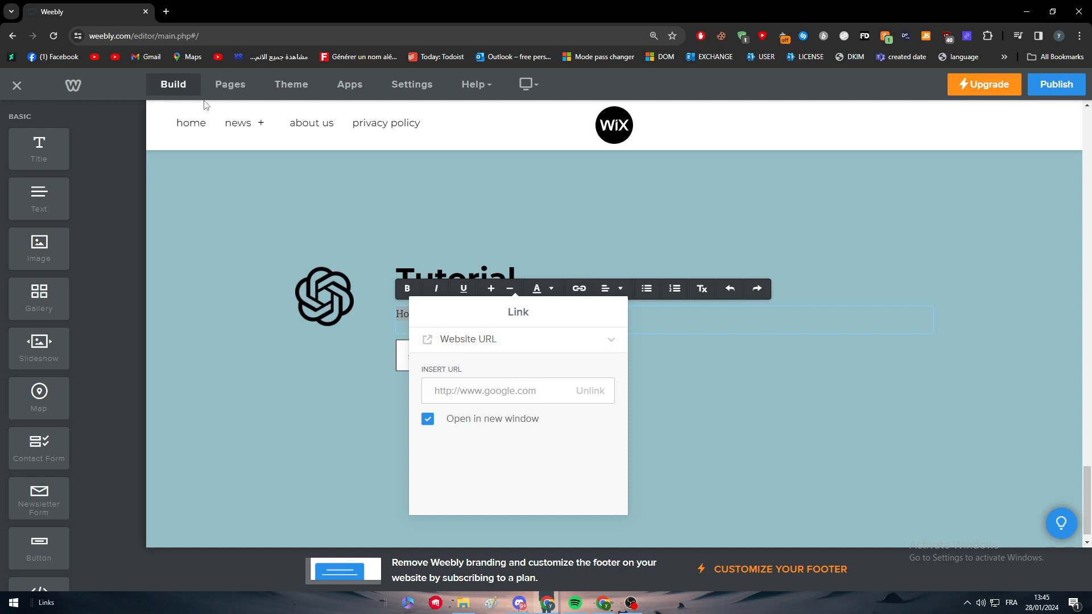
pyautogui.click(229, 84)
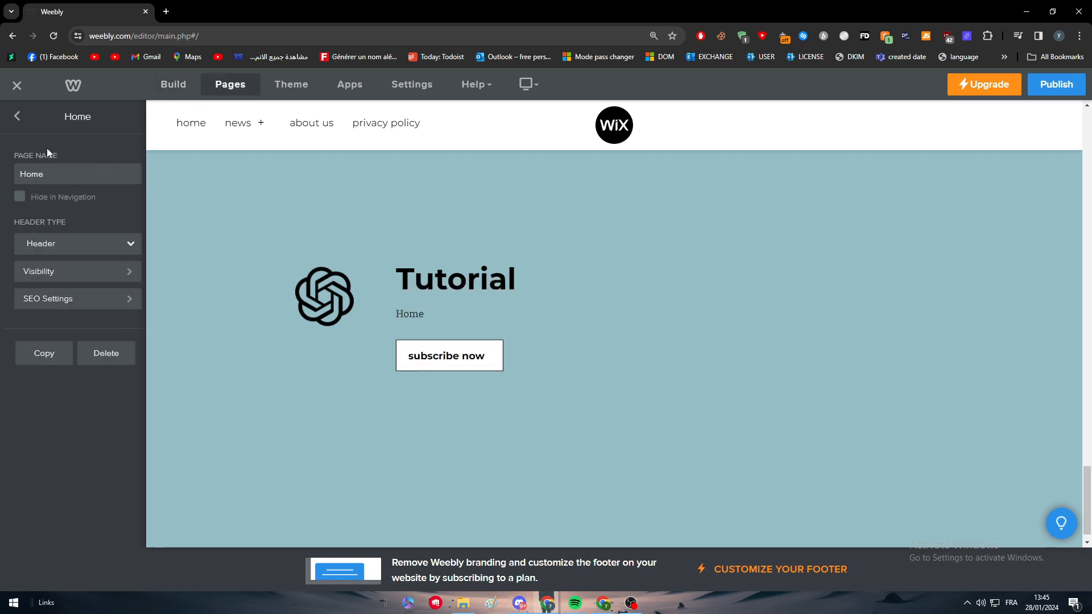
# Check the Home page's SEO title and index permalink, then select the footer Home text
pyautogui.click(66, 297)
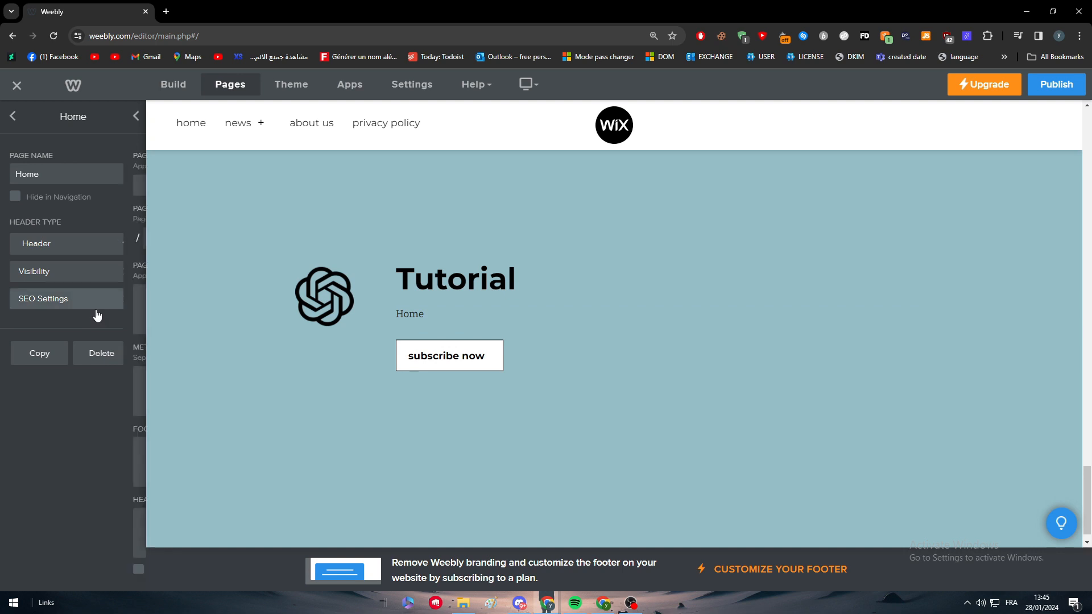
pyautogui.click(43, 298)
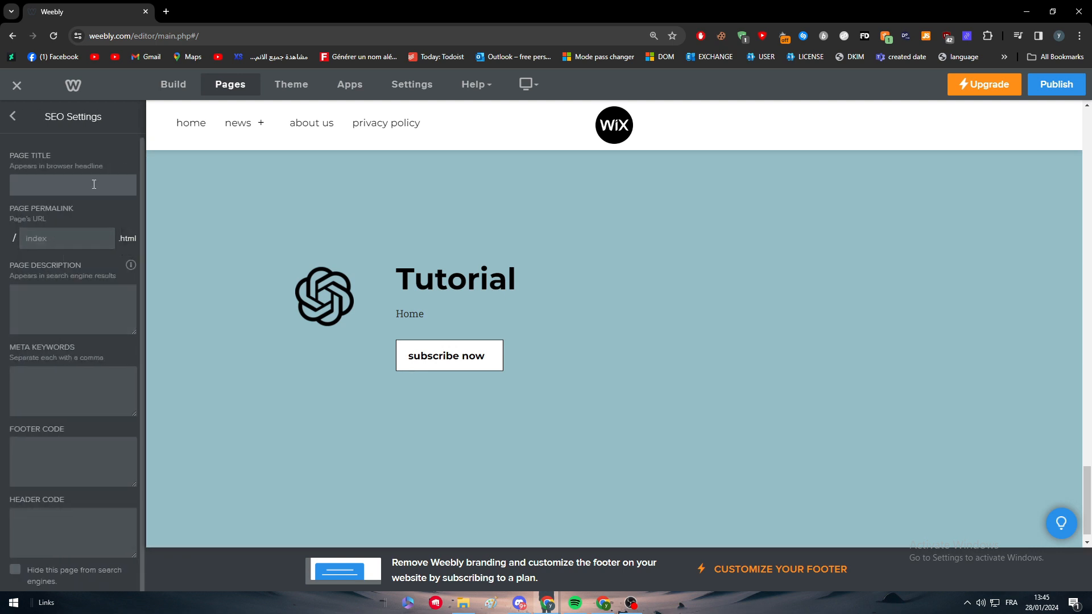
pyautogui.moveTo(63, 238)
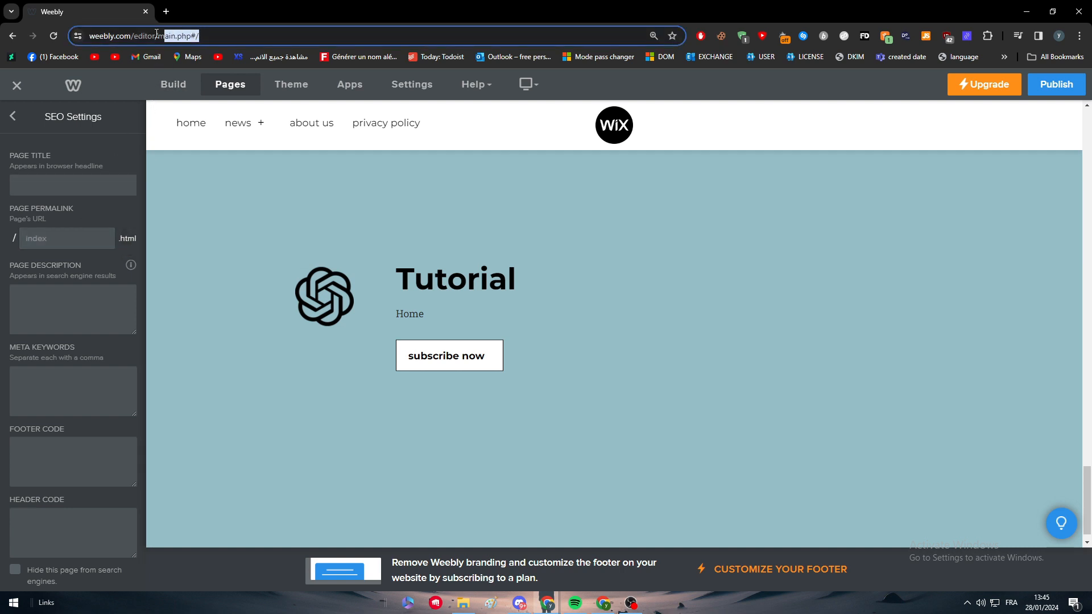
pyautogui.click(410, 314)
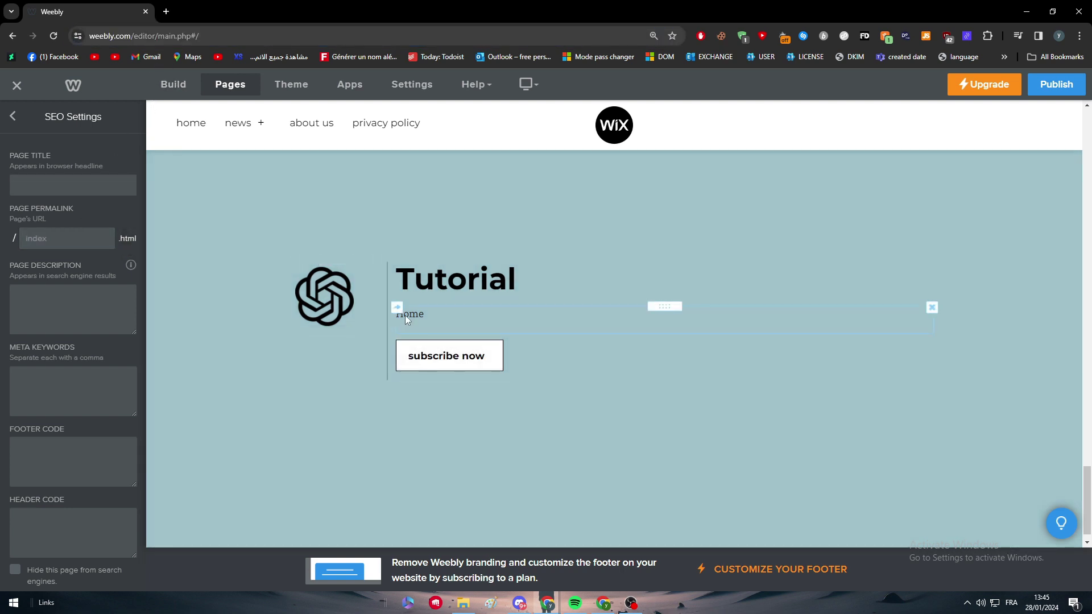
pyautogui.click(578, 288)
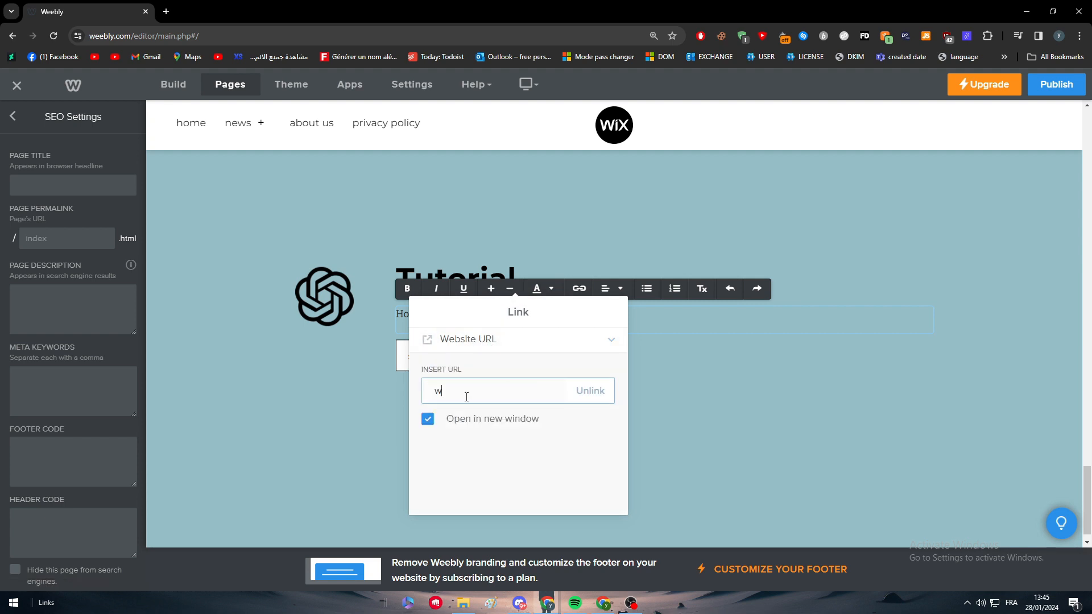
pyautogui.write('ww.yourdomainname.')
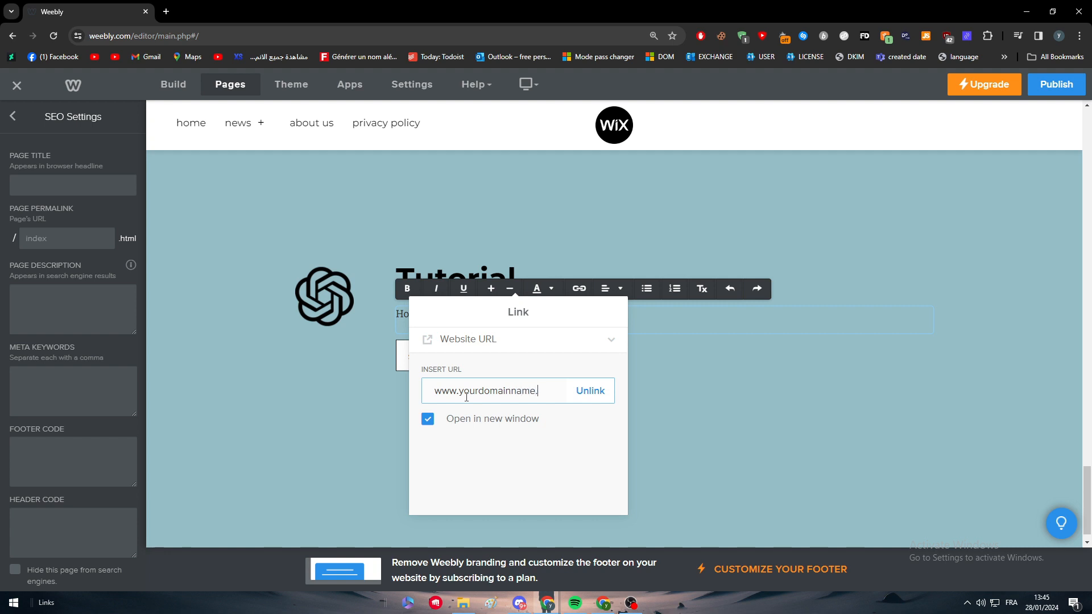
pyautogui.write('com/')
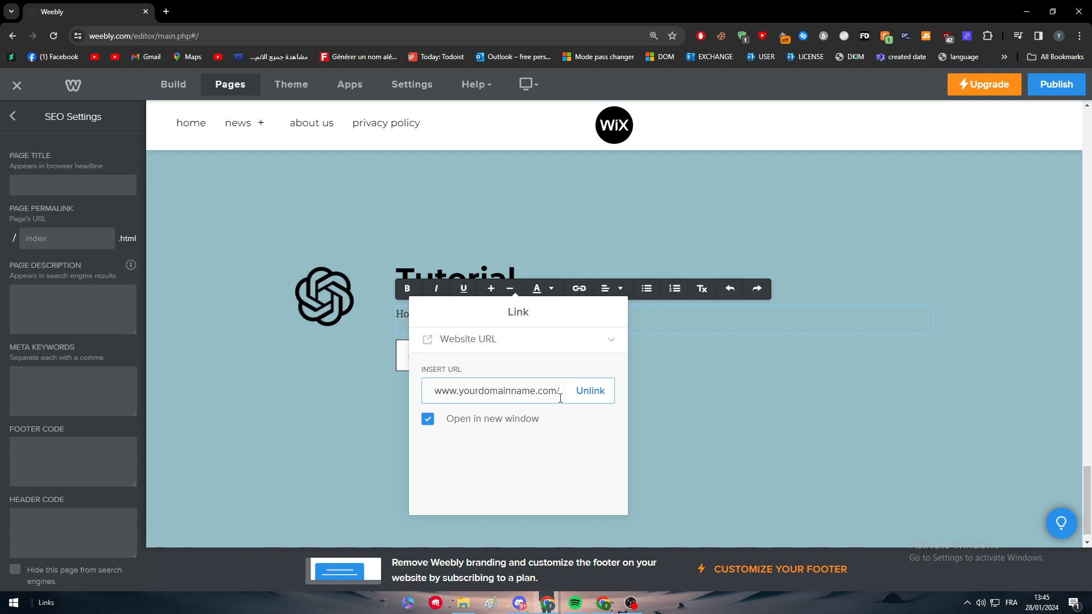
pyautogui.write('yourdomainname.com/#home')
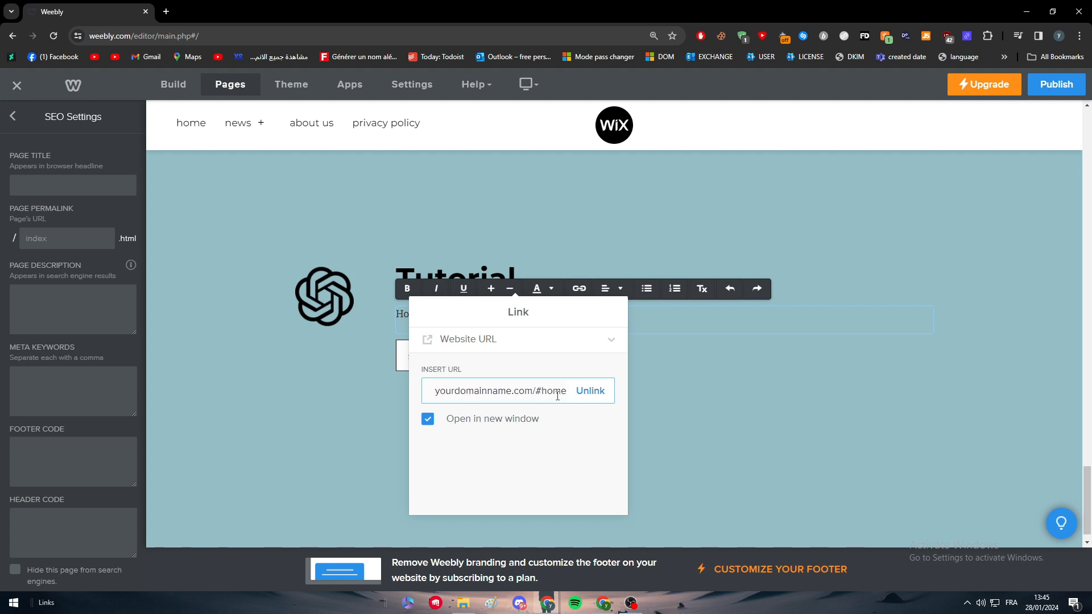
pyautogui.click(523, 425)
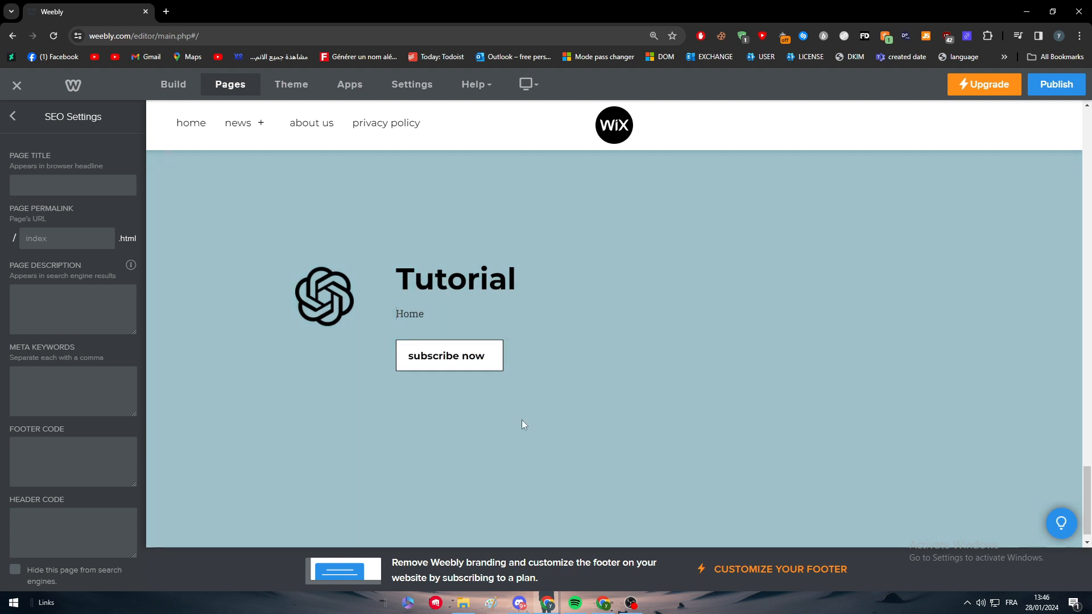
pyautogui.click(449, 355)
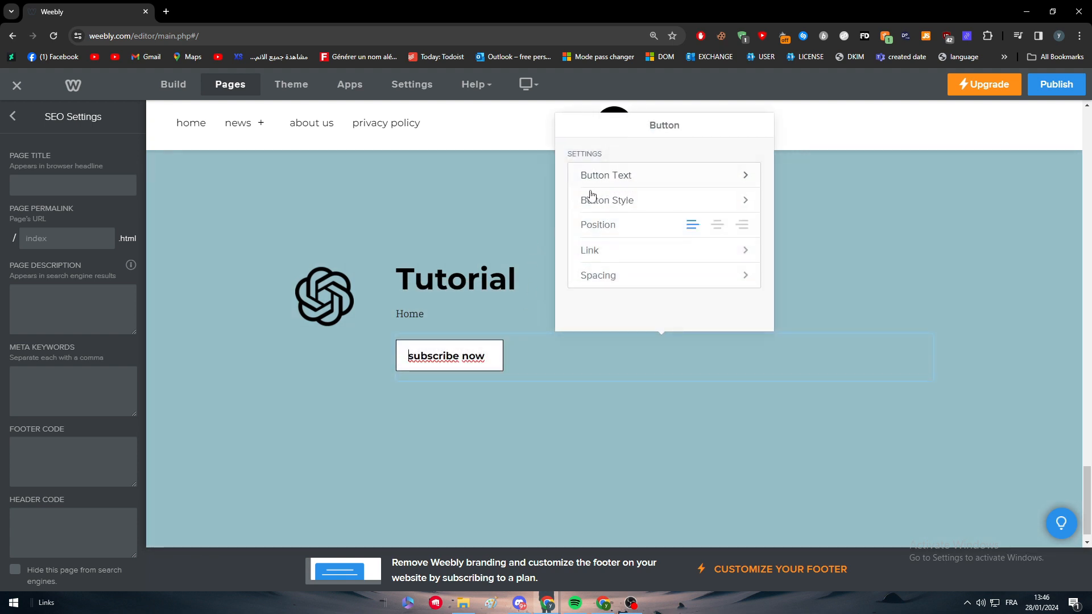
pyautogui.moveTo(529, 337)
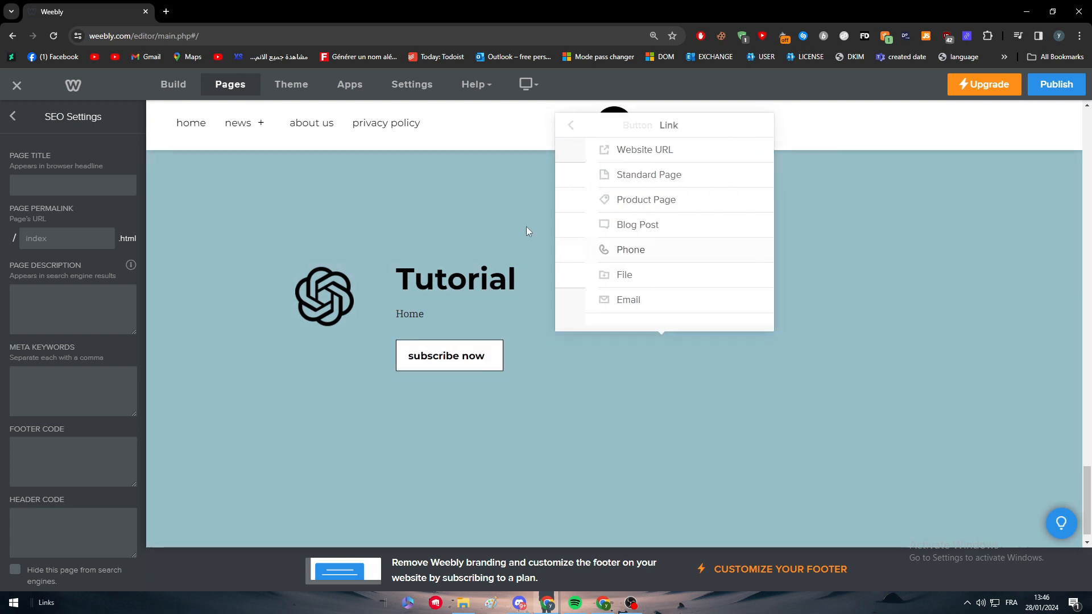
pyautogui.click(615, 200)
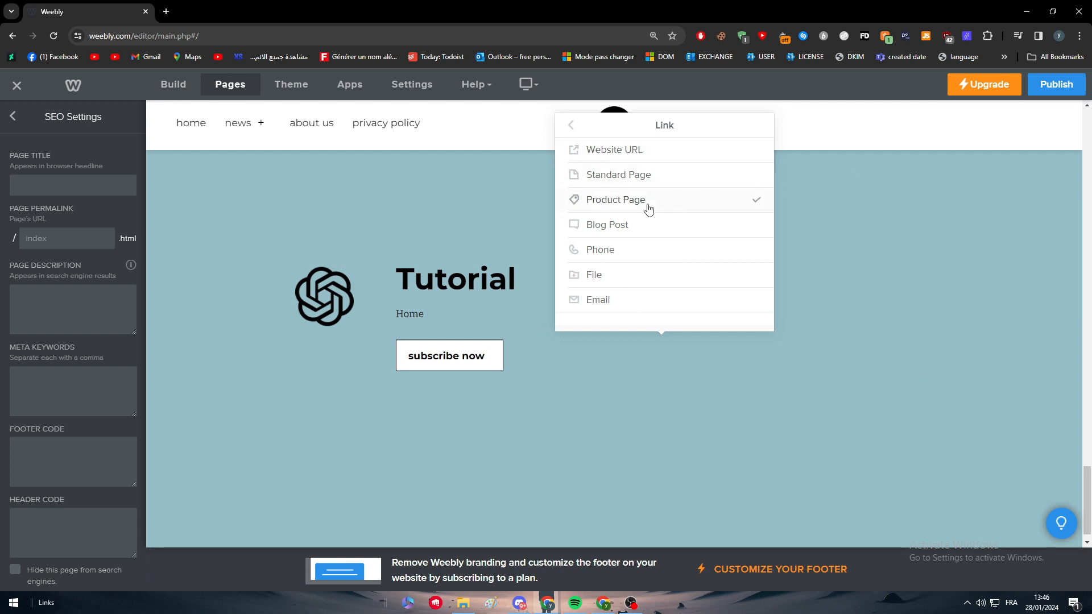
pyautogui.click(593, 274)
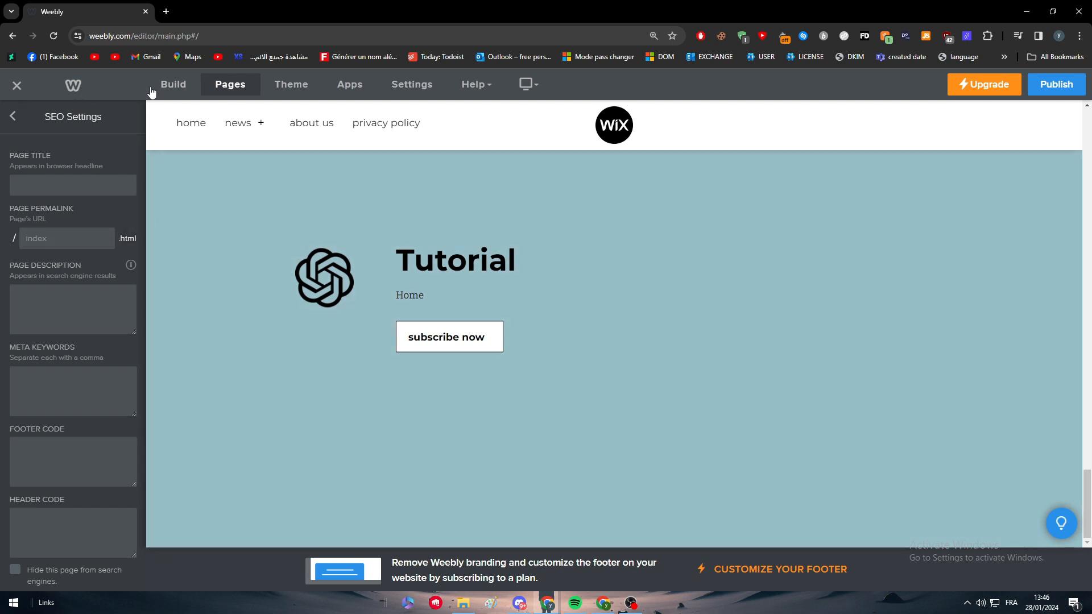
# Place a new text block beside Home and type 'About us'
pyautogui.click(172, 84)
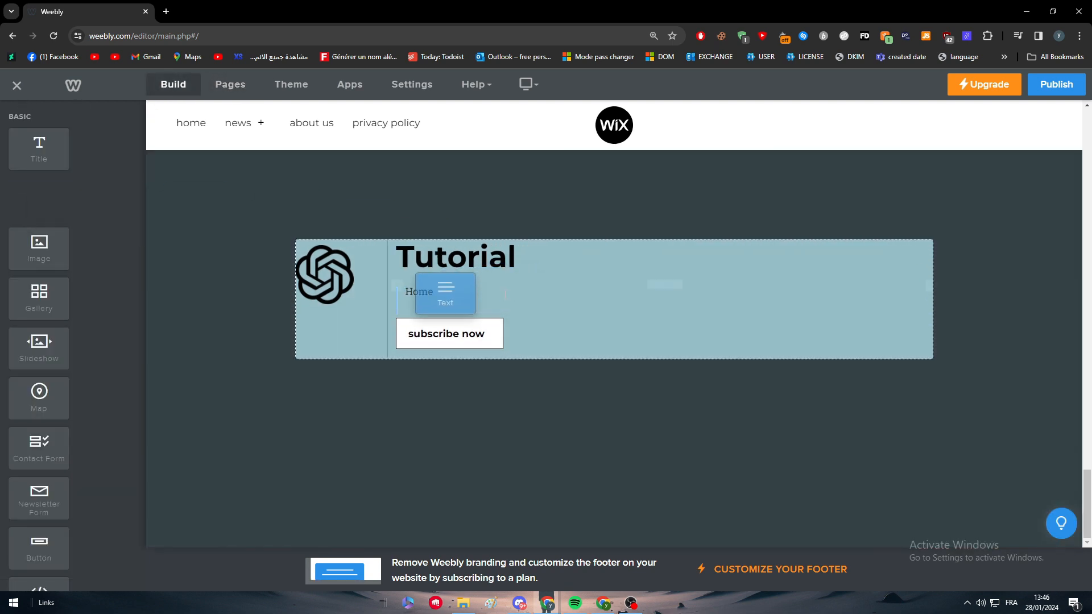
pyautogui.click(444, 291)
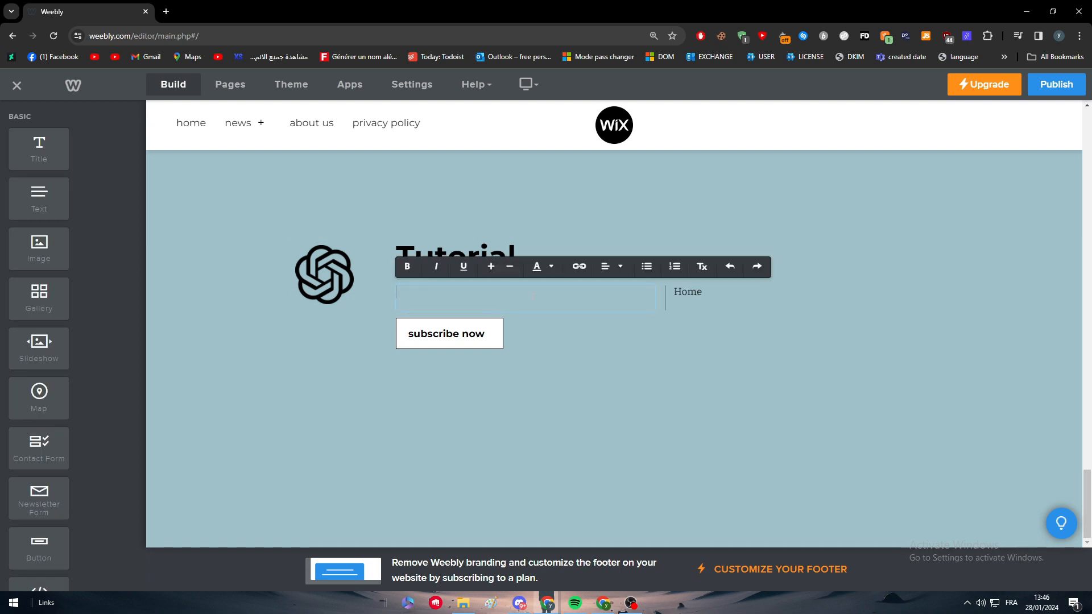
pyautogui.write('About us')
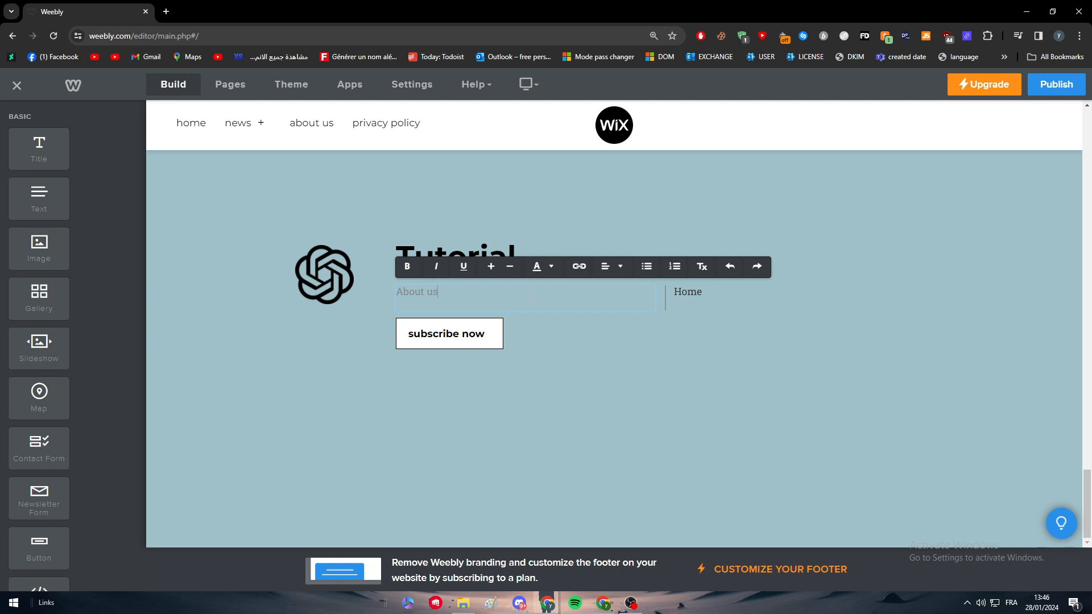
pyautogui.click(551, 267)
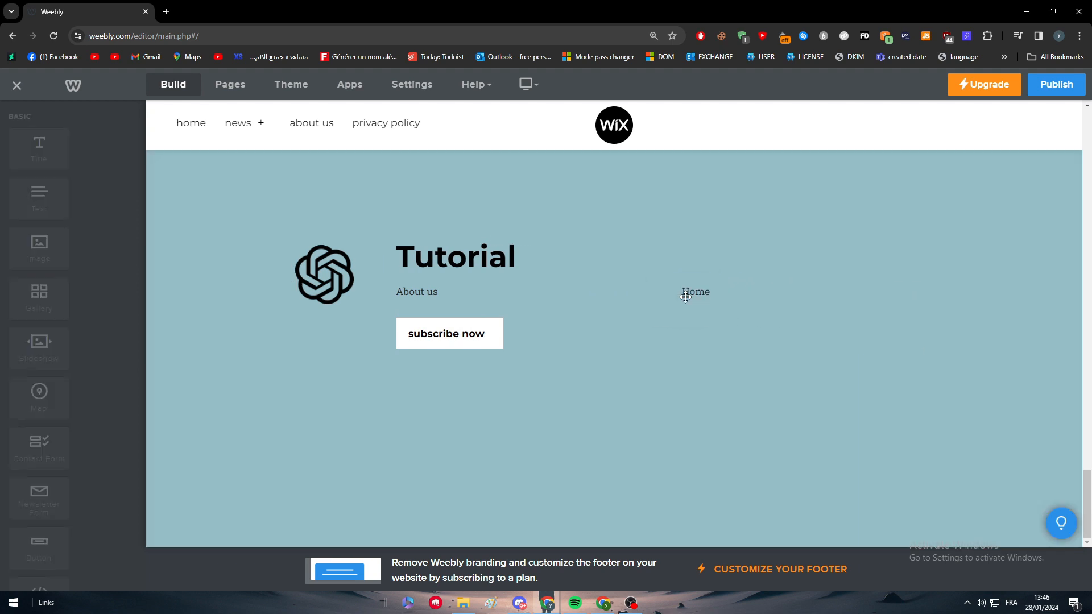
# Add a 'Privacy policy' text block next to Home and check its colour options
pyautogui.click(694, 291)
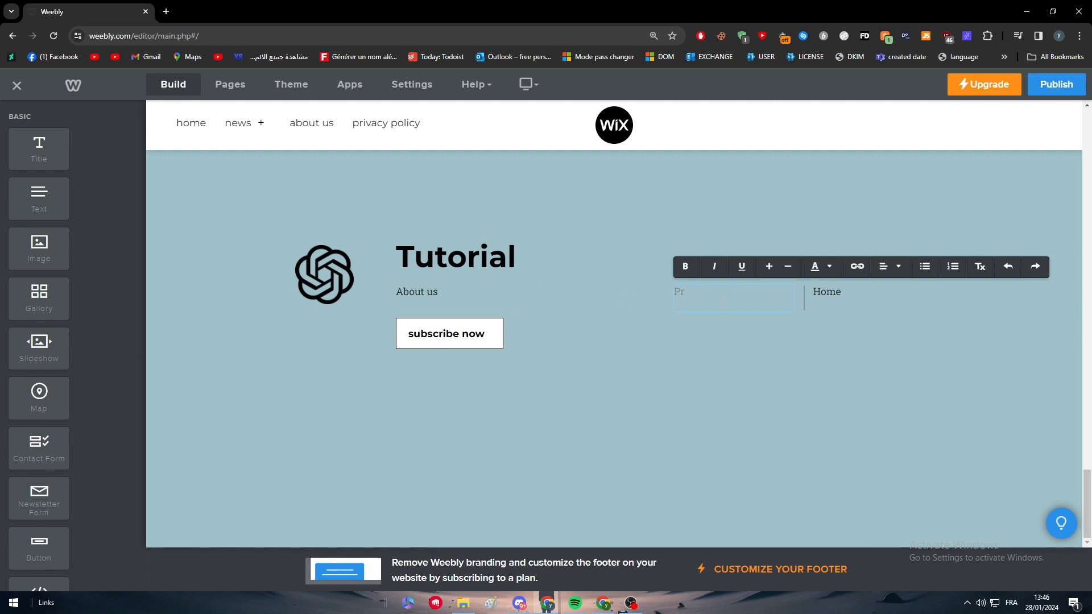
pyautogui.write('Privacy policy')
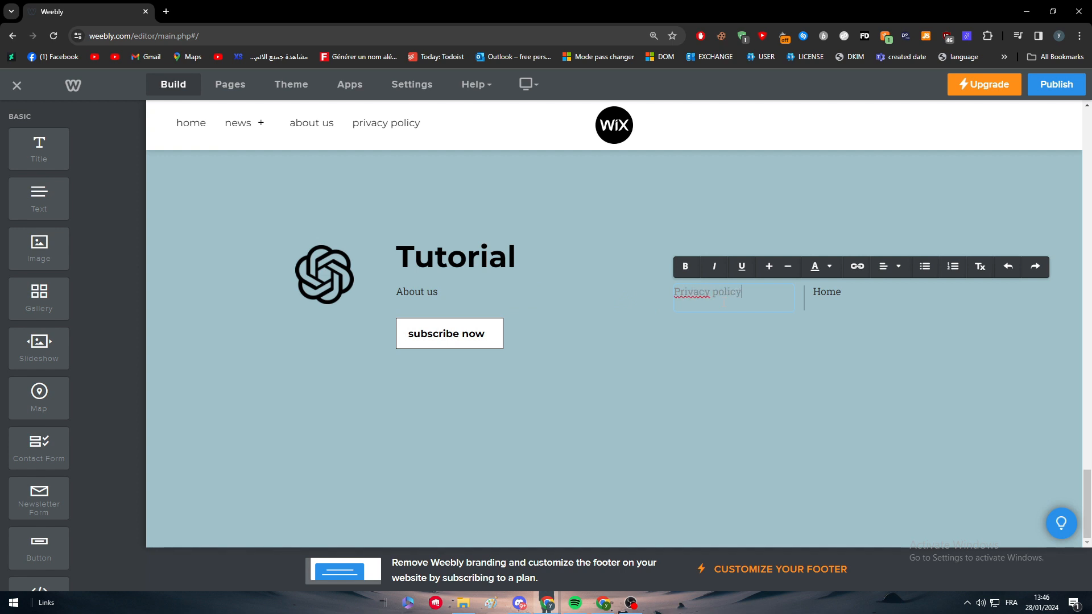
pyautogui.click(829, 267)
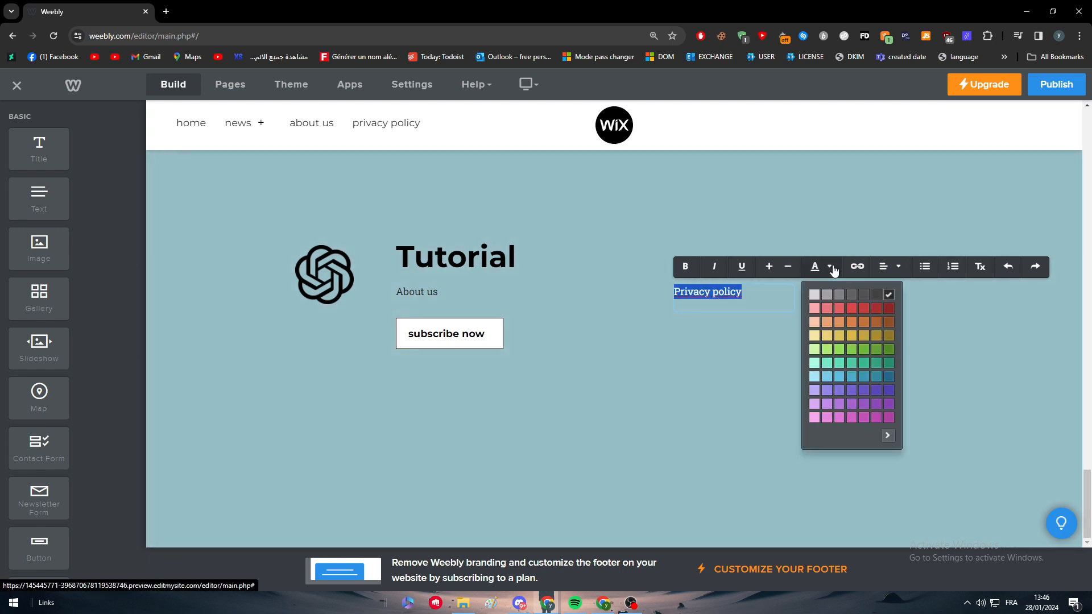
pyautogui.click(603, 328)
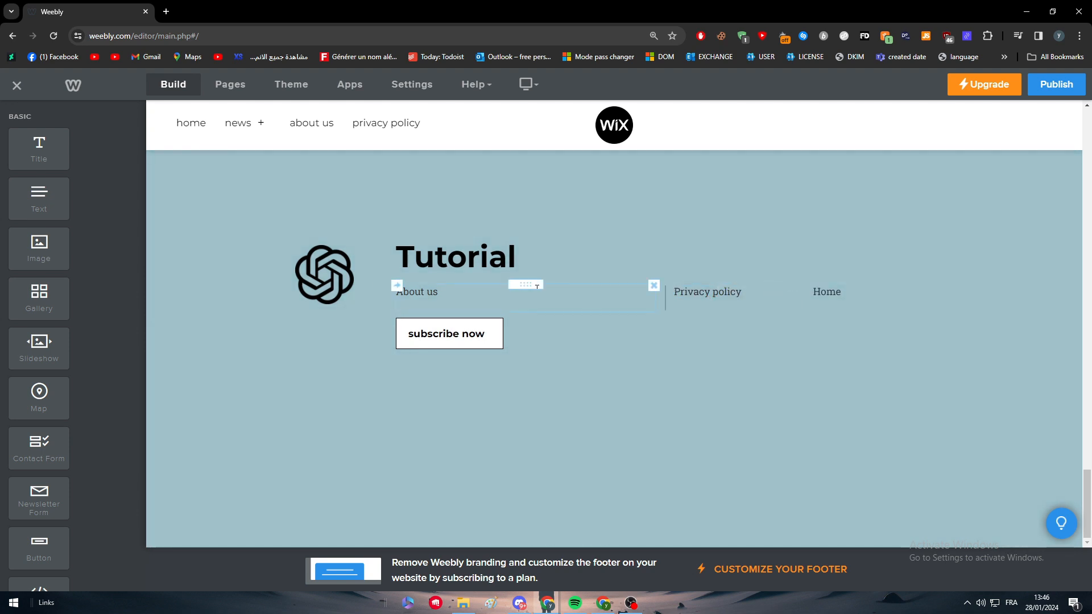
pyautogui.click(884, 433)
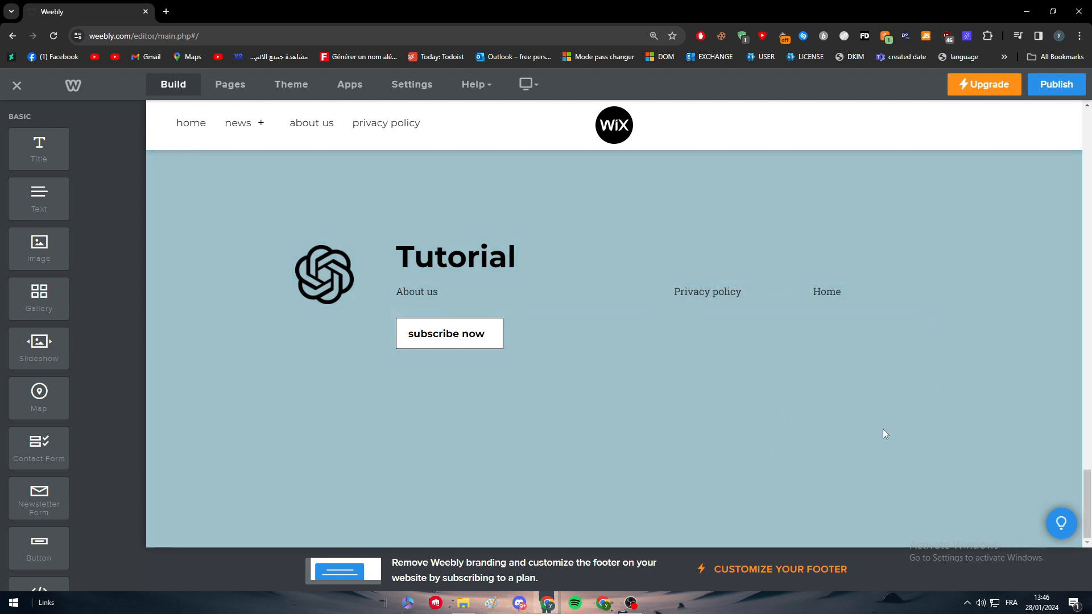
# Scroll the page up to the team report card and testimonials sections
pyautogui.scroll(-3)
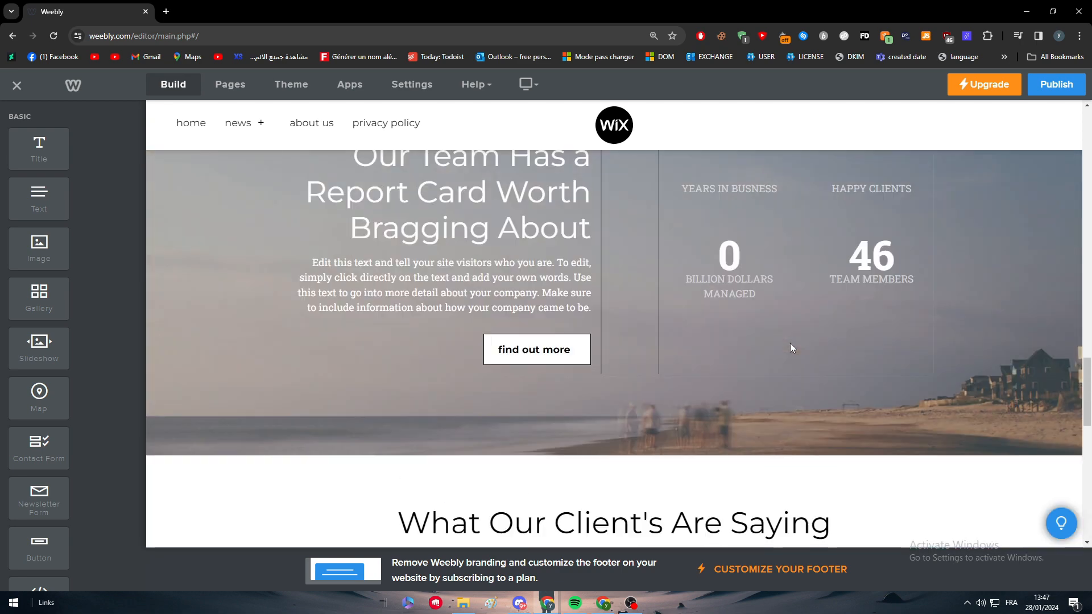
pyautogui.scroll(3)
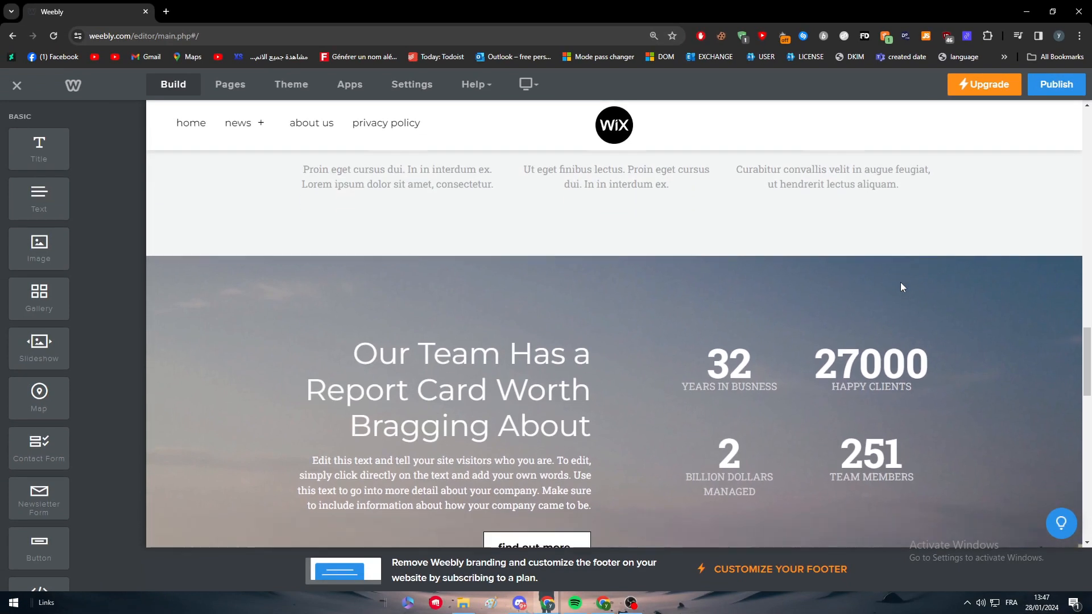
pyautogui.scroll(-3)
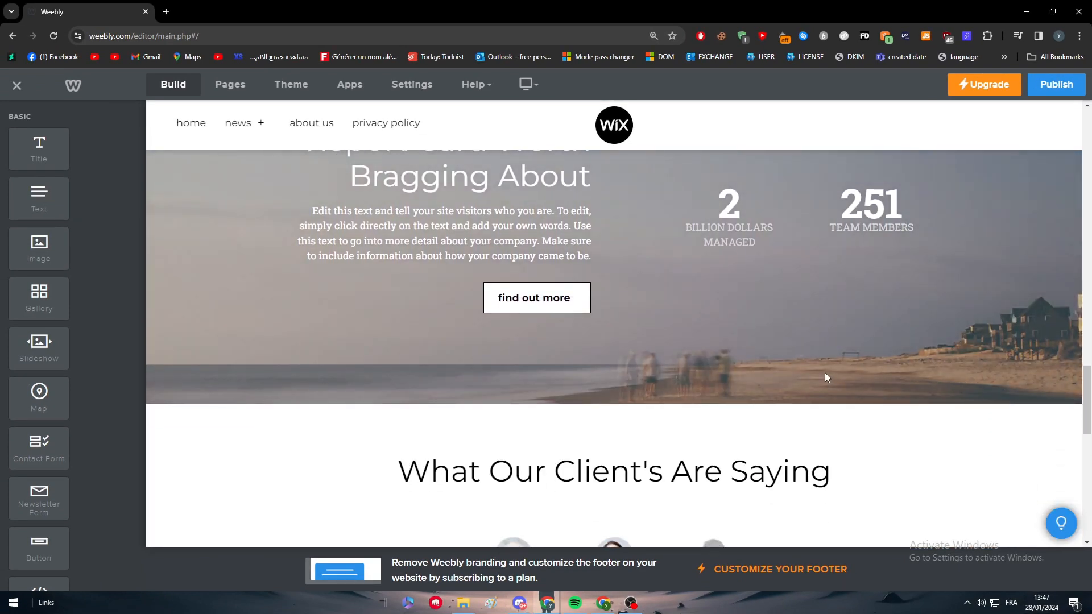